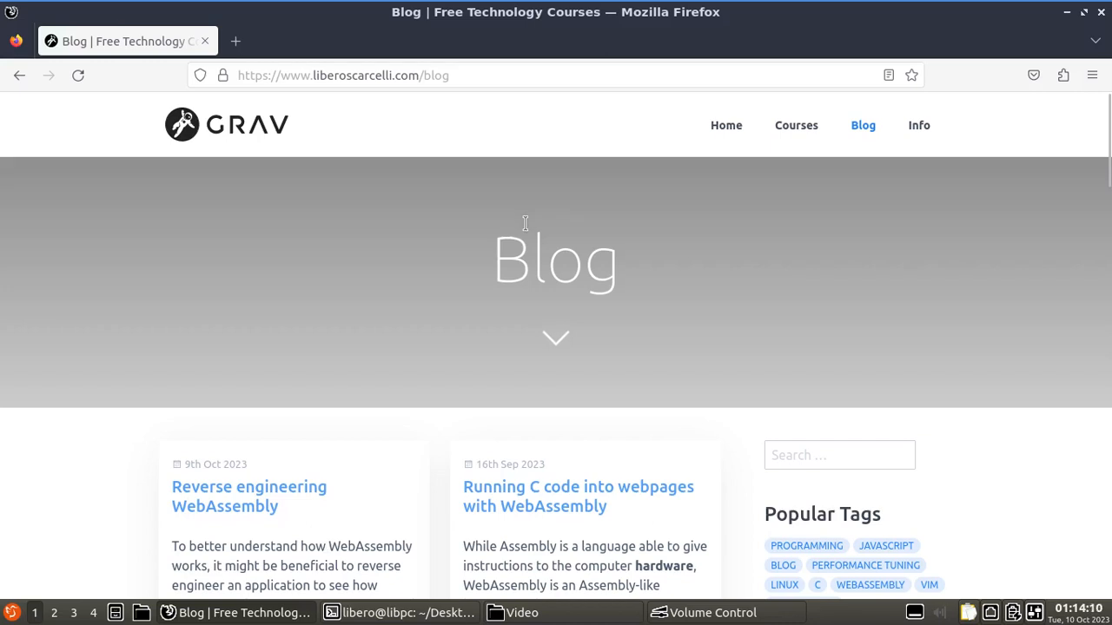
{"action": "mouse_move", "coordinate": [231, 463]}
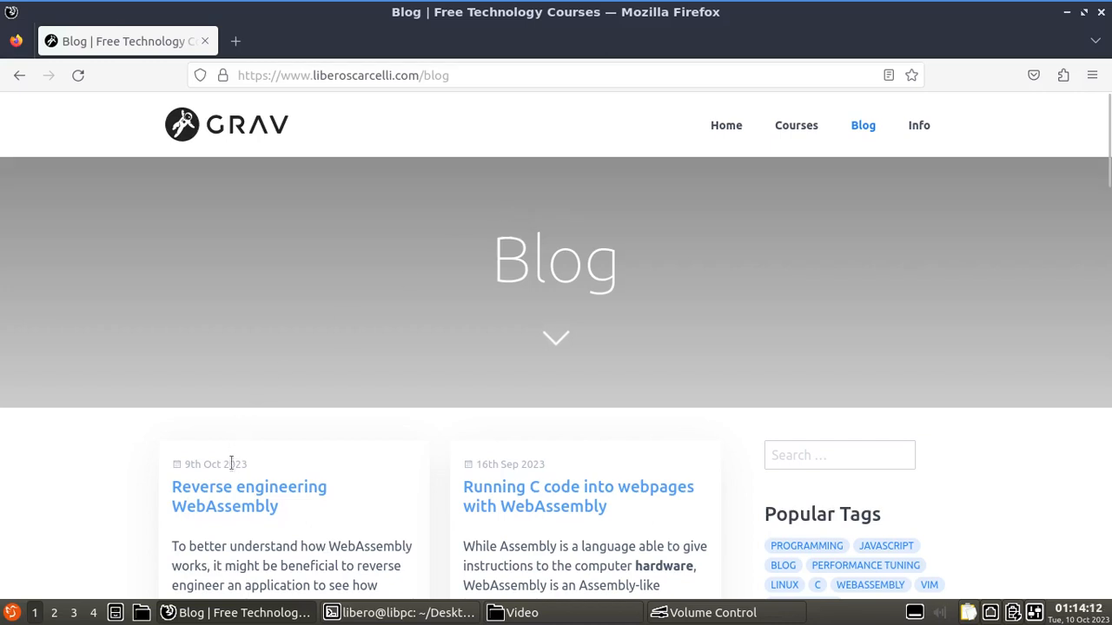
Open the 'Reverse engineering WebAssembly' post and highlight its intro up to 'real life scenario'
{"action": "left_click", "coordinate": [249, 496]}
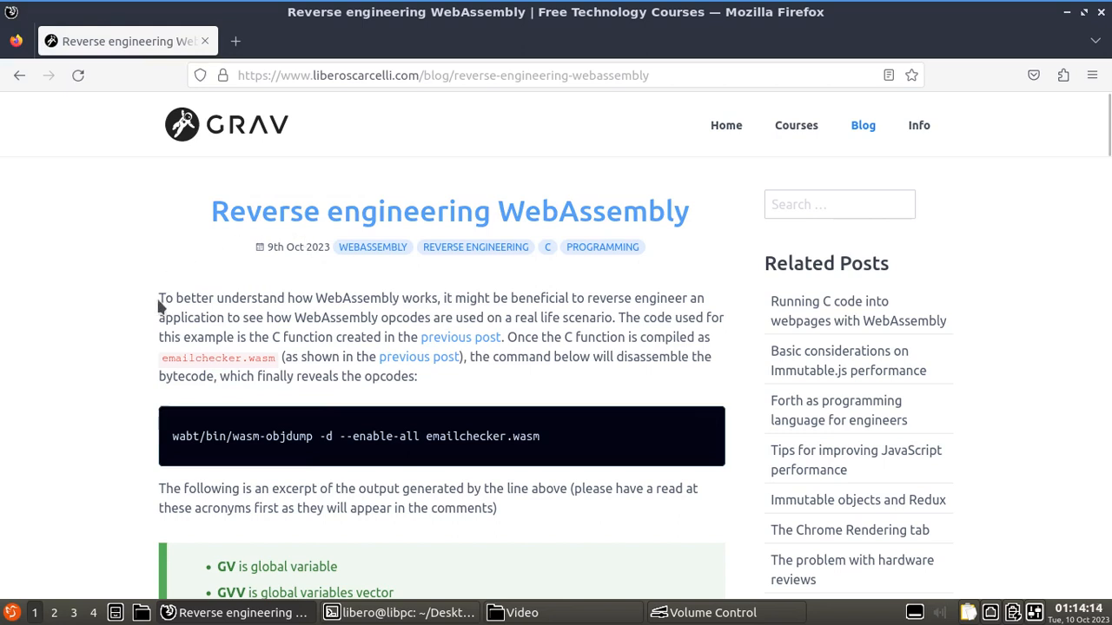
{"action": "left_click_drag", "start_coordinate": [158, 298], "coordinate": [432, 297]}
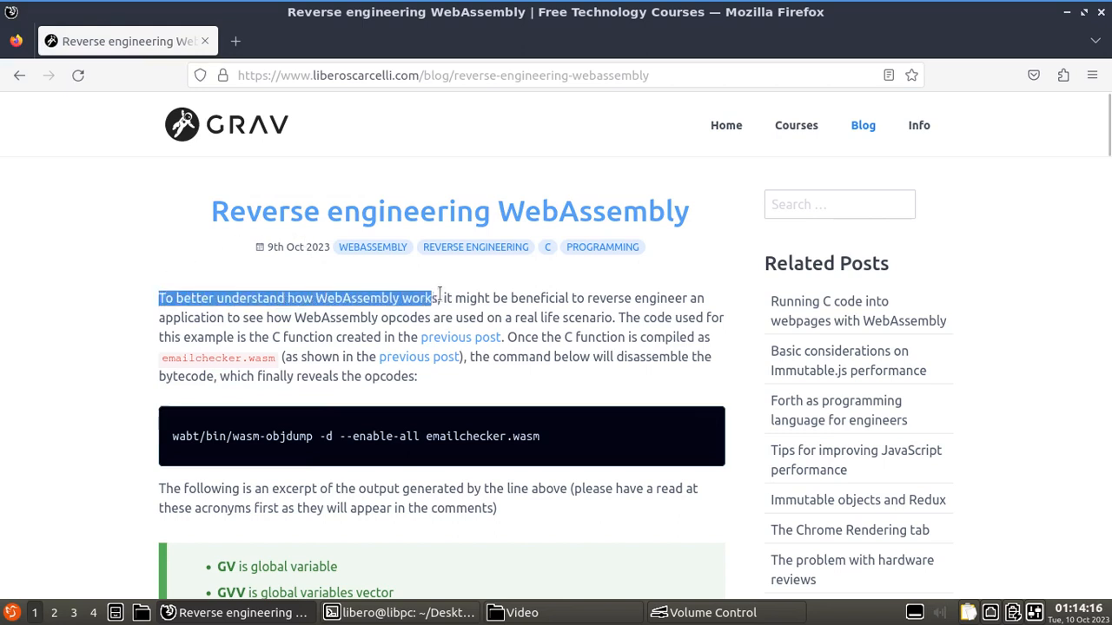
{"action": "left_click_drag", "start_coordinate": [431, 298], "coordinate": [302, 337]}
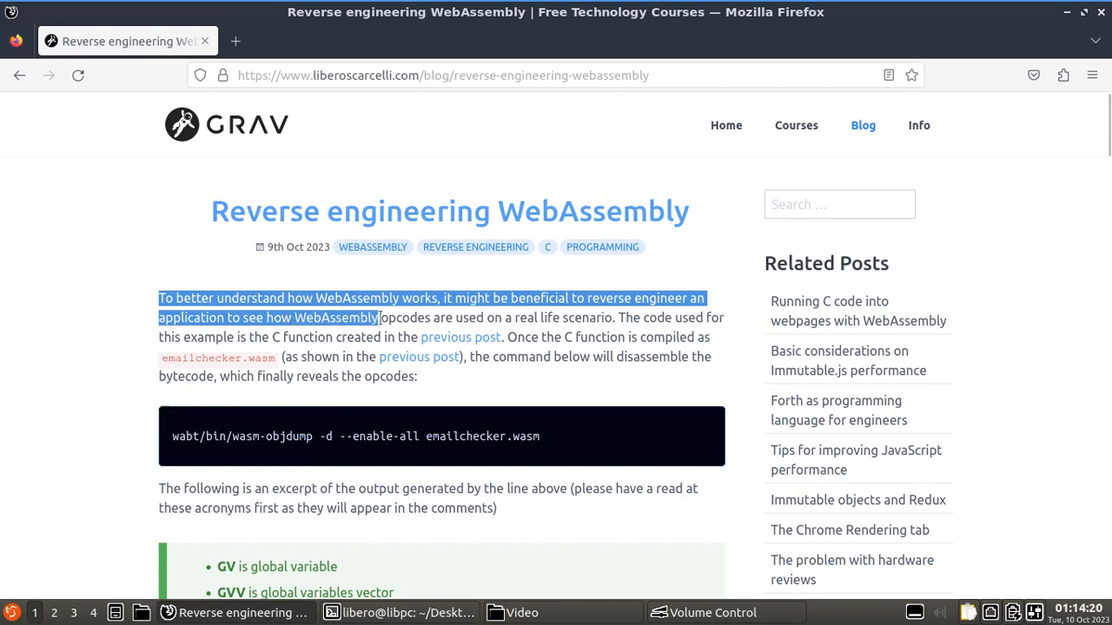
{"action": "left_click_drag", "start_coordinate": [378, 317], "coordinate": [615, 317]}
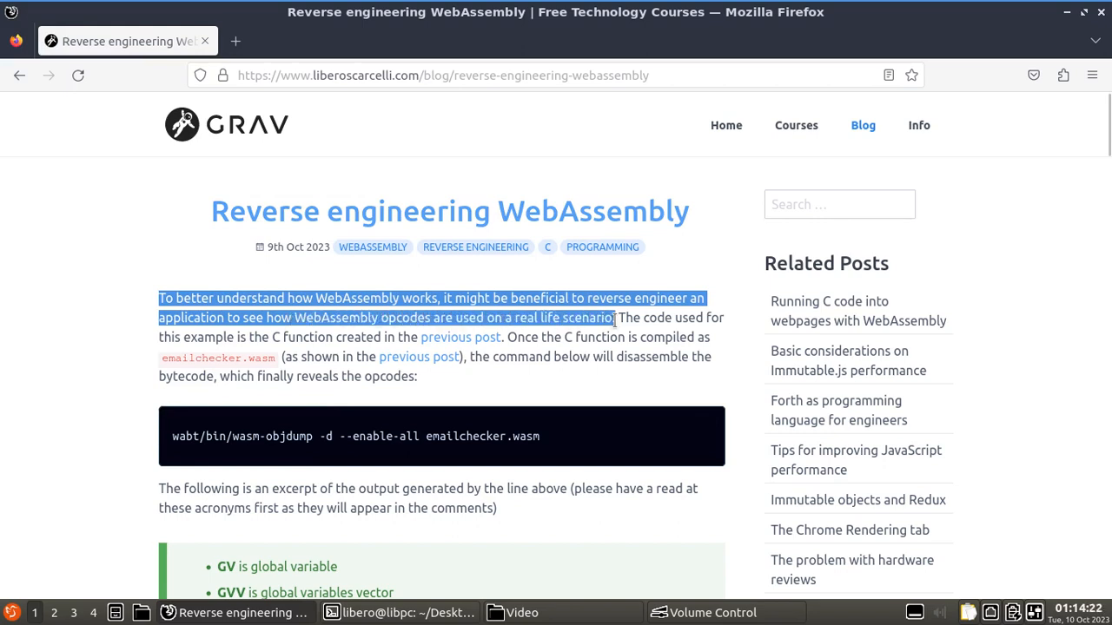
{"action": "mouse_move", "coordinate": [352, 294]}
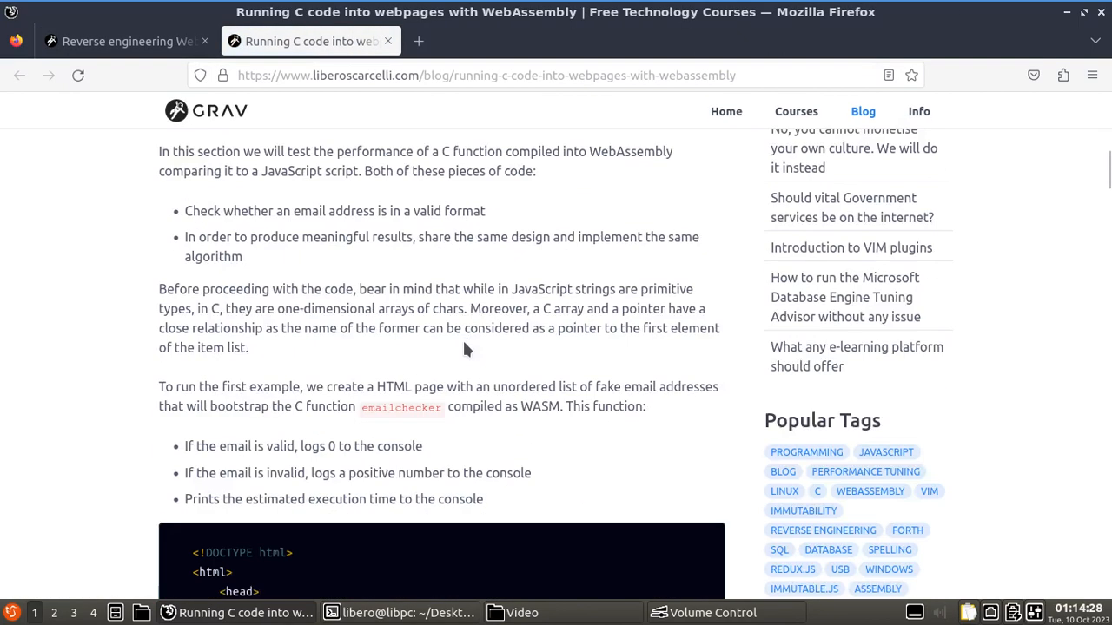
Skim the earlier post's C code and emcc build, then return to the reverse engineering tab
{"action": "scroll", "scroll_direction": "down", "scroll_amount": 3}
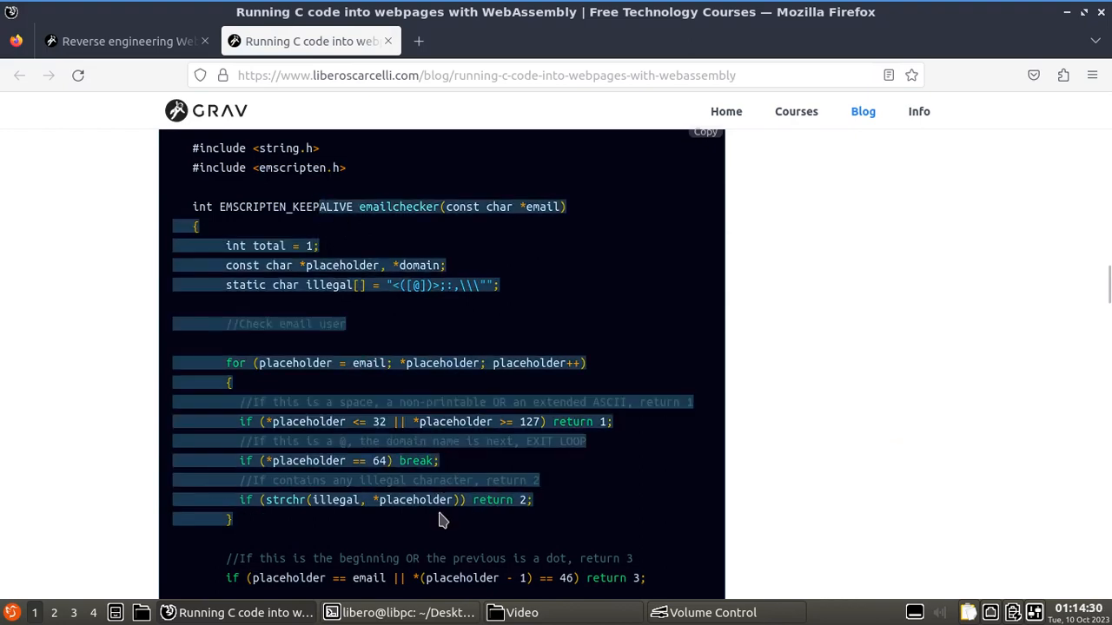
{"action": "scroll", "scroll_direction": "down", "scroll_amount": 3}
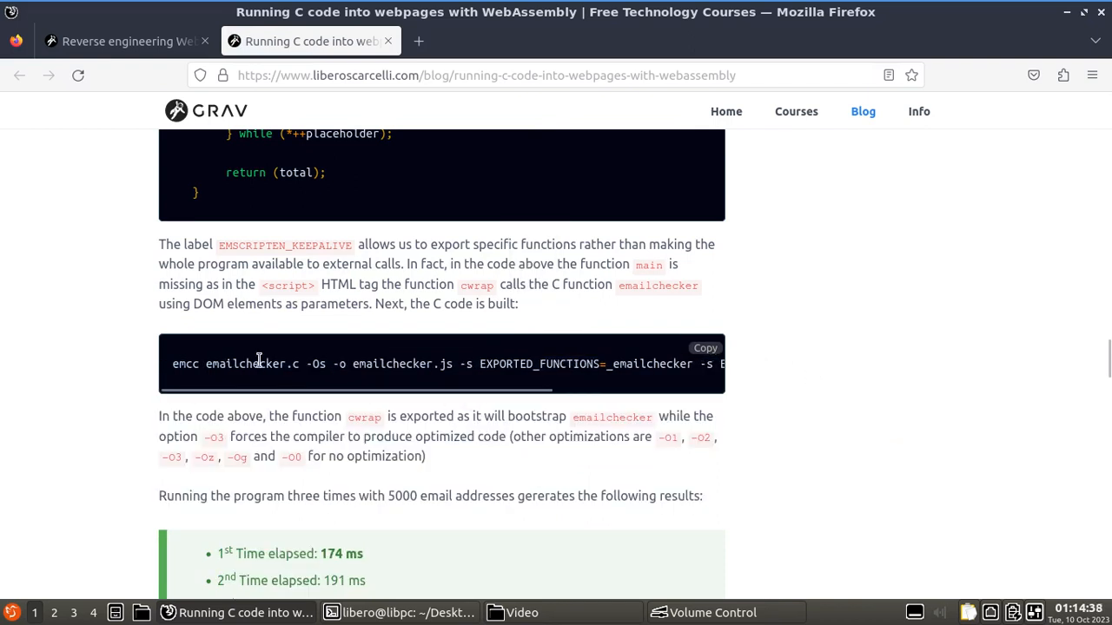
{"action": "mouse_move", "coordinate": [372, 384]}
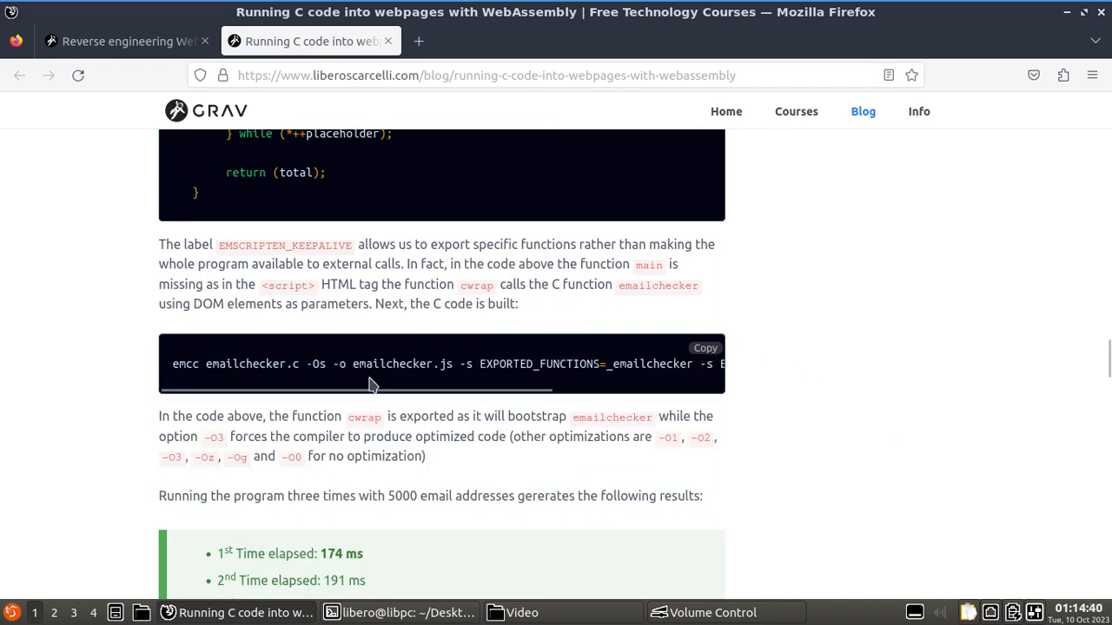
{"action": "mouse_move", "coordinate": [178, 78]}
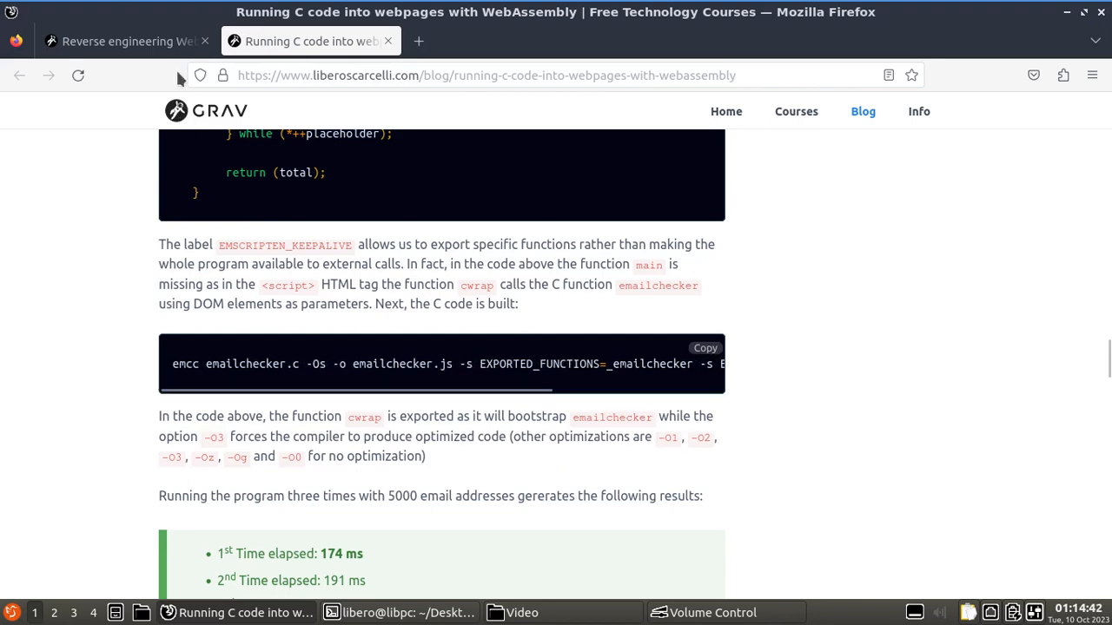
{"action": "left_click", "coordinate": [112, 41]}
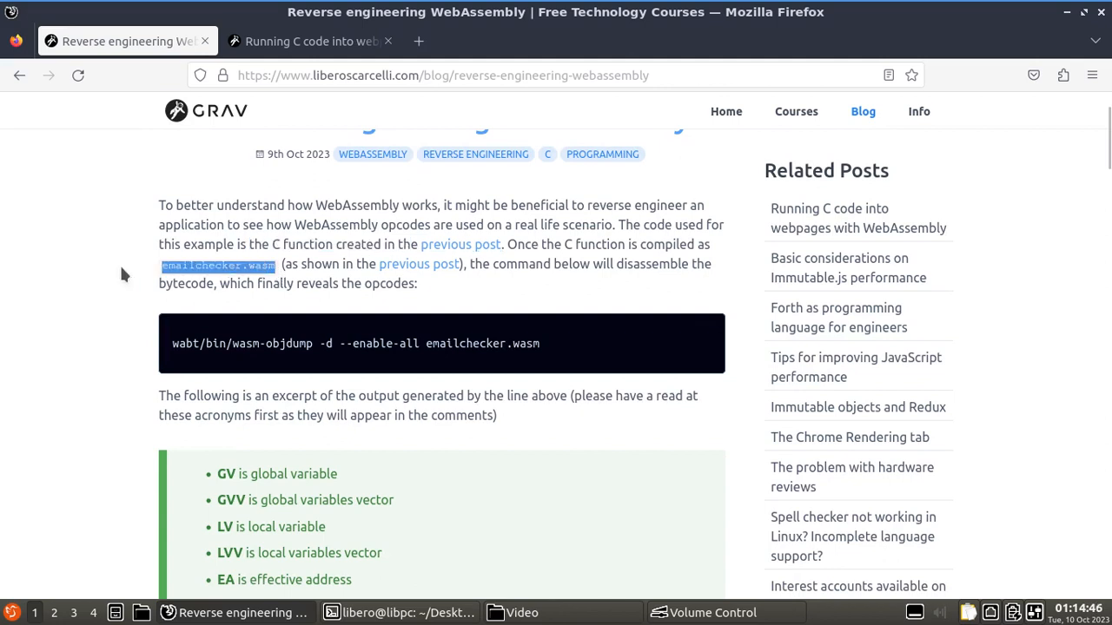
{"action": "mouse_move", "coordinate": [560, 348]}
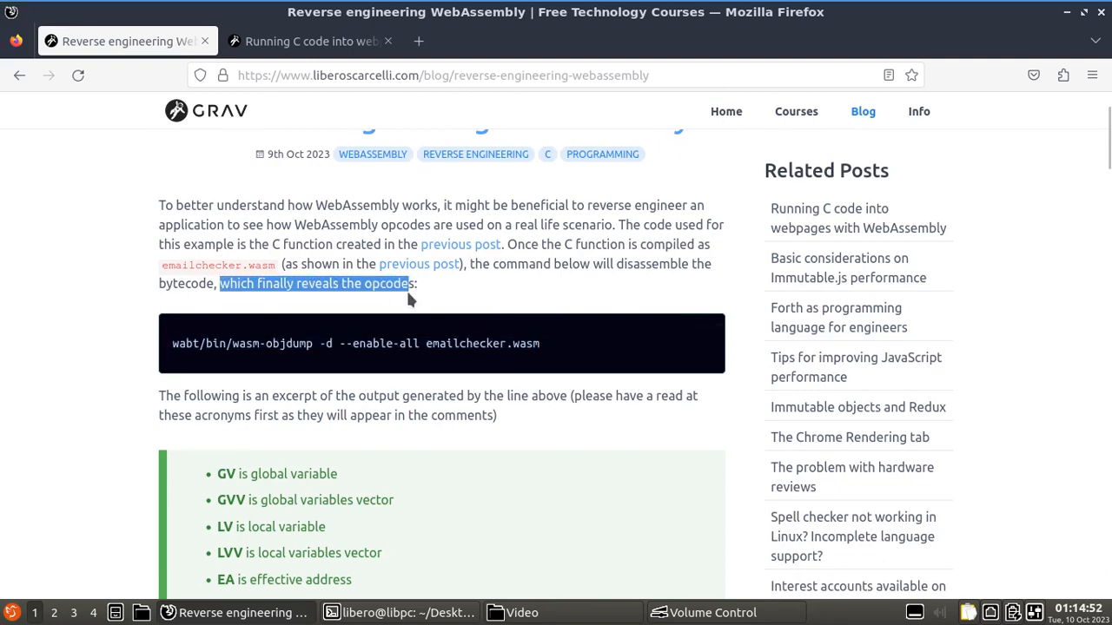
{"action": "scroll", "scroll_direction": "down", "scroll_amount": 3}
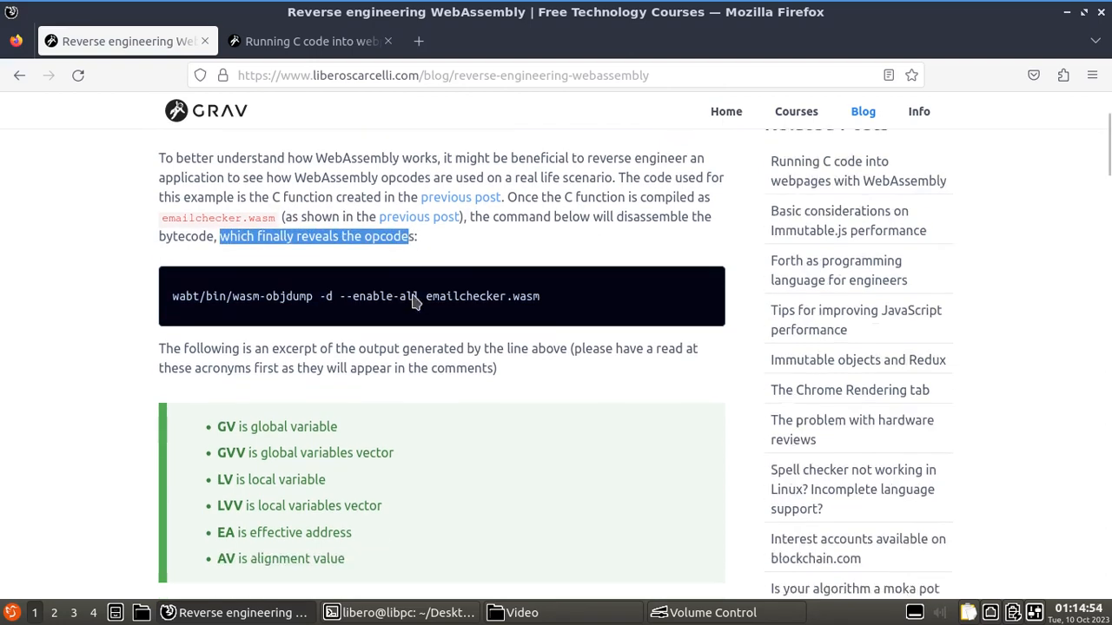
{"action": "scroll", "scroll_direction": "down", "scroll_amount": 3}
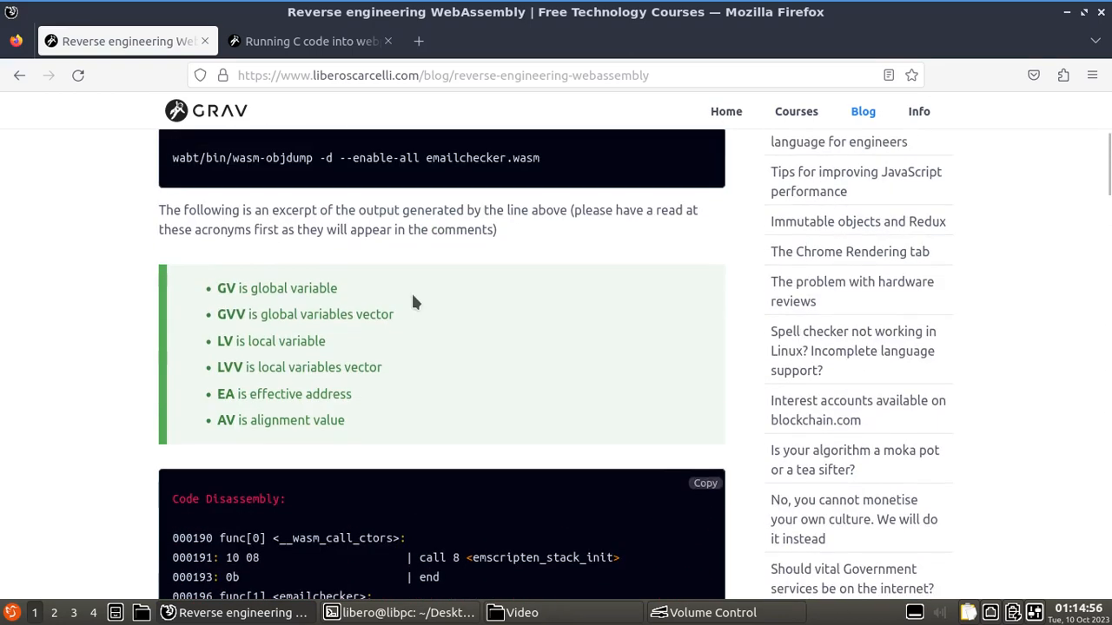
{"action": "scroll", "scroll_direction": "down", "scroll_amount": 3}
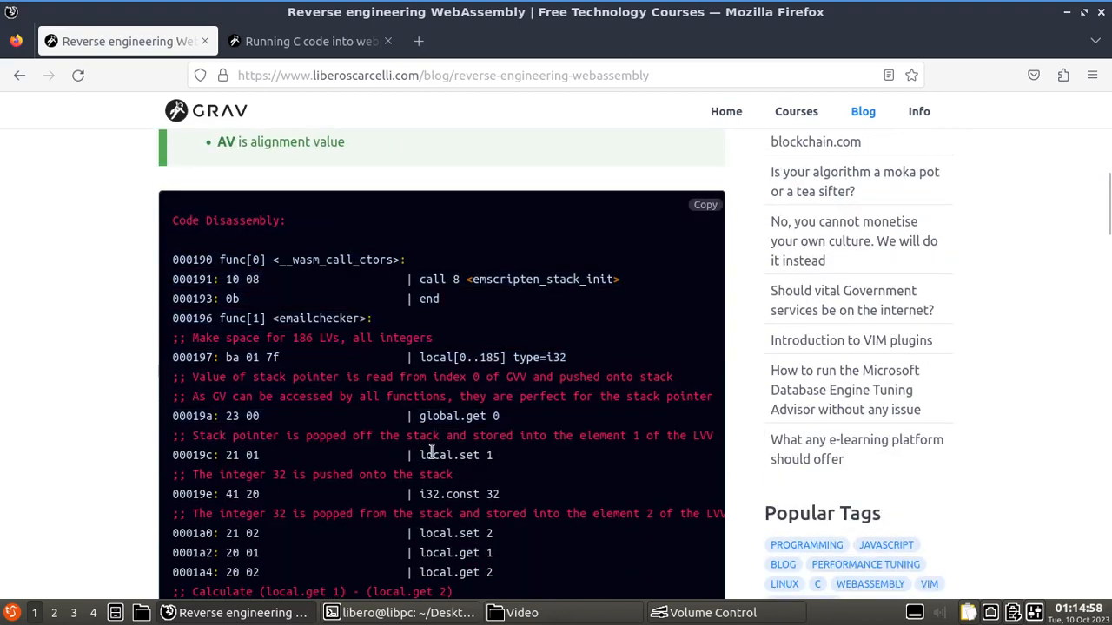
{"action": "scroll", "scroll_direction": "up", "scroll_amount": 3}
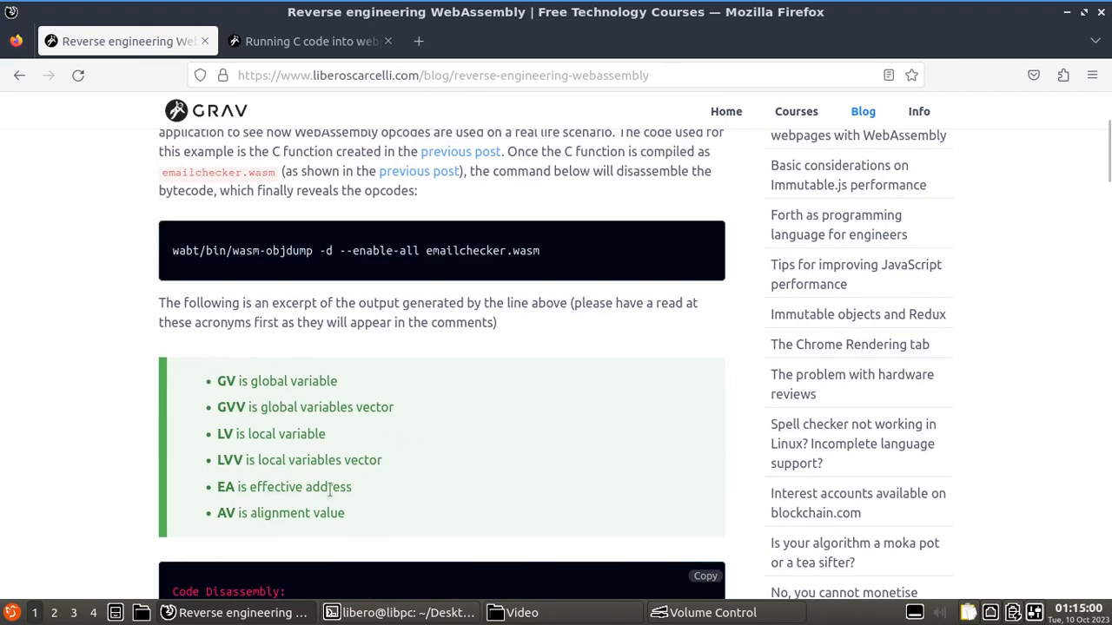
{"action": "left_click_drag", "start_coordinate": [218, 380], "coordinate": [344, 512]}
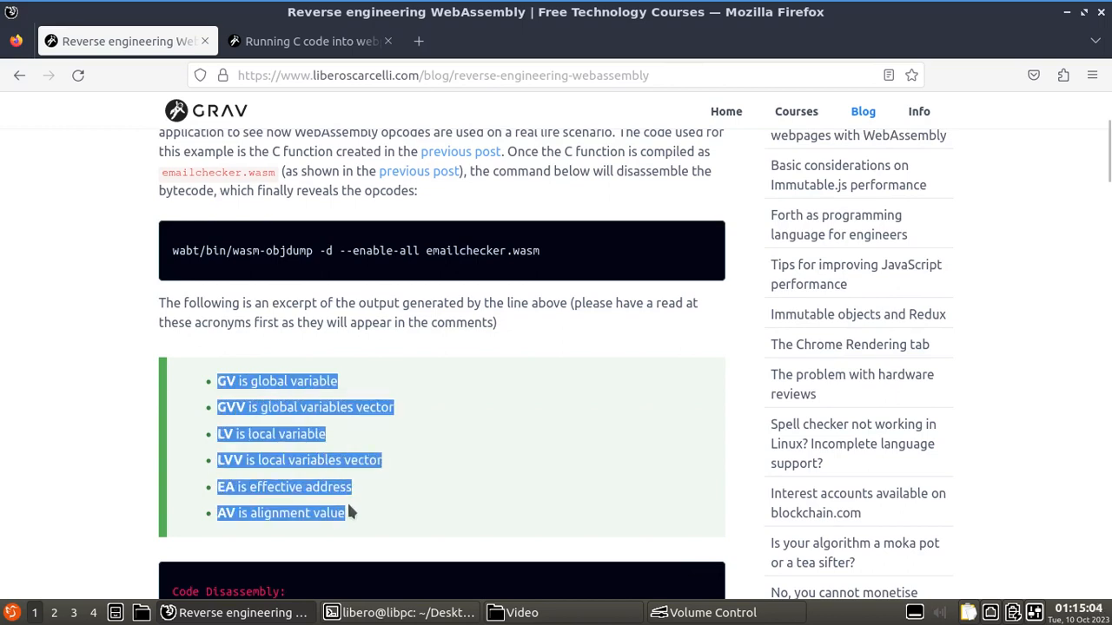
{"action": "scroll", "scroll_direction": "down", "scroll_amount": 3}
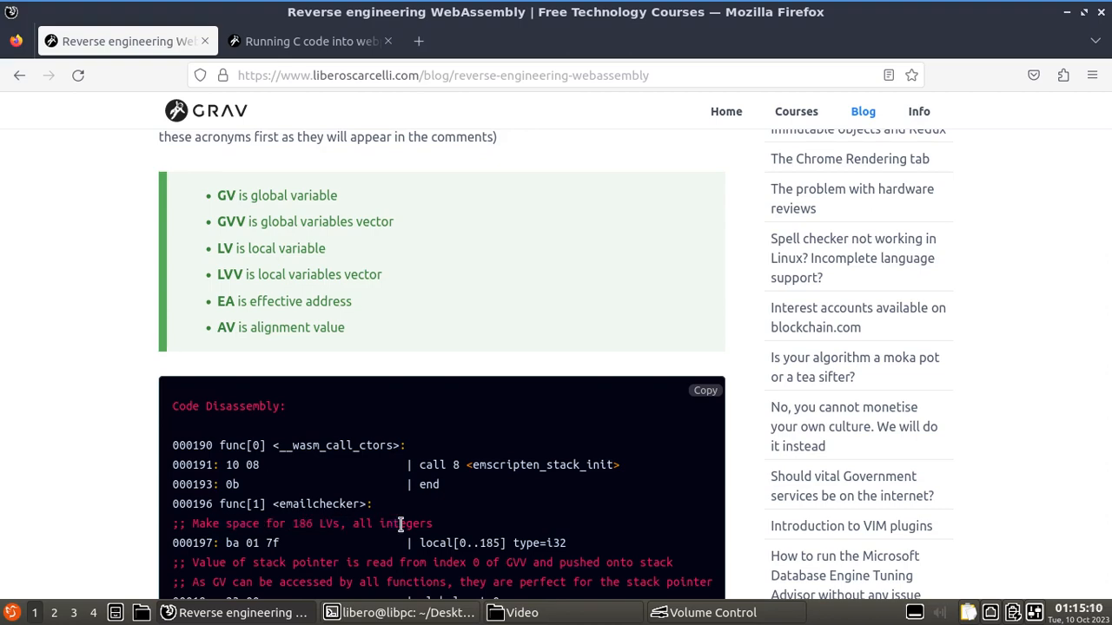
{"action": "scroll", "scroll_direction": "down", "scroll_amount": 3}
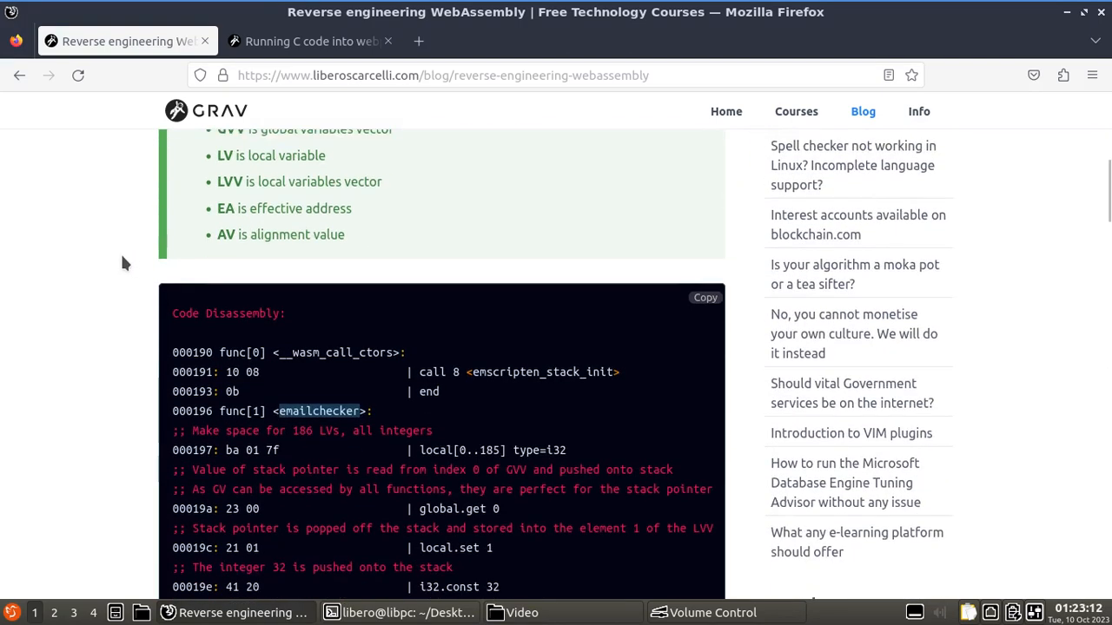
{"action": "scroll", "scroll_direction": "down", "scroll_amount": 3}
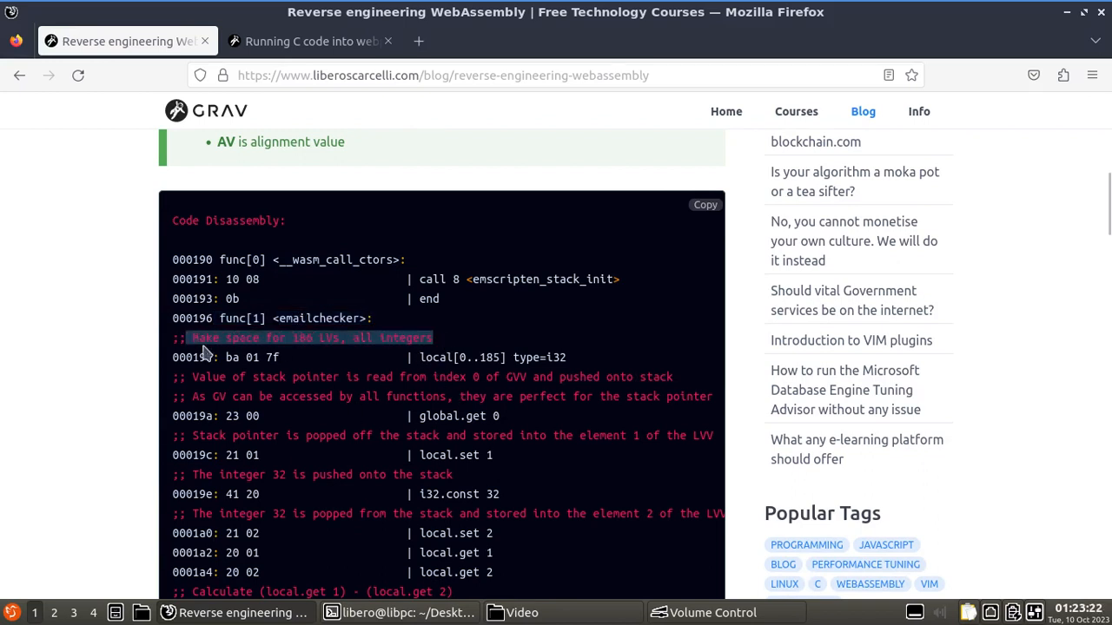
{"action": "double_click", "coordinate": [301, 338]}
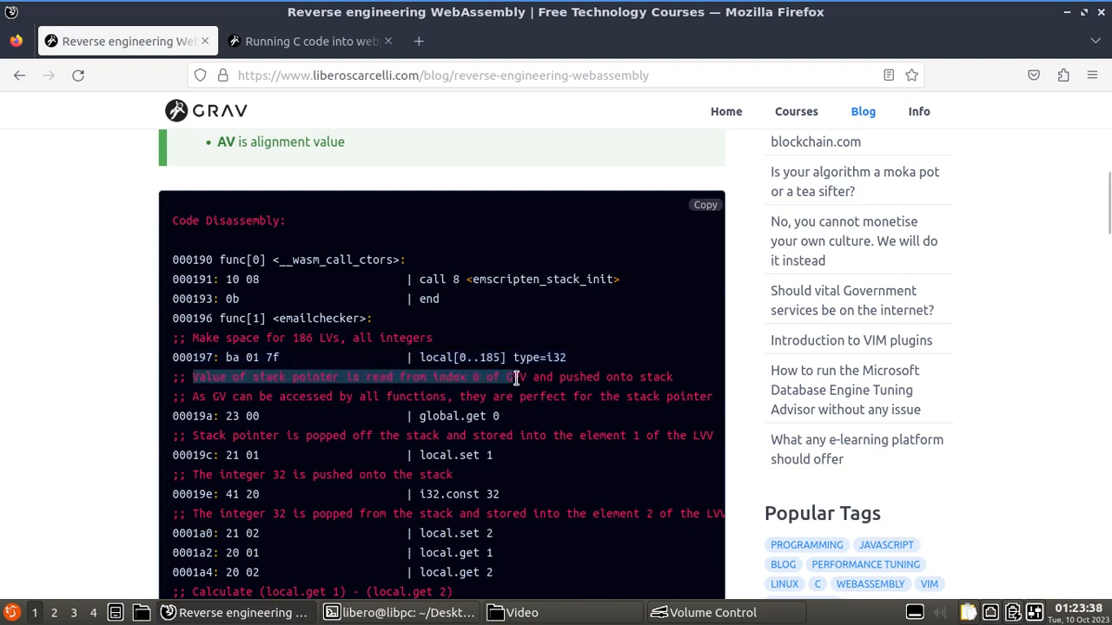
{"action": "double_click", "coordinate": [516, 377]}
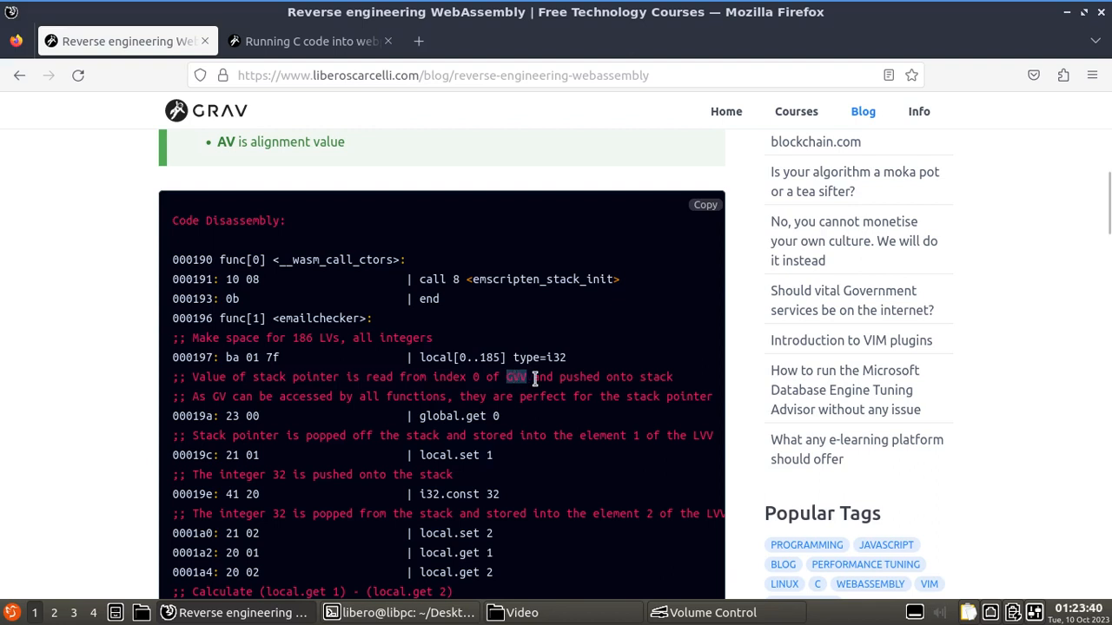
{"action": "left_click_drag", "start_coordinate": [534, 376], "coordinate": [673, 377]}
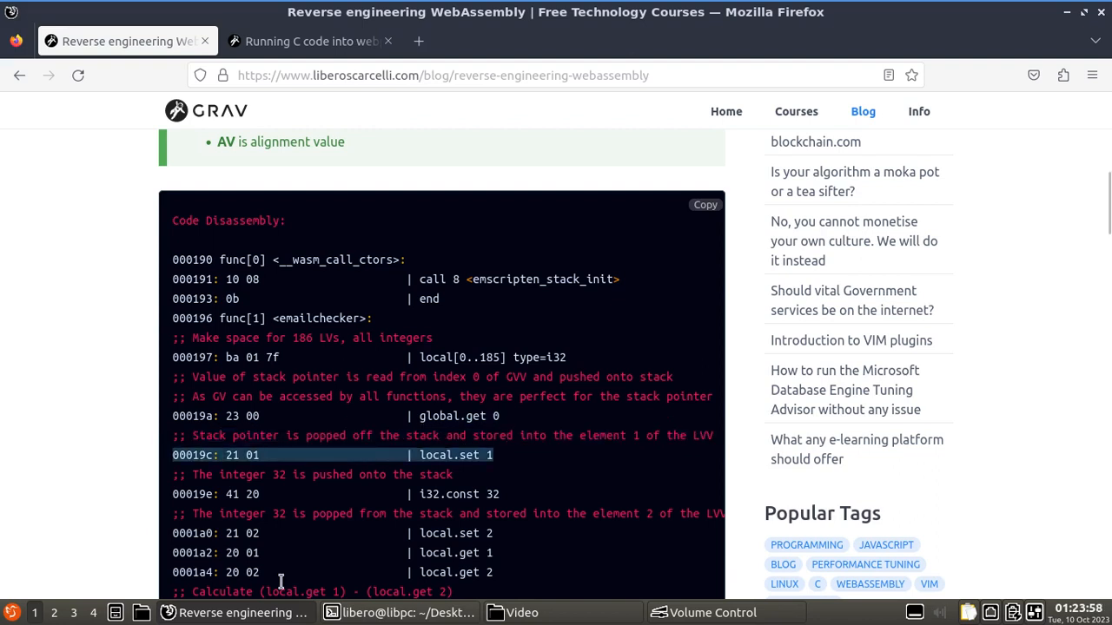
{"action": "scroll", "scroll_direction": "down", "scroll_amount": 3}
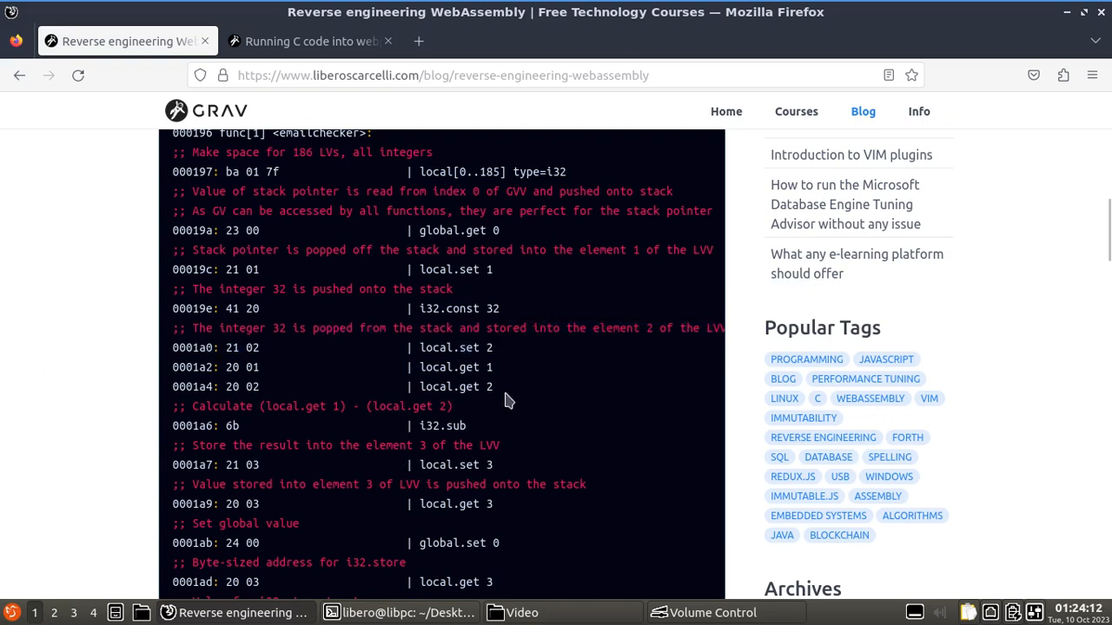
{"action": "double_click", "coordinate": [313, 405]}
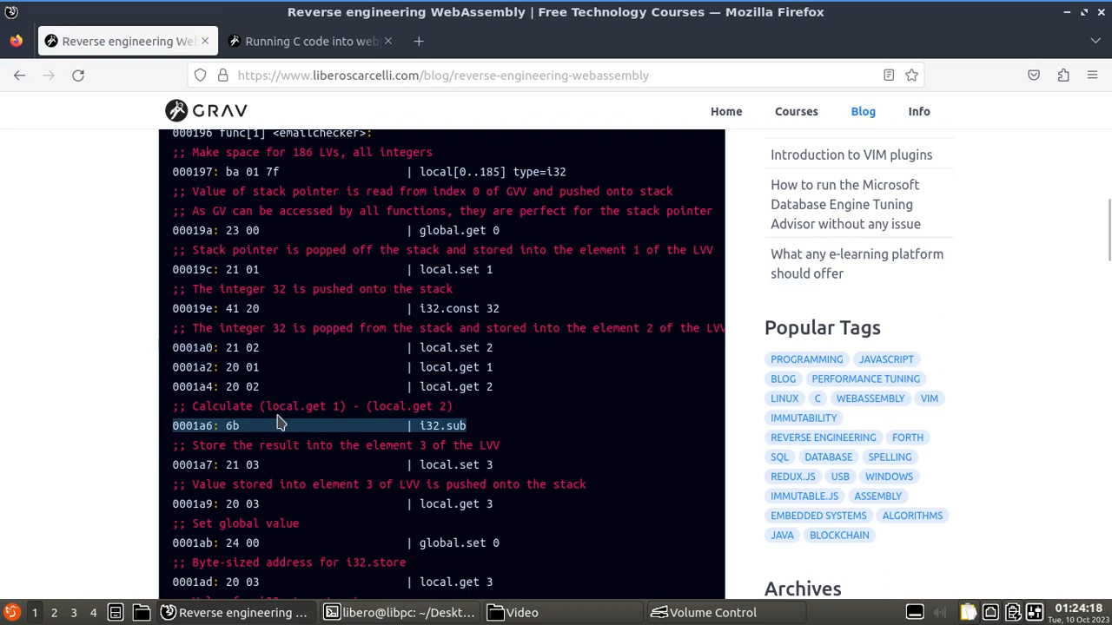
{"action": "double_click", "coordinate": [304, 406]}
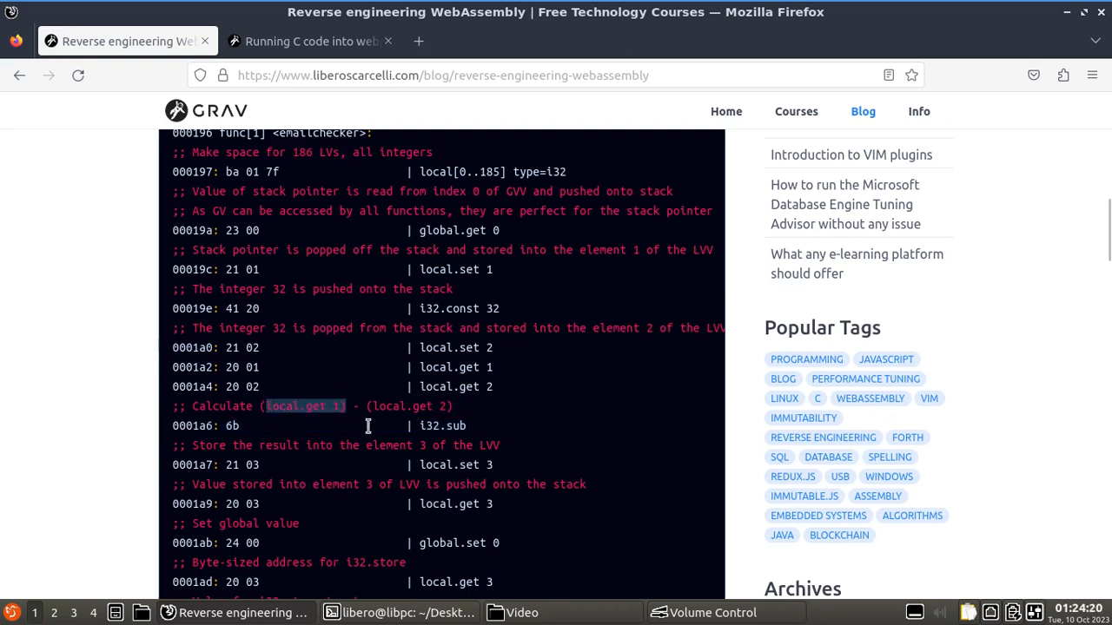
{"action": "scroll", "scroll_direction": "down", "scroll_amount": 3}
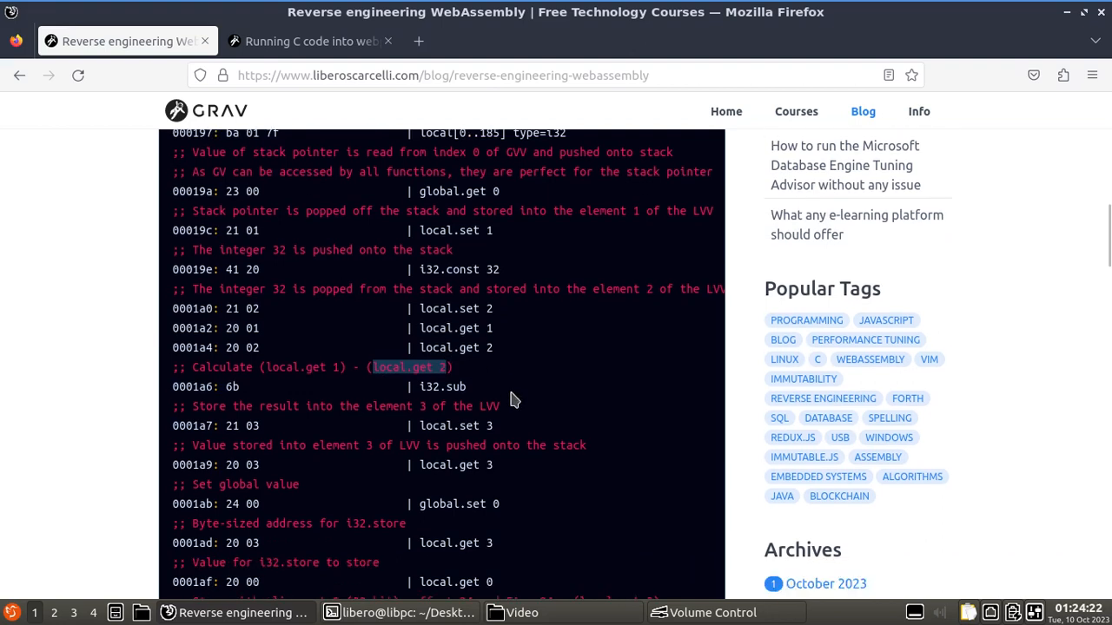
{"action": "scroll", "scroll_direction": "down", "scroll_amount": 3}
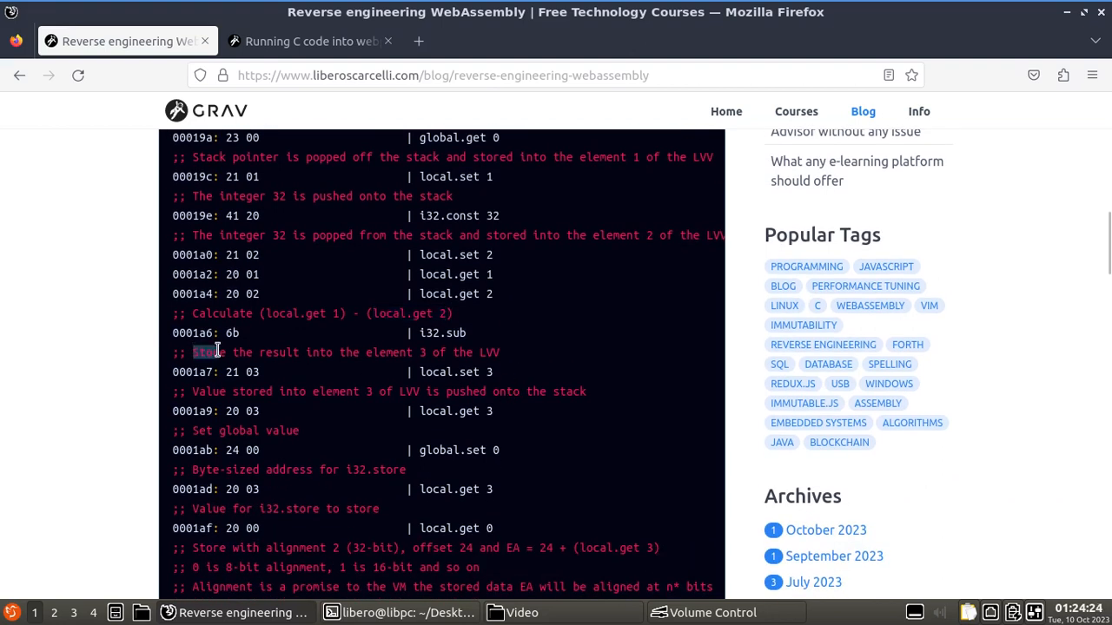
{"action": "left_click_drag", "start_coordinate": [209, 352], "coordinate": [304, 352]}
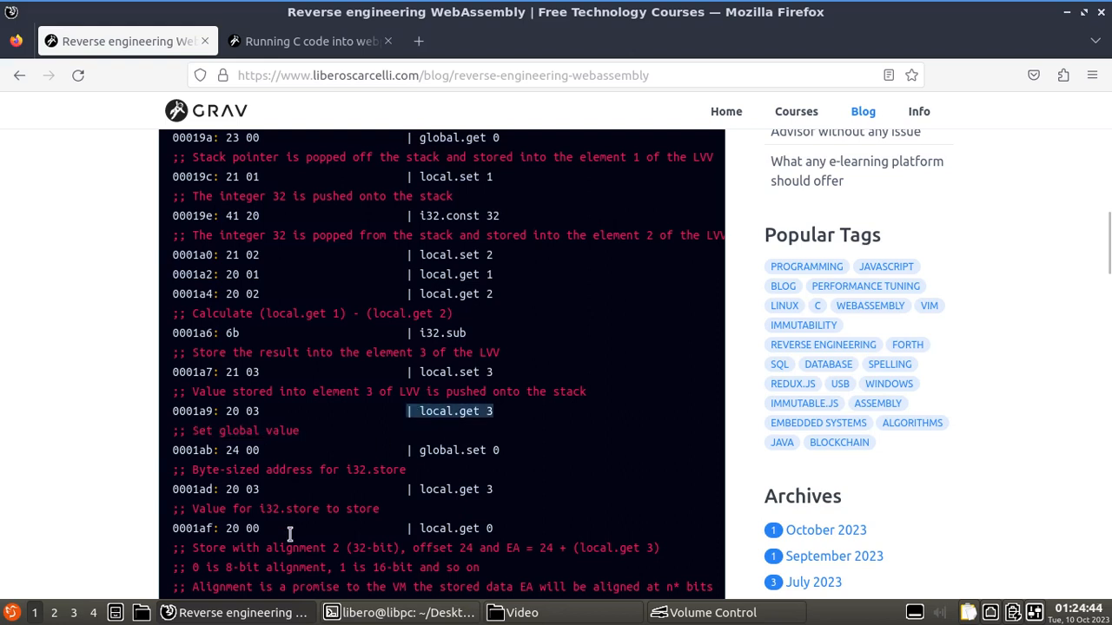
{"action": "scroll", "scroll_direction": "down", "scroll_amount": 3}
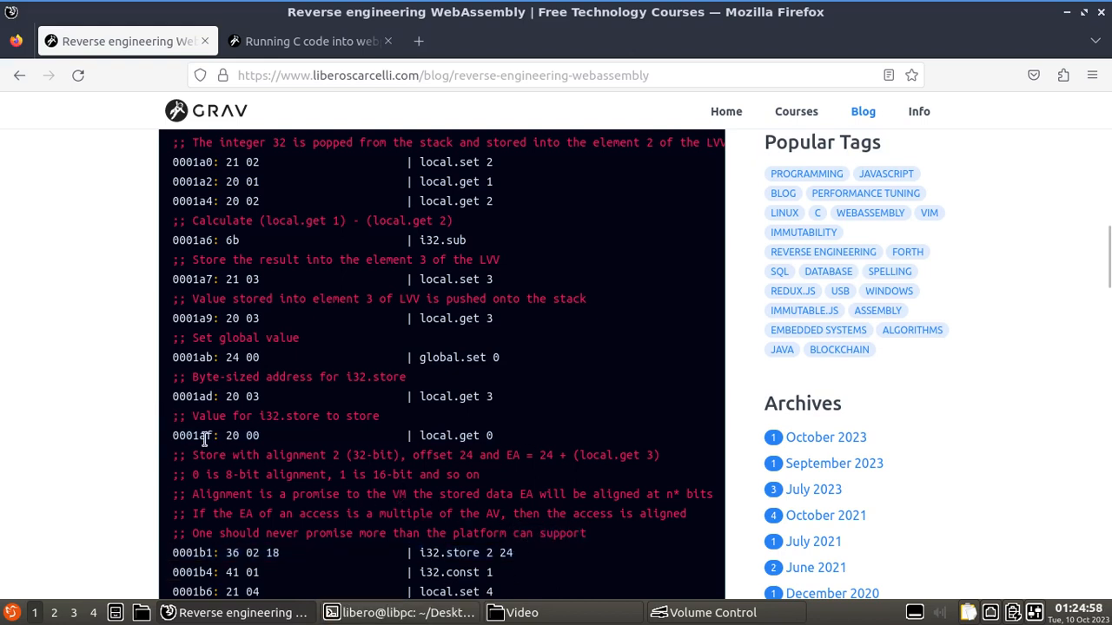
{"action": "mouse_move", "coordinate": [562, 602]}
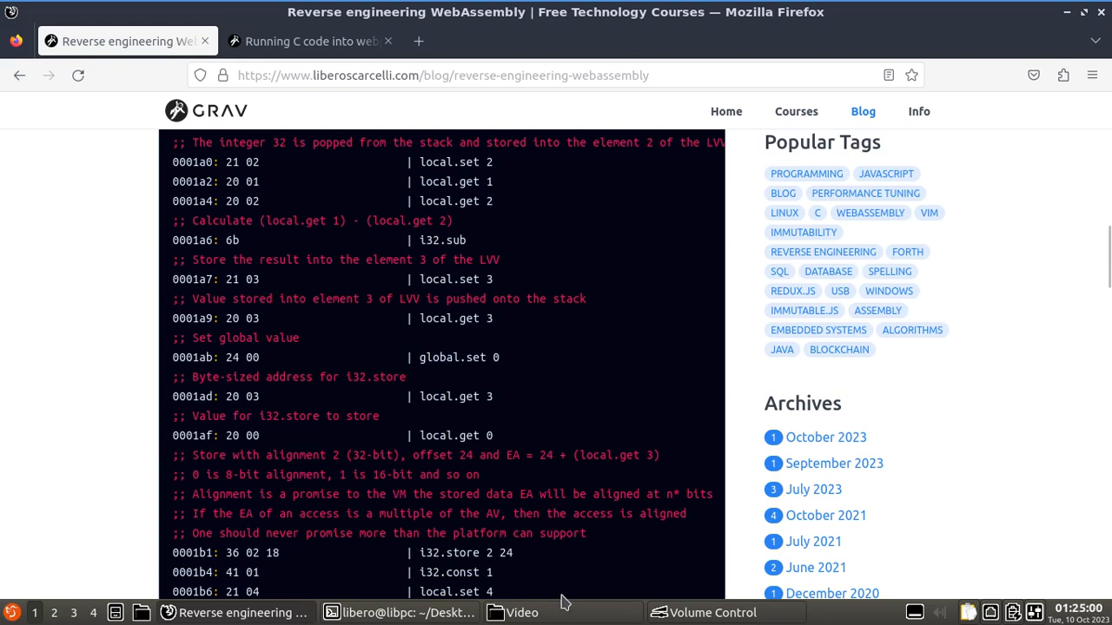
{"action": "mouse_move", "coordinate": [517, 586]}
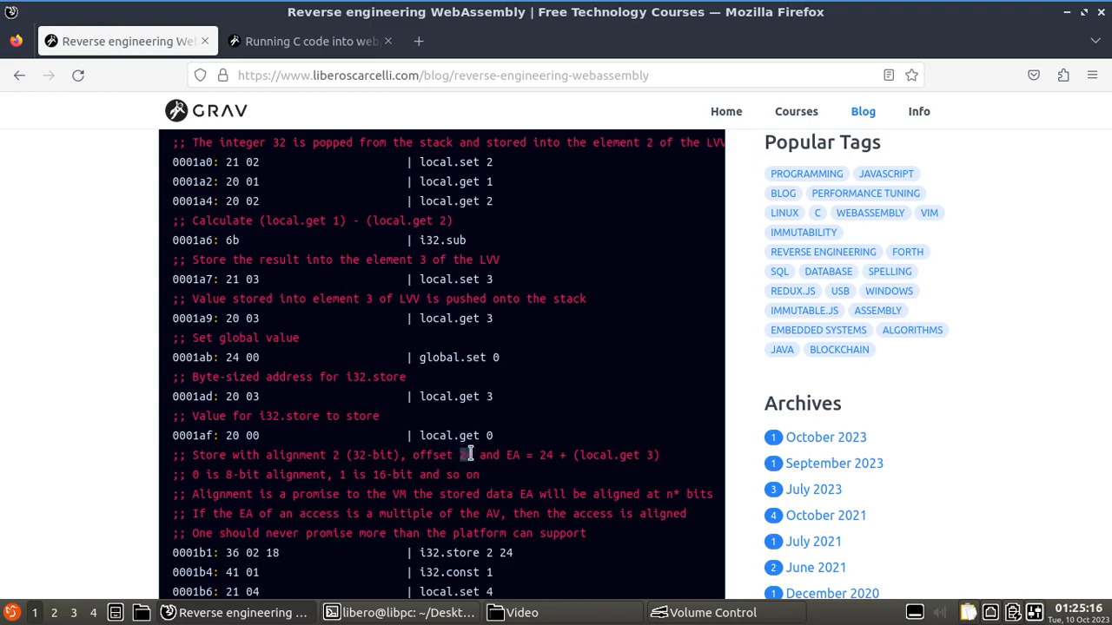
{"action": "scroll", "scroll_direction": "up", "scroll_amount": 3}
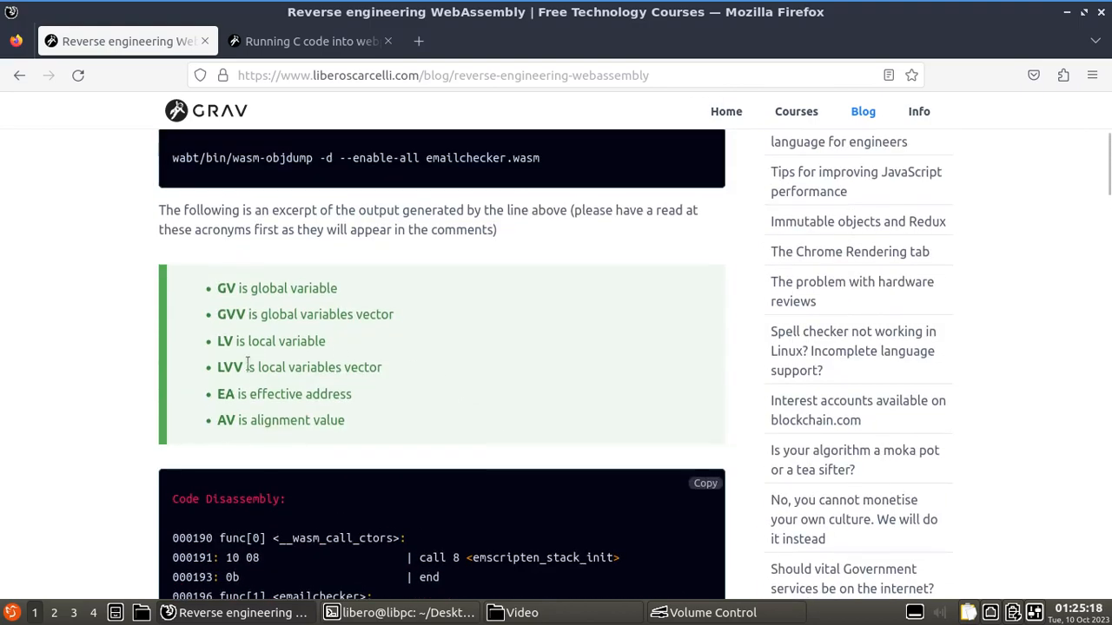
{"action": "scroll", "scroll_direction": "down", "scroll_amount": 3}
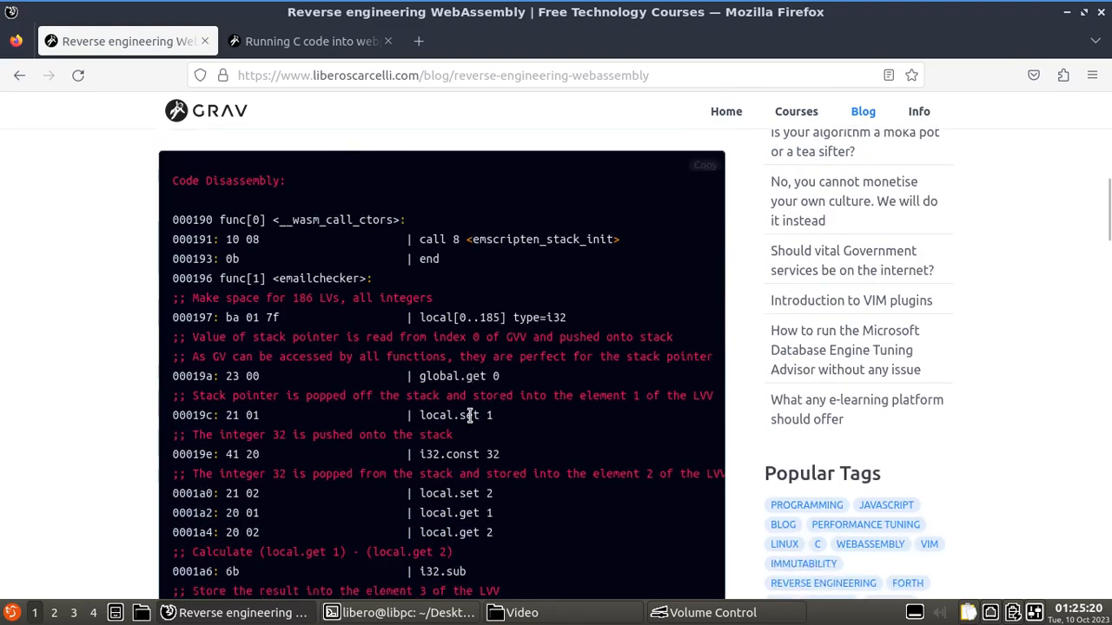
{"action": "scroll", "scroll_direction": "down", "scroll_amount": 3}
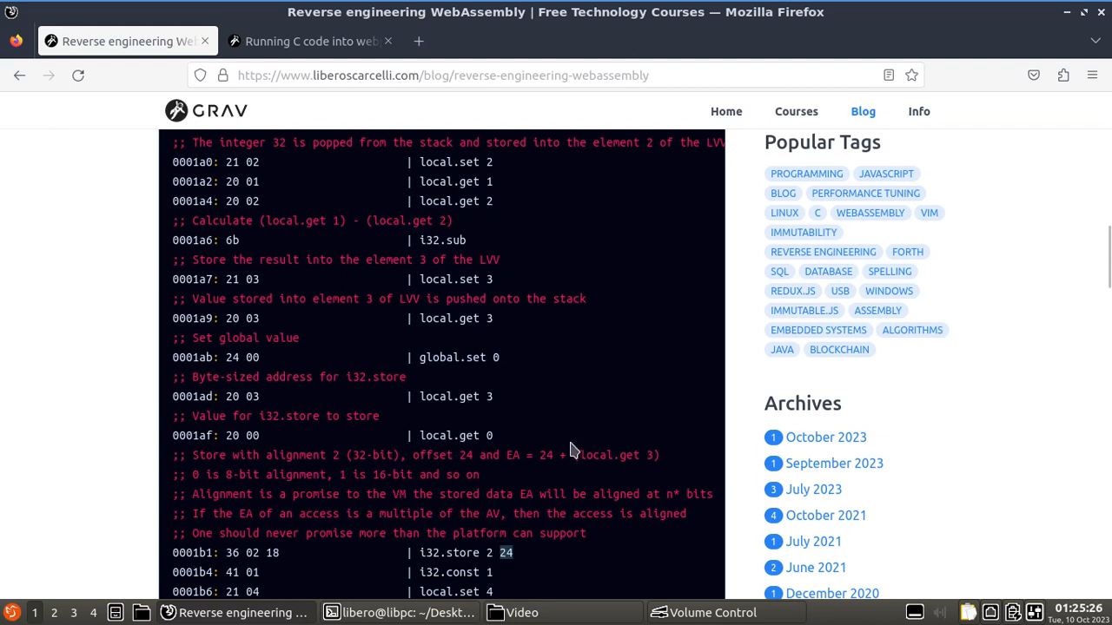
{"action": "double_click", "coordinate": [610, 454]}
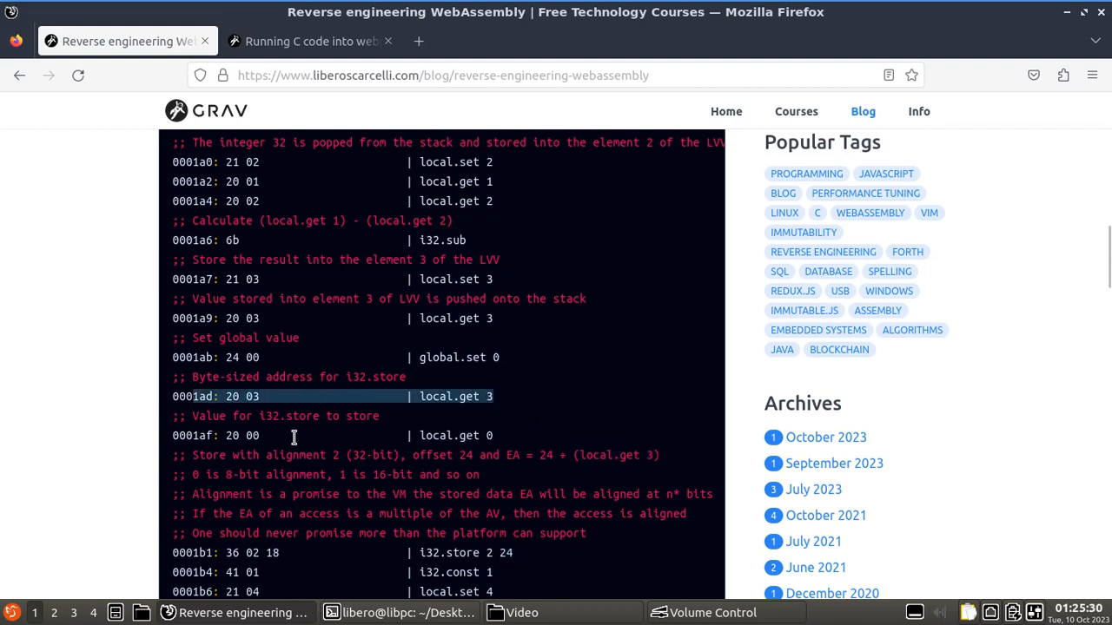
{"action": "scroll", "scroll_direction": "down", "scroll_amount": 3}
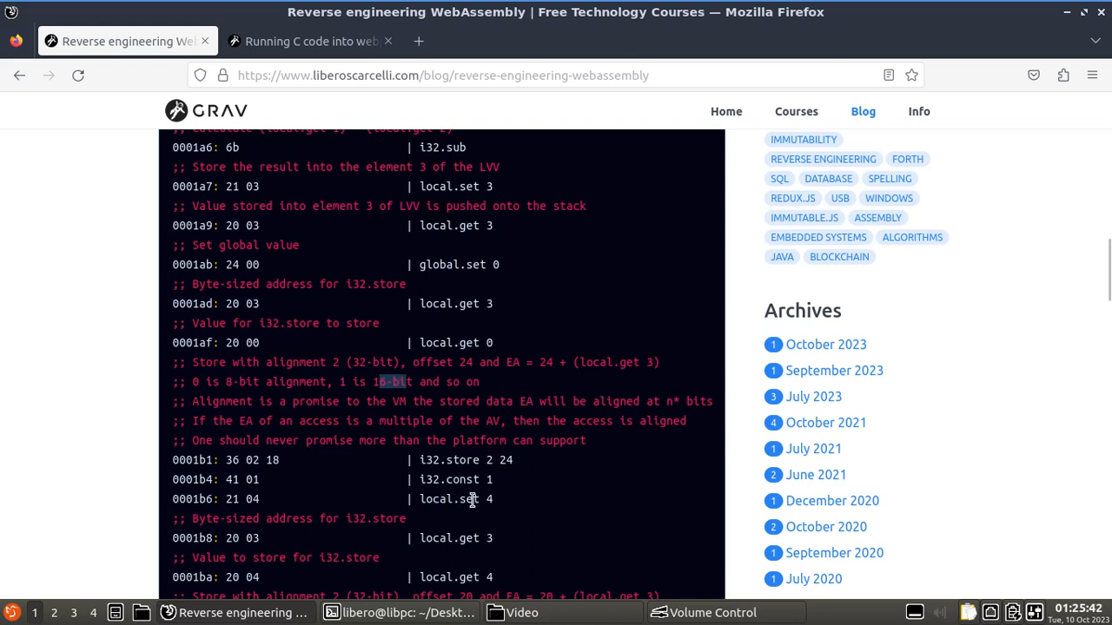
{"action": "mouse_move", "coordinate": [195, 400]}
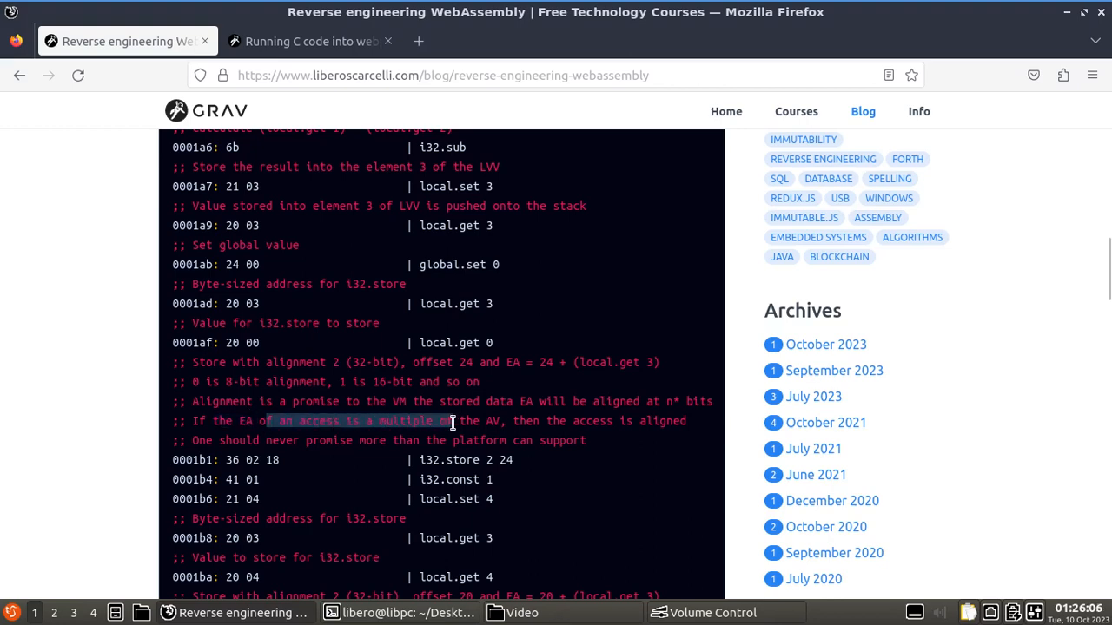
{"action": "scroll", "scroll_direction": "up", "scroll_amount": 3}
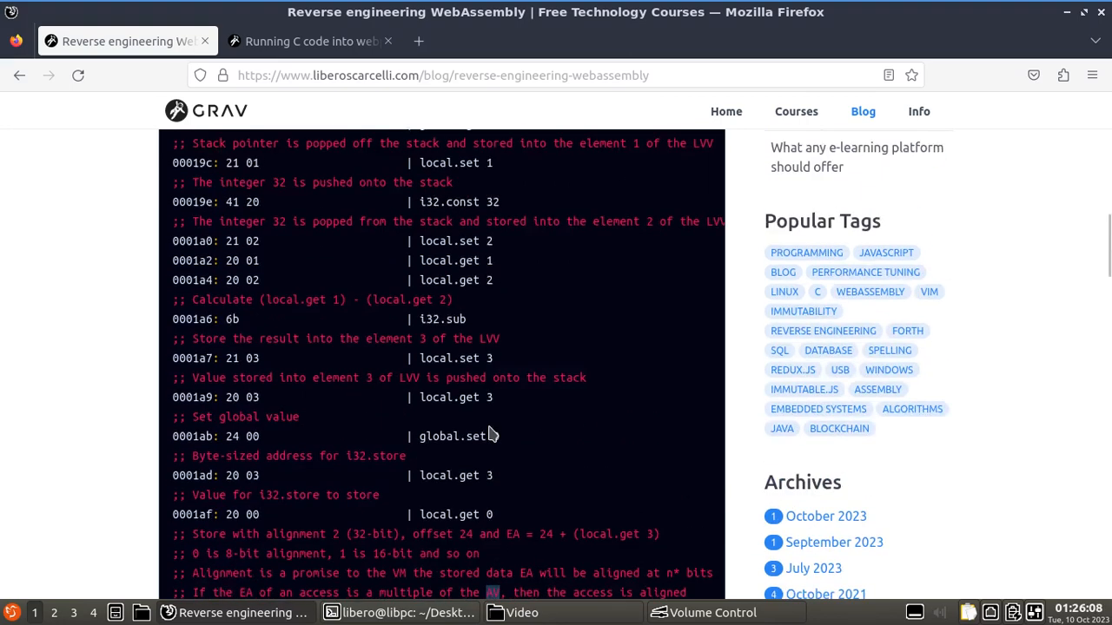
{"action": "scroll", "scroll_direction": "up", "scroll_amount": 3}
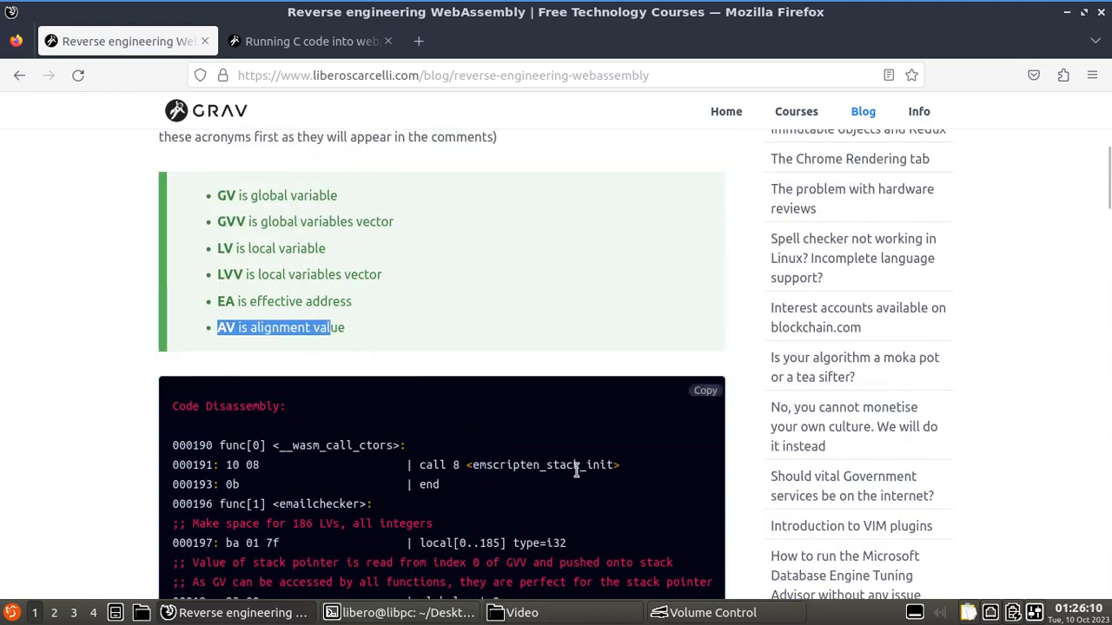
{"action": "scroll", "scroll_direction": "down", "scroll_amount": 3}
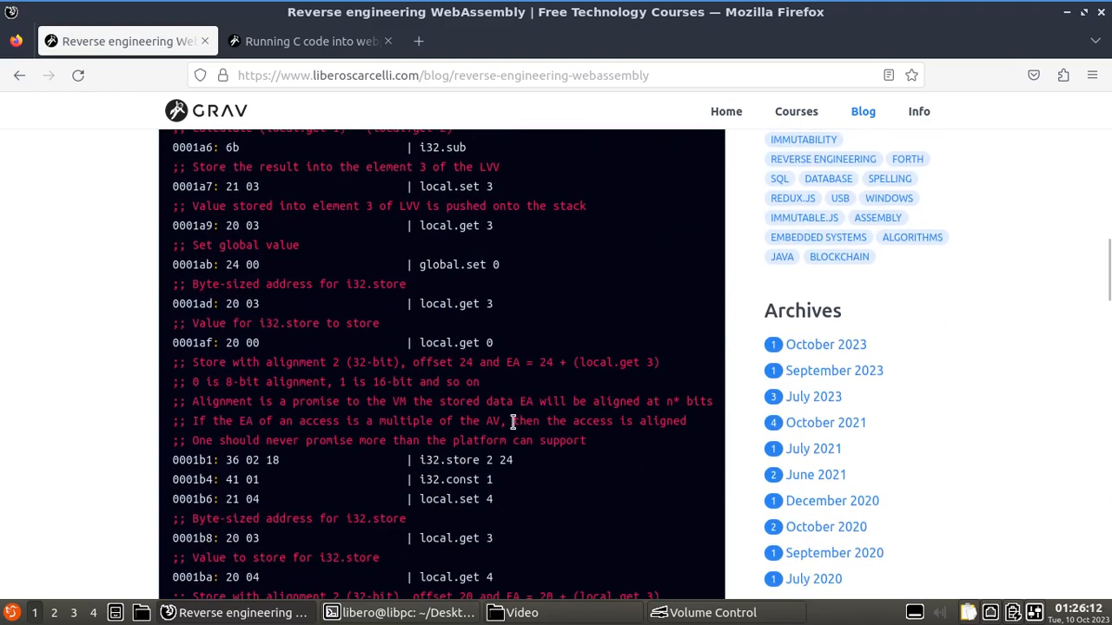
{"action": "mouse_move", "coordinate": [699, 432]}
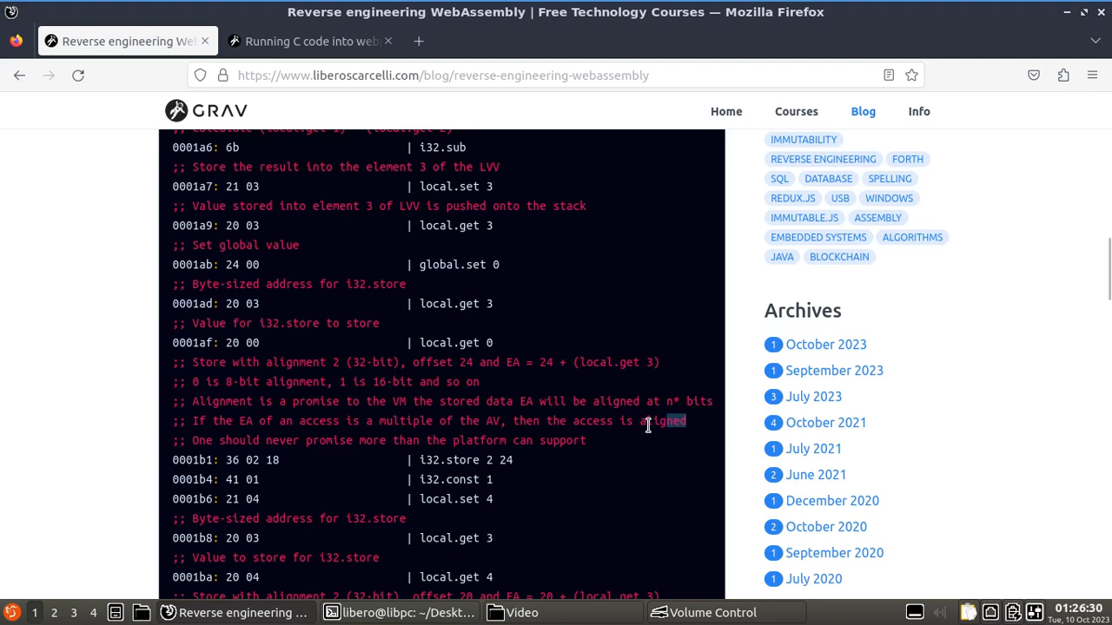
{"action": "scroll", "scroll_direction": "down", "scroll_amount": 3}
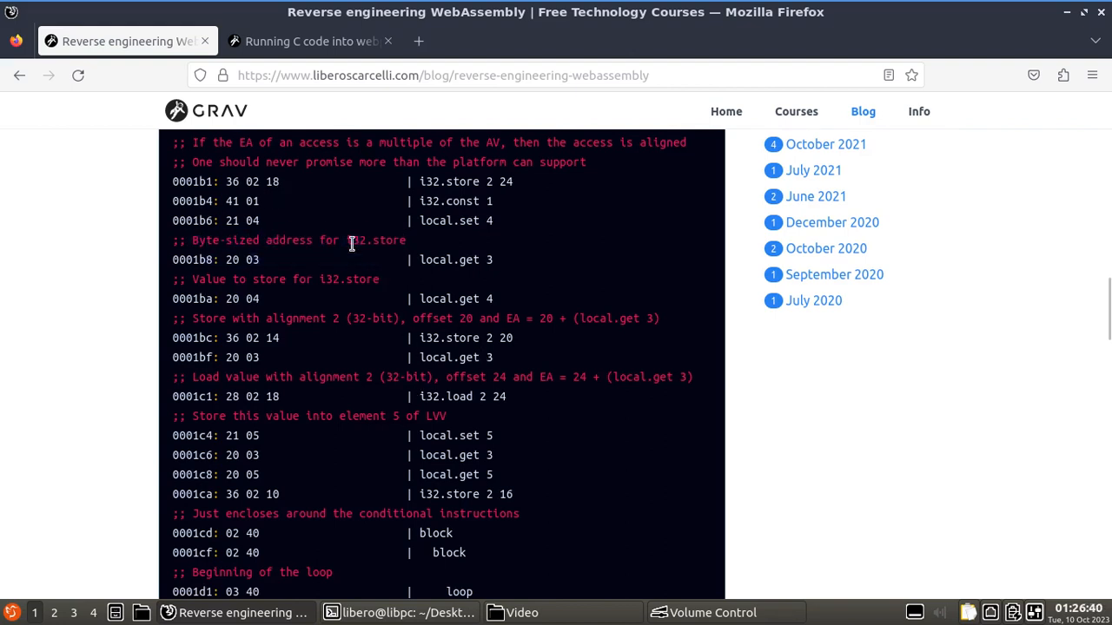
{"action": "double_click", "coordinate": [378, 240]}
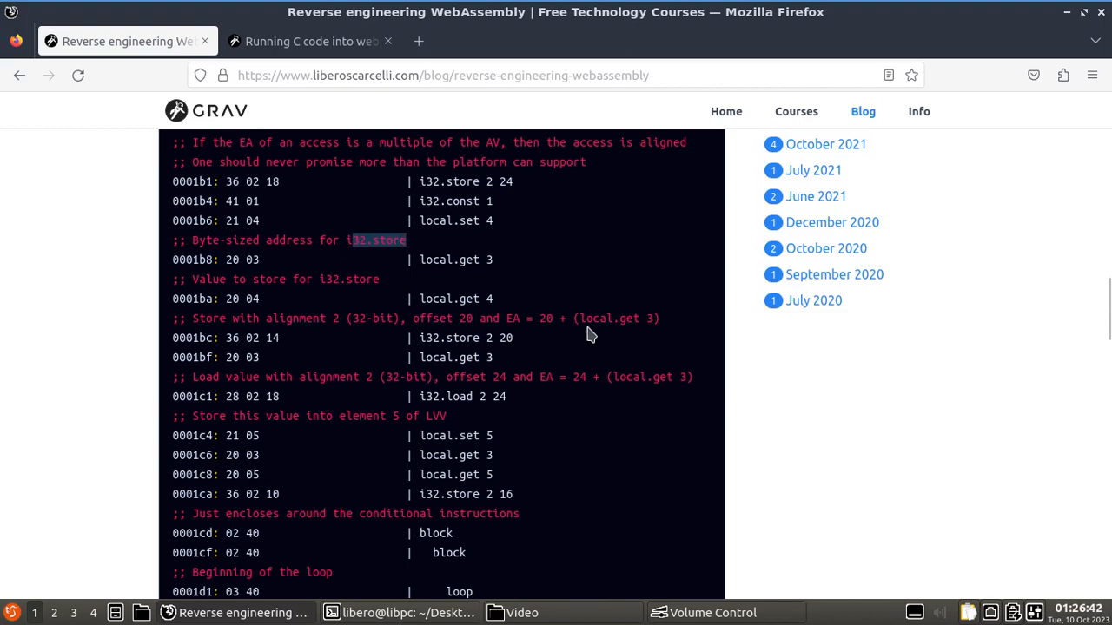
{"action": "scroll", "scroll_direction": "up", "scroll_amount": 3}
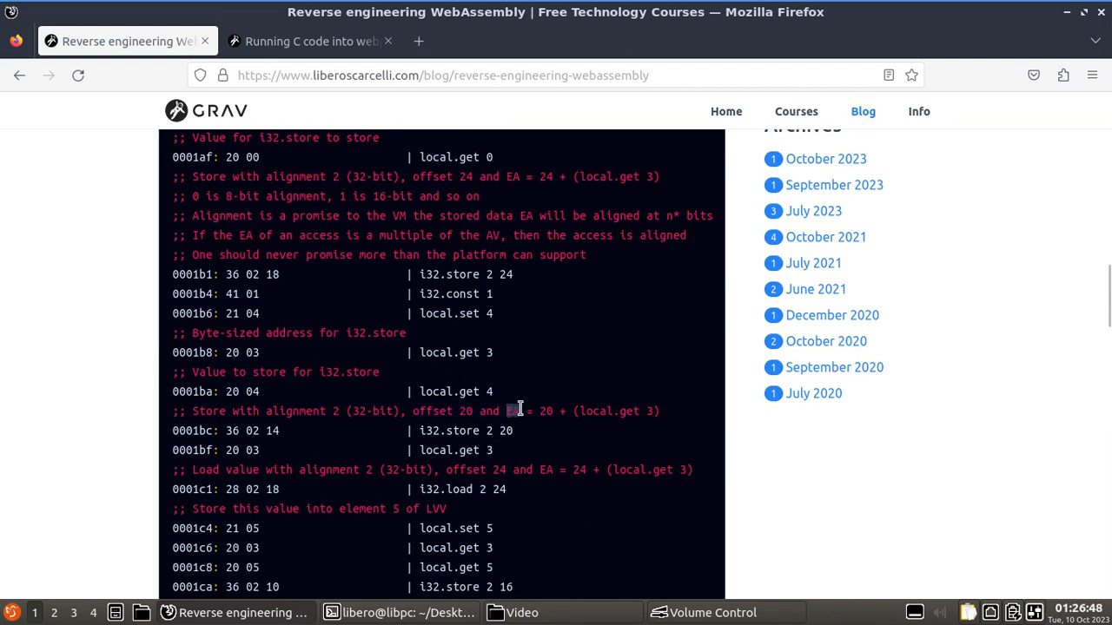
{"action": "left_click_drag", "start_coordinate": [508, 410], "coordinate": [660, 411]}
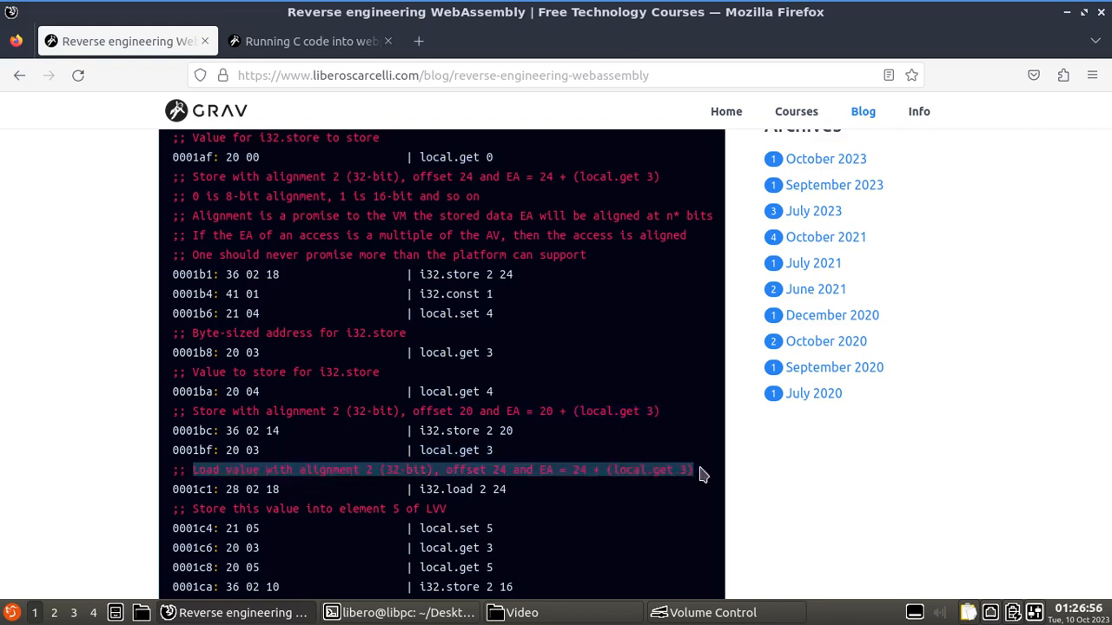
{"action": "mouse_move", "coordinate": [525, 200]}
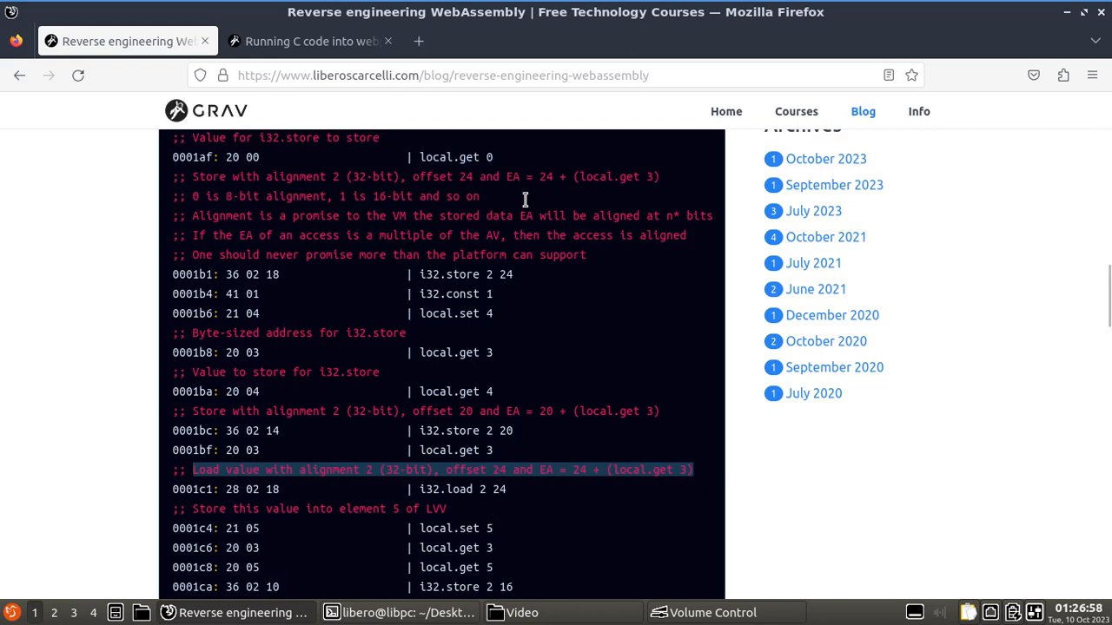
{"action": "left_click", "coordinate": [673, 469]}
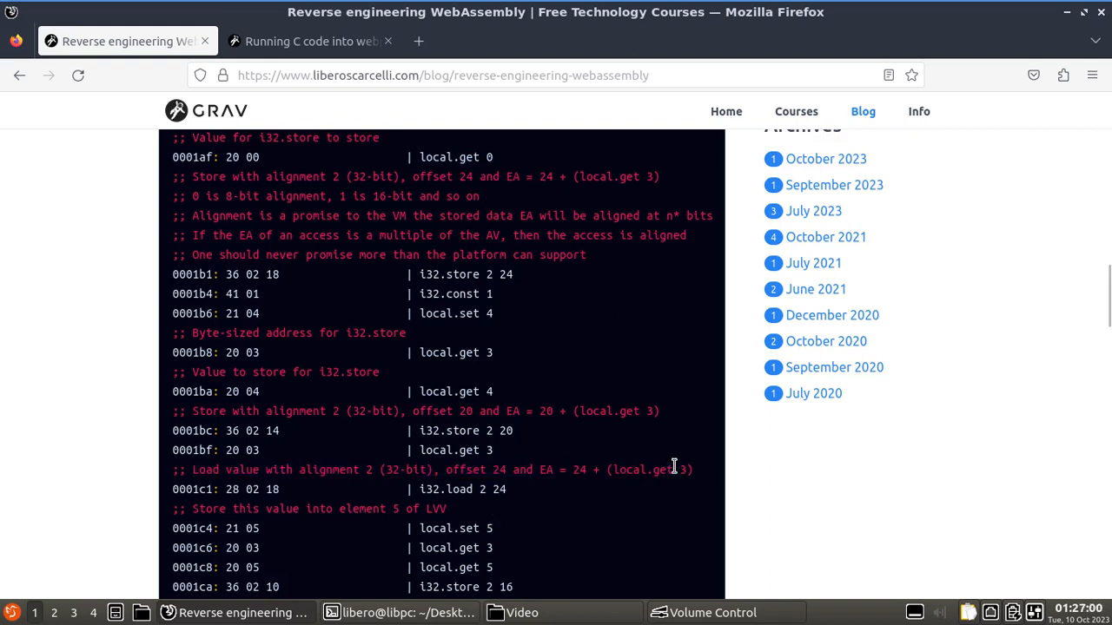
Read past the loop disassembly, highlighting the nested block and the emscripten compiler phrase
{"action": "scroll", "scroll_direction": "down", "scroll_amount": 3}
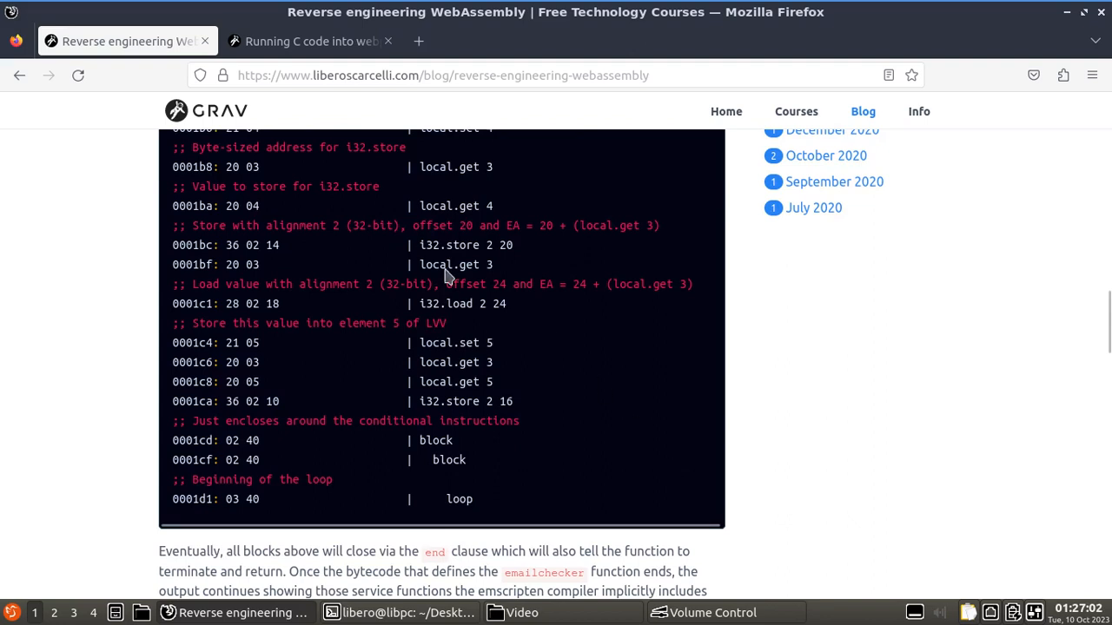
{"action": "mouse_move", "coordinate": [202, 328]}
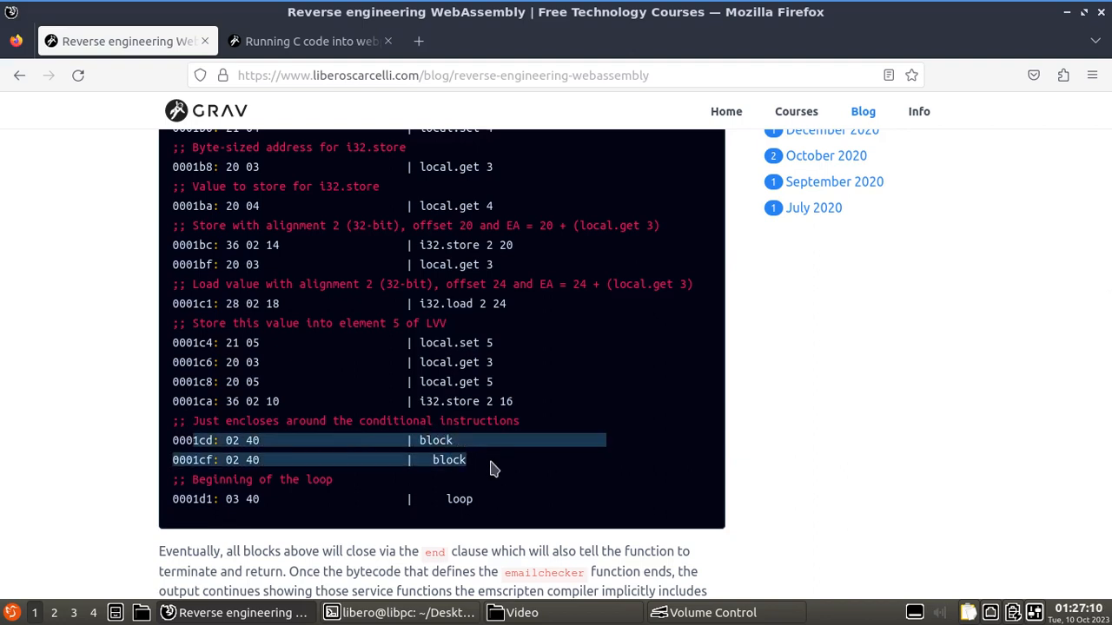
{"action": "left_click", "coordinate": [495, 469]}
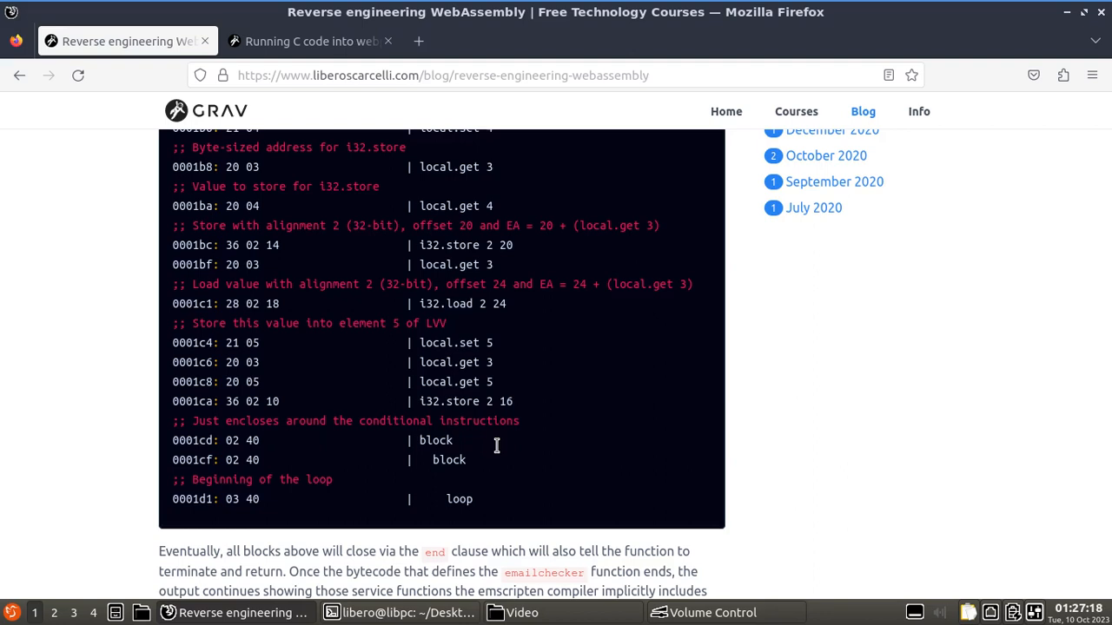
{"action": "scroll", "scroll_direction": "down", "scroll_amount": 3}
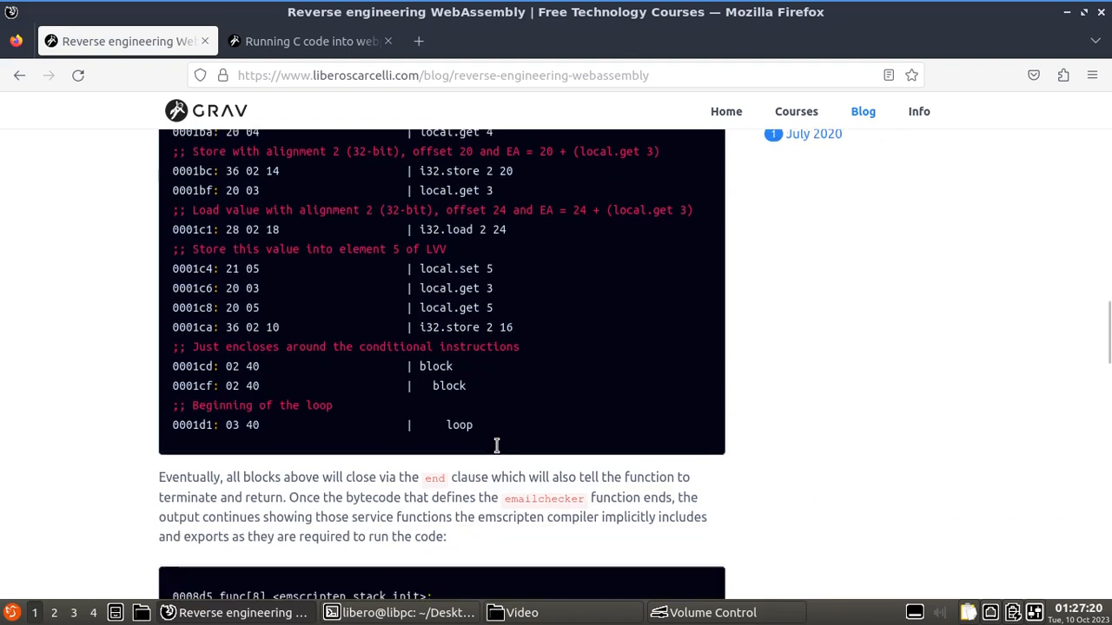
{"action": "scroll", "scroll_direction": "down", "scroll_amount": 3}
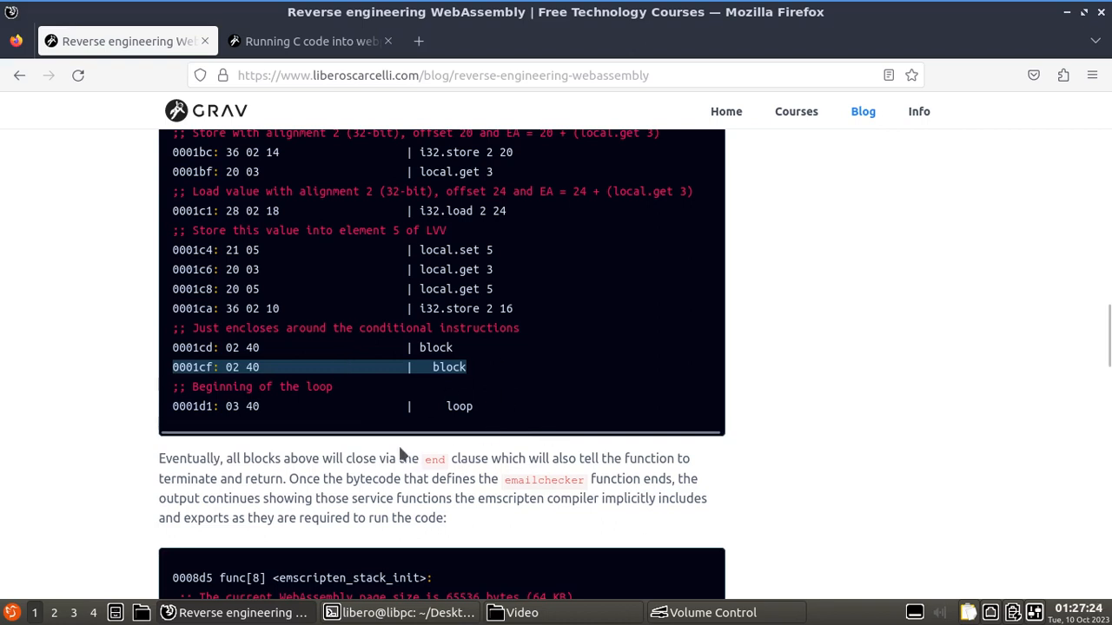
{"action": "double_click", "coordinate": [434, 459]}
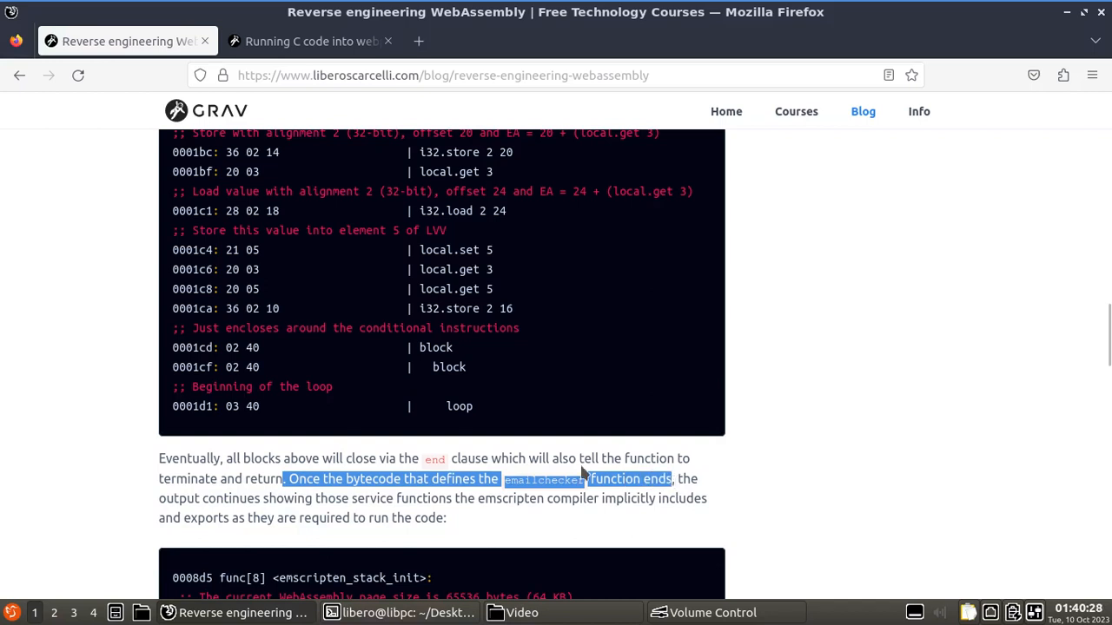
{"action": "mouse_move", "coordinate": [319, 496]}
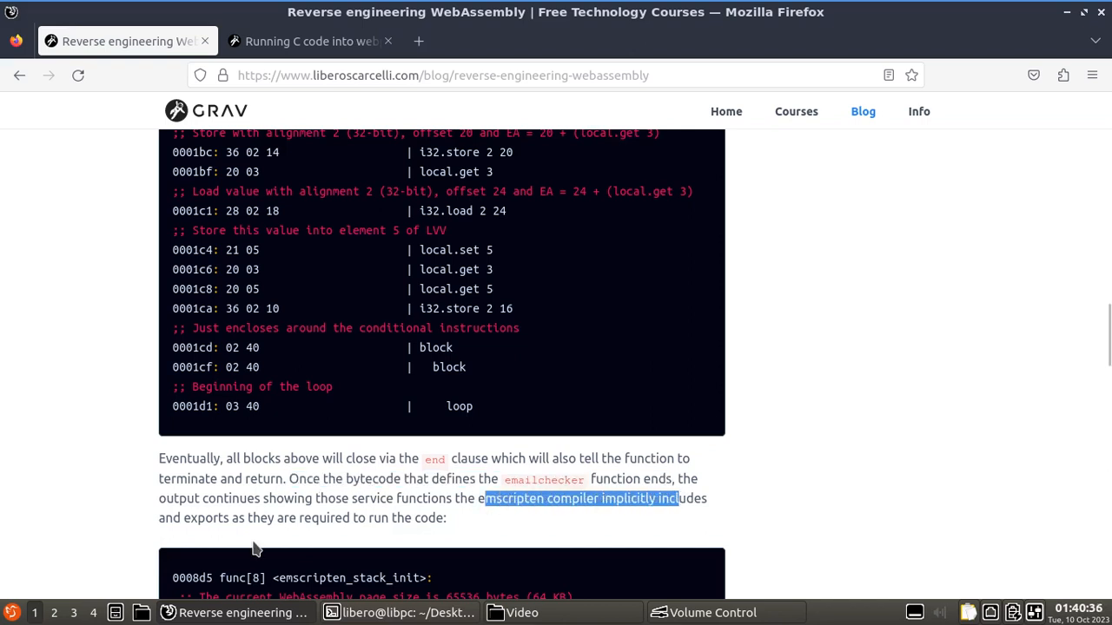
{"action": "left_click_drag", "start_coordinate": [486, 498], "coordinate": [439, 517]}
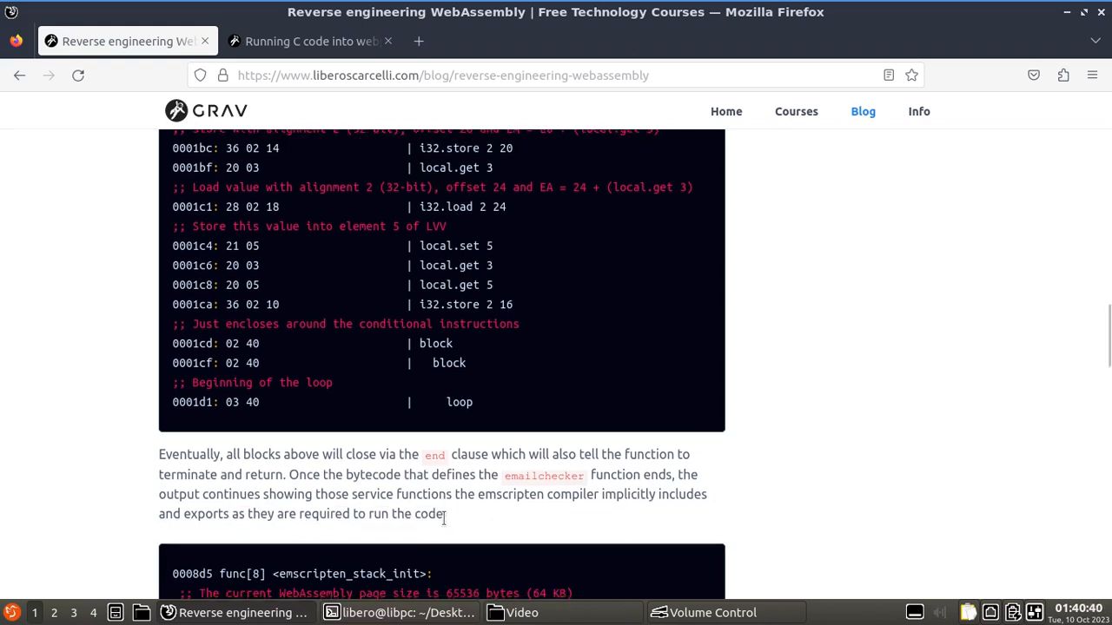
Highlight the 65536 page size and 'Set stack pointer' comment in emscripten_stack_init
{"action": "scroll", "scroll_direction": "down", "scroll_amount": 3}
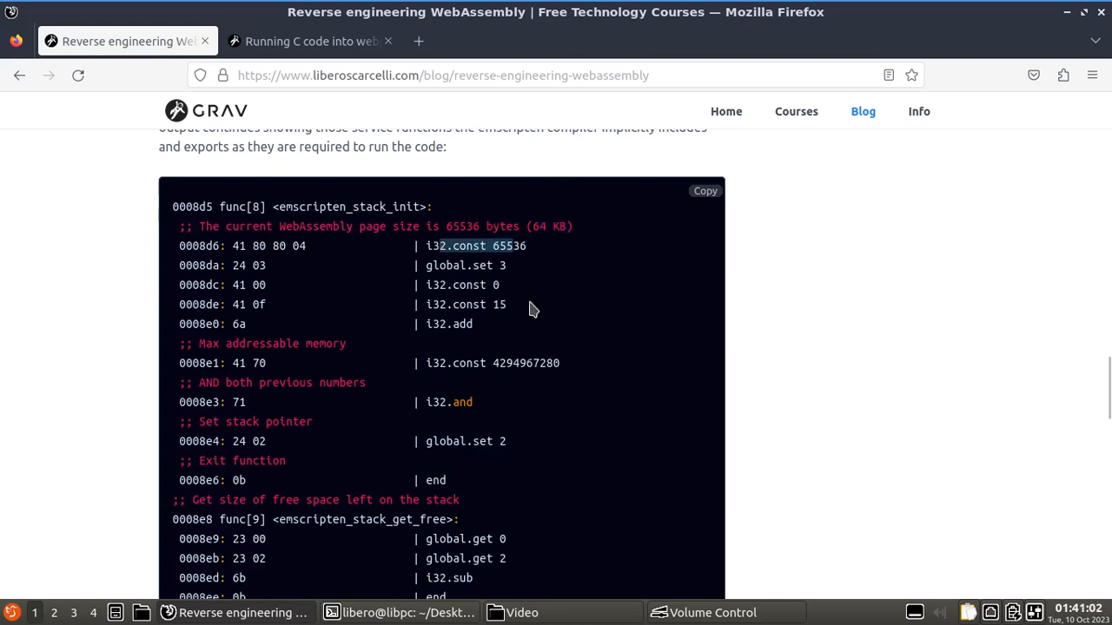
{"action": "mouse_move", "coordinate": [512, 268]}
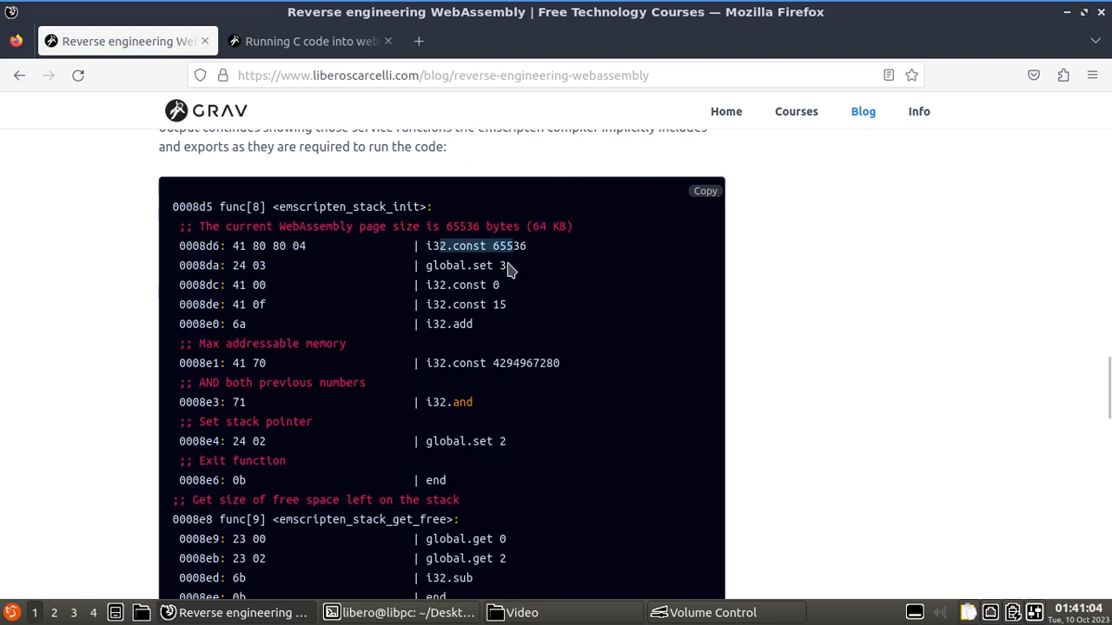
{"action": "double_click", "coordinate": [239, 343]}
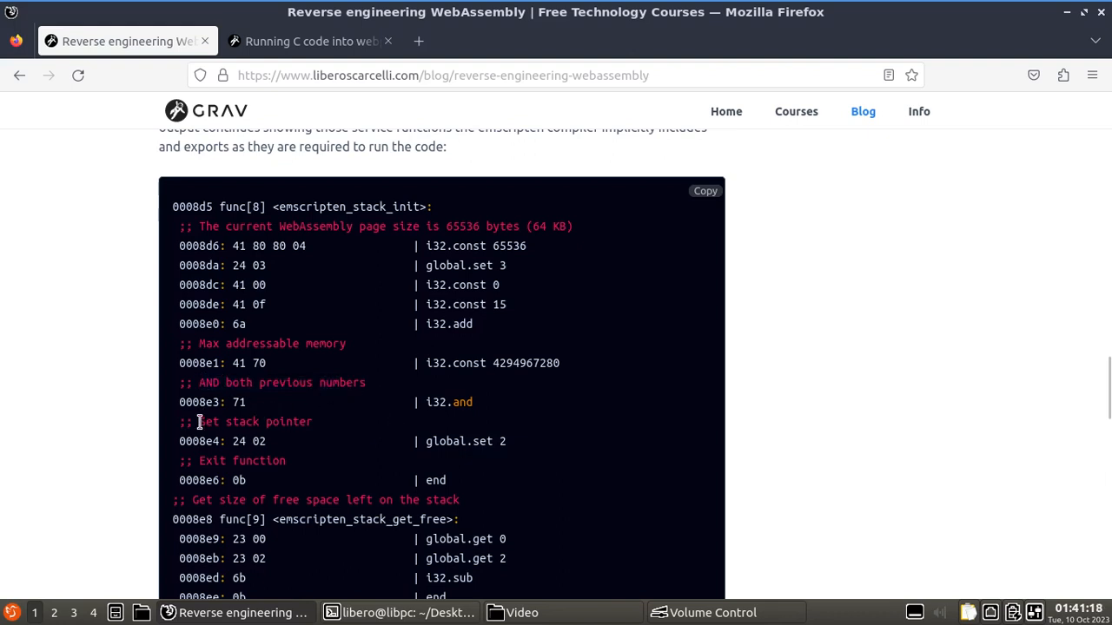
{"action": "double_click", "coordinate": [252, 421]}
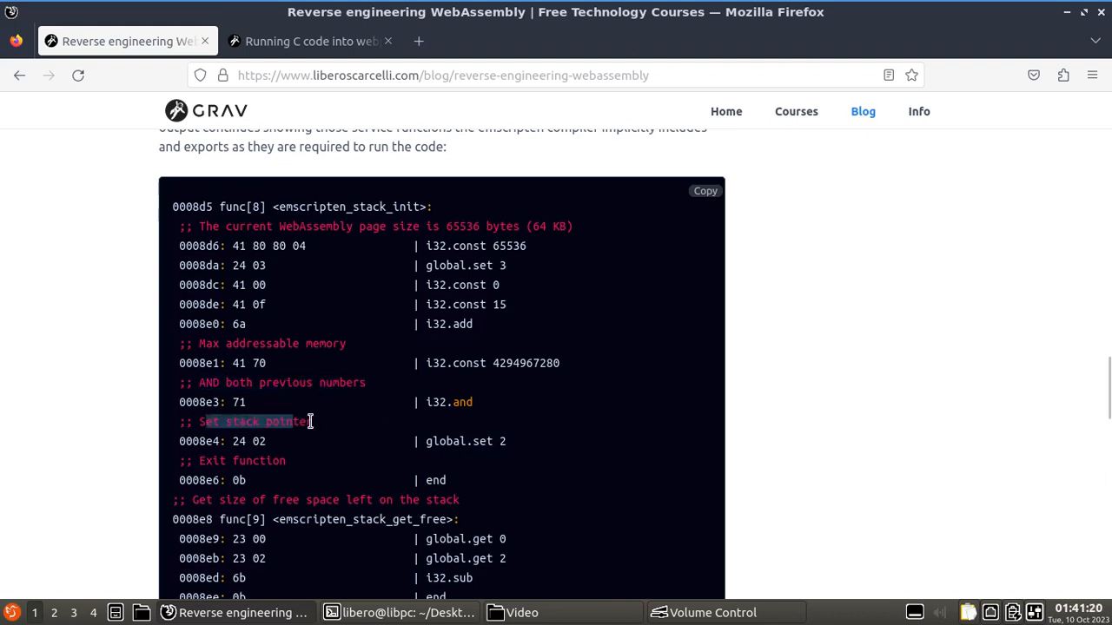
{"action": "left_click", "coordinate": [212, 458]}
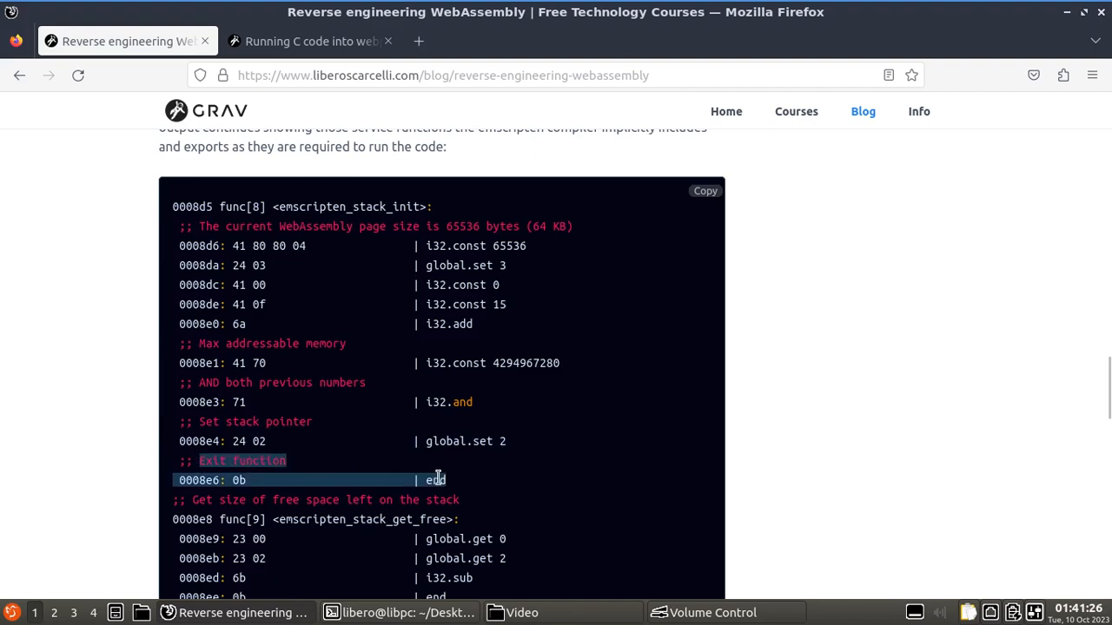
{"action": "left_click", "coordinate": [464, 486]}
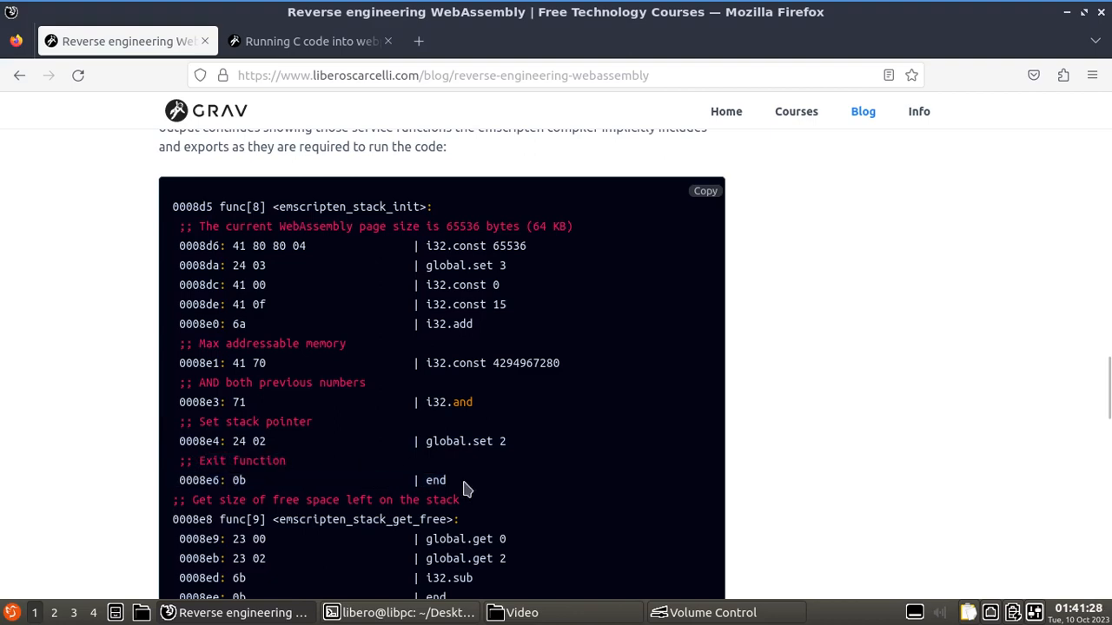
Scroll back to the loop listing's block lines and the paragraph on closing blocks with end
{"action": "scroll", "scroll_direction": "up", "scroll_amount": 3}
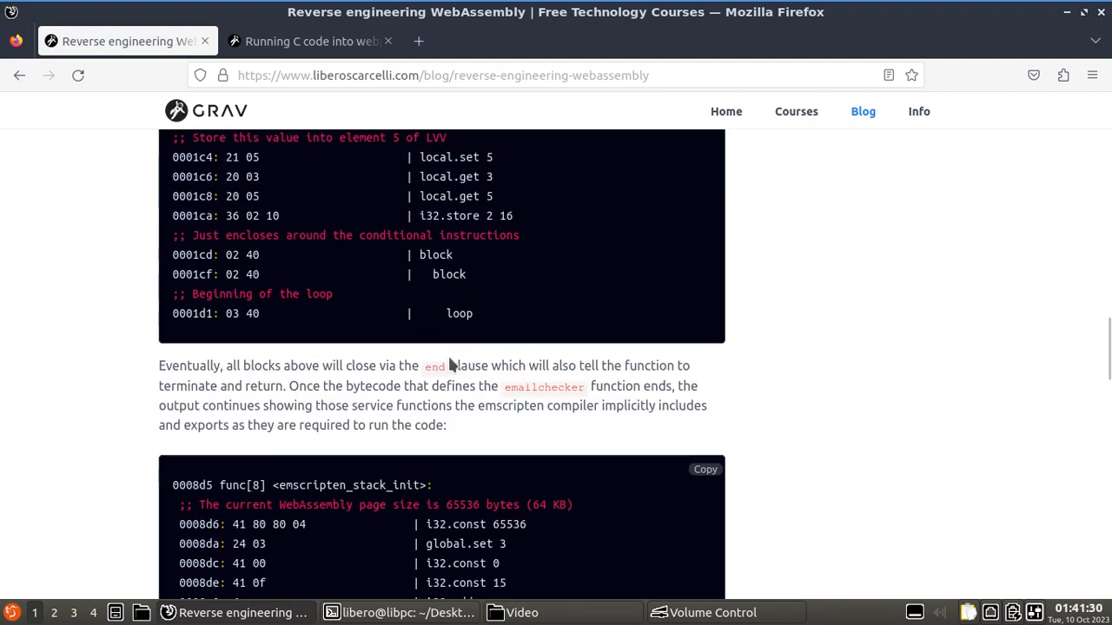
{"action": "scroll", "scroll_direction": "down", "scroll_amount": 3}
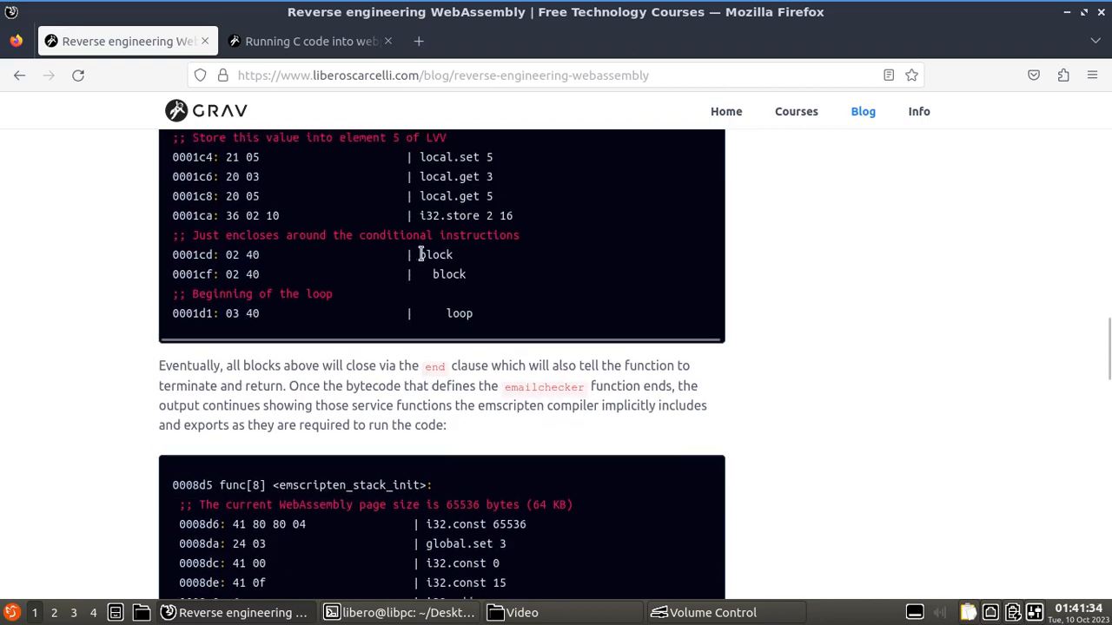
{"action": "mouse_move", "coordinate": [495, 316]}
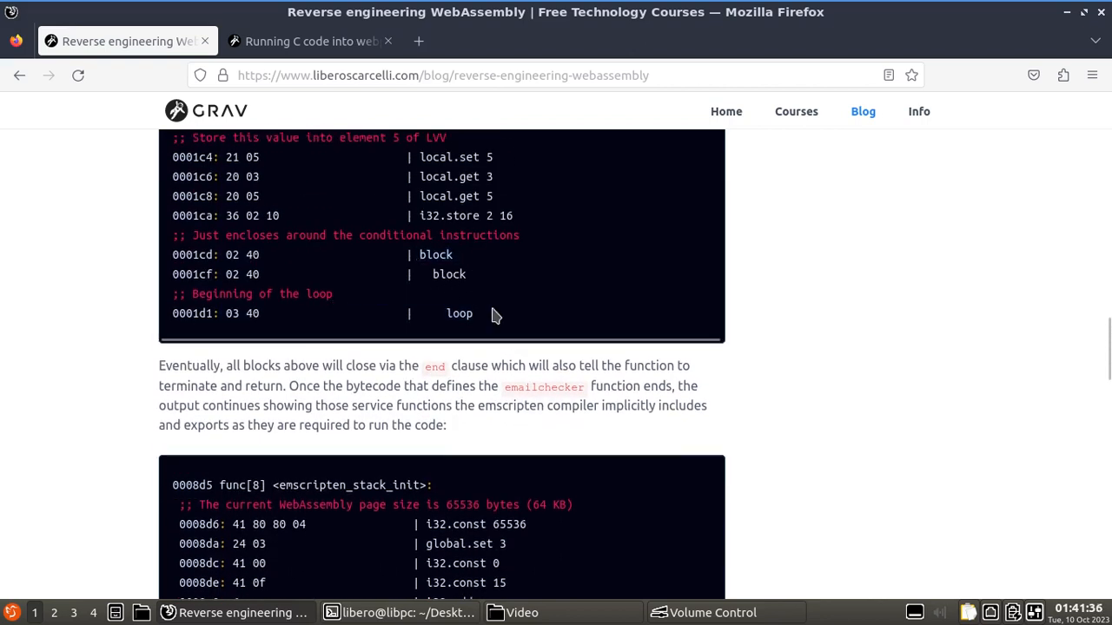
Scroll through the stack service functions and highlight the end of emscripten_stack_get_end
{"action": "scroll", "scroll_direction": "down", "scroll_amount": 3}
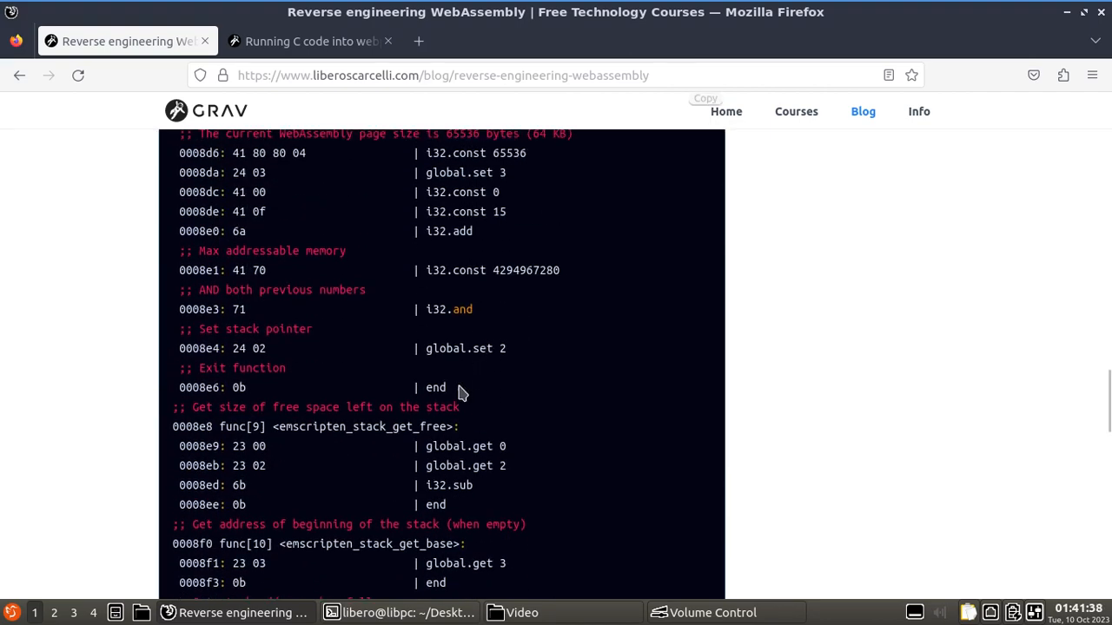
{"action": "scroll", "scroll_direction": "down", "scroll_amount": 3}
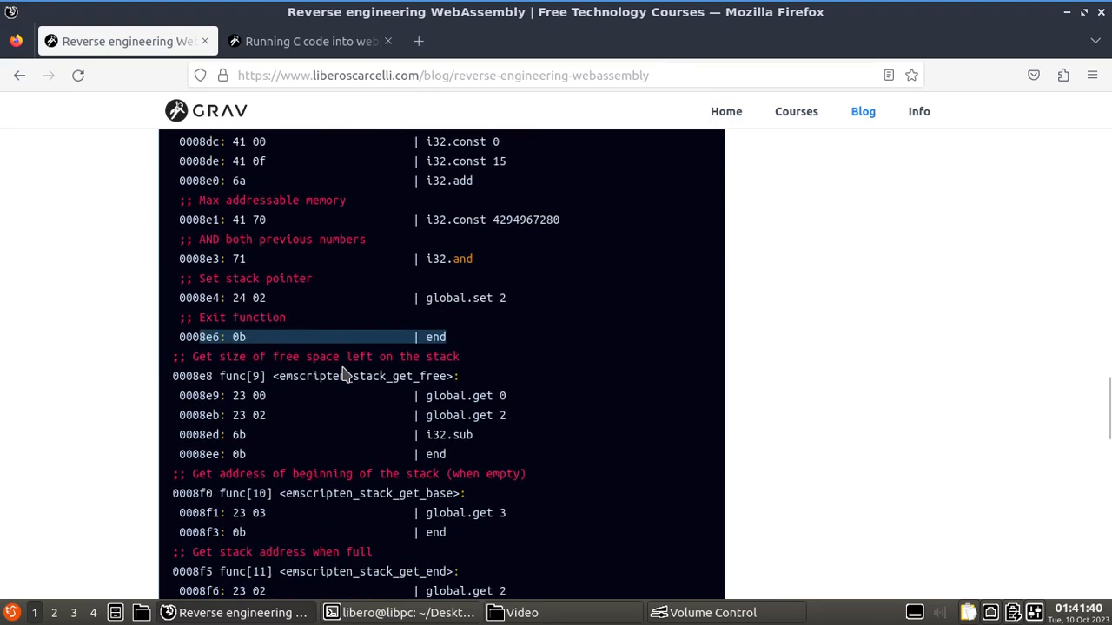
{"action": "scroll", "scroll_direction": "down", "scroll_amount": 3}
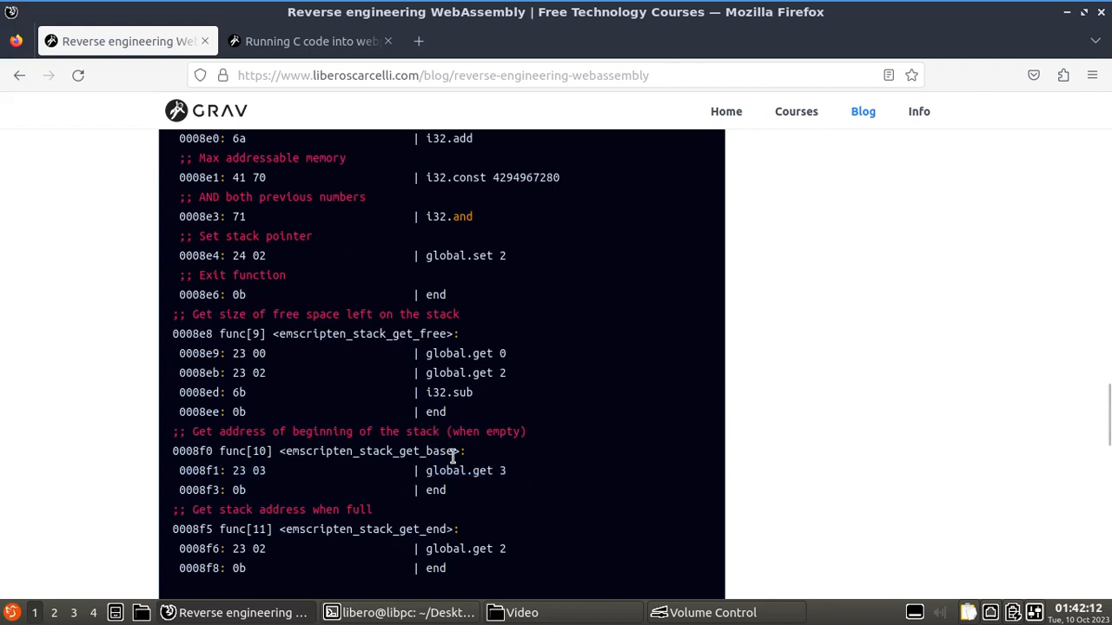
{"action": "scroll", "scroll_direction": "down", "scroll_amount": 3}
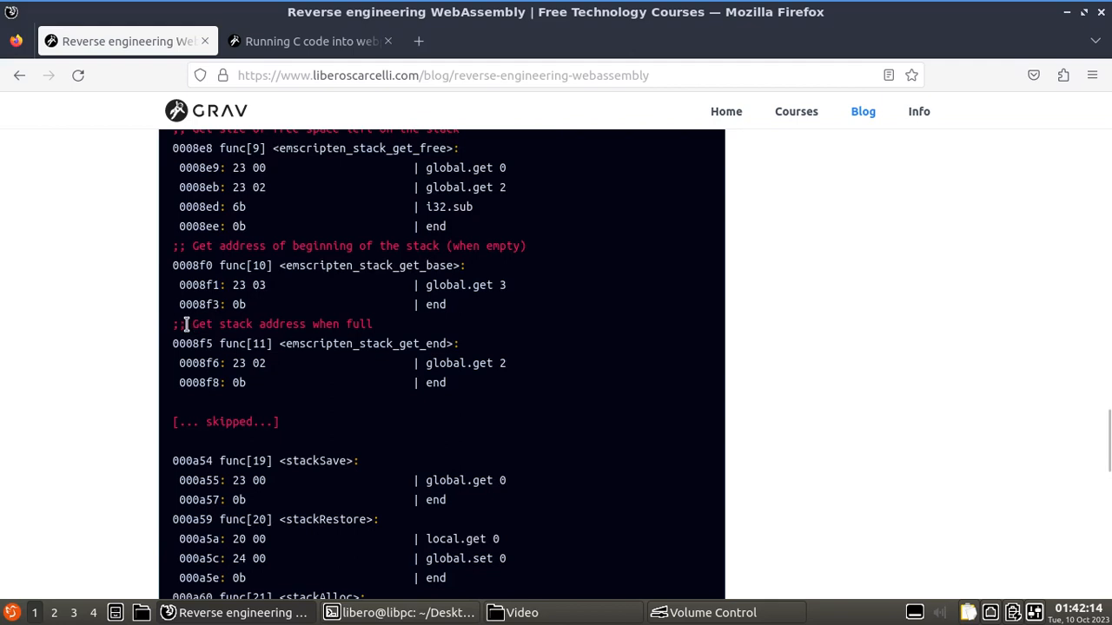
{"action": "double_click", "coordinate": [278, 323]}
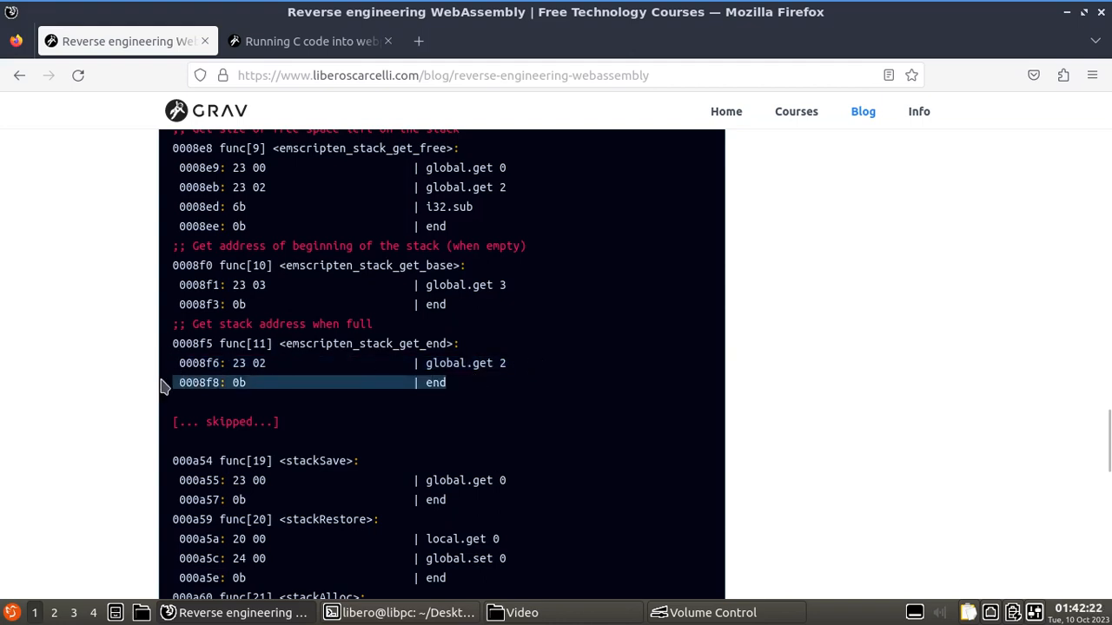
Continue to the stackAlloc and emscripten_stack_get_current listings above the wasm2c paragraph
{"action": "scroll", "scroll_direction": "down", "scroll_amount": 3}
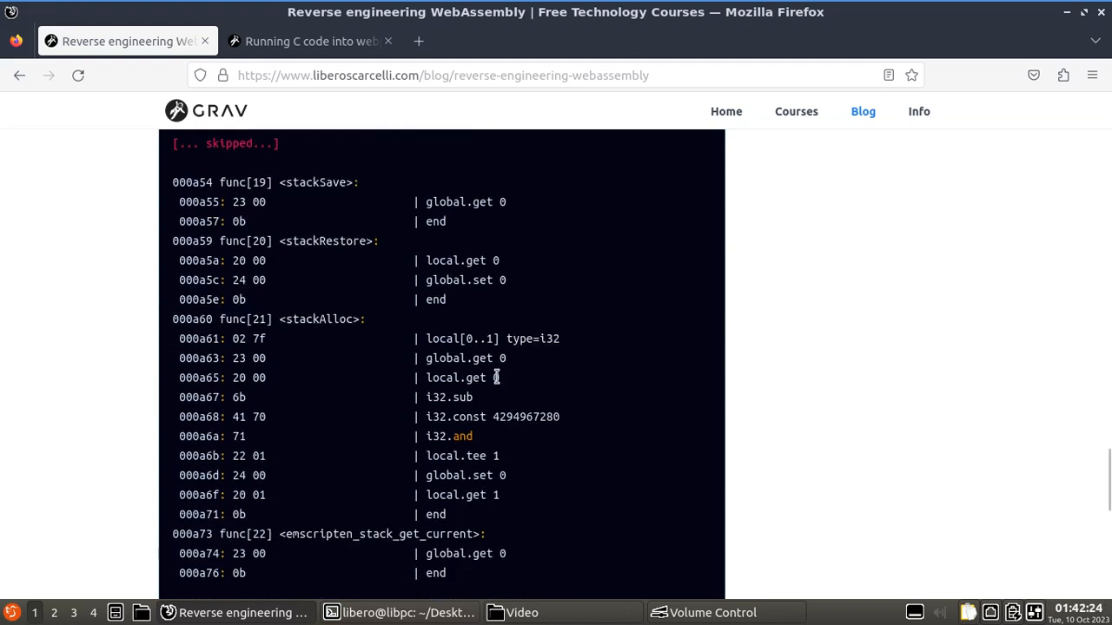
{"action": "mouse_move", "coordinate": [420, 338]}
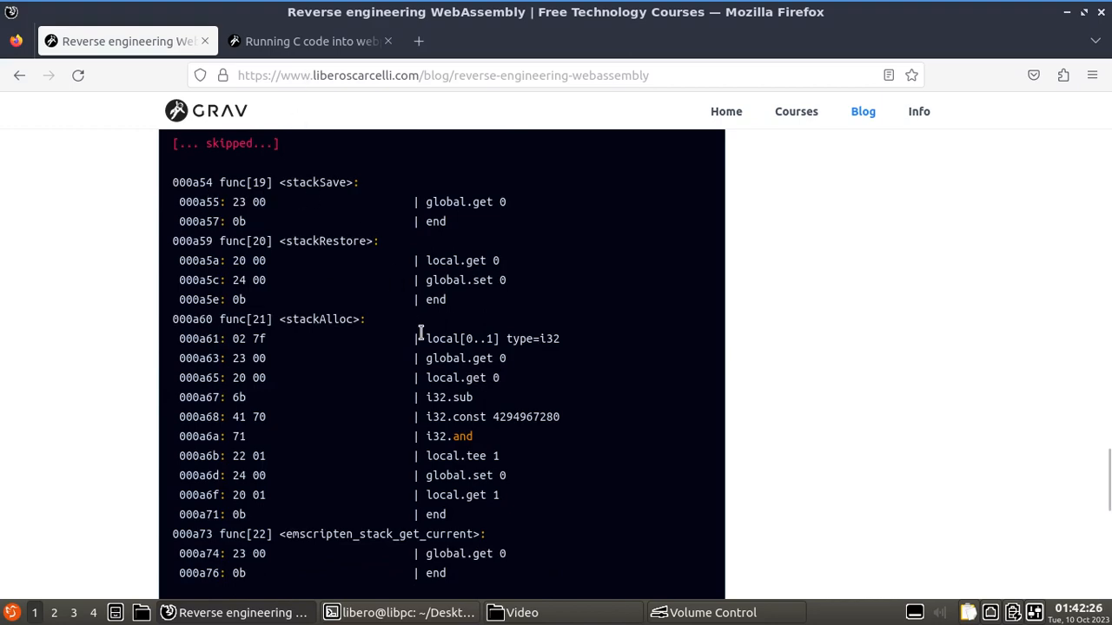
{"action": "scroll", "scroll_direction": "down", "scroll_amount": 3}
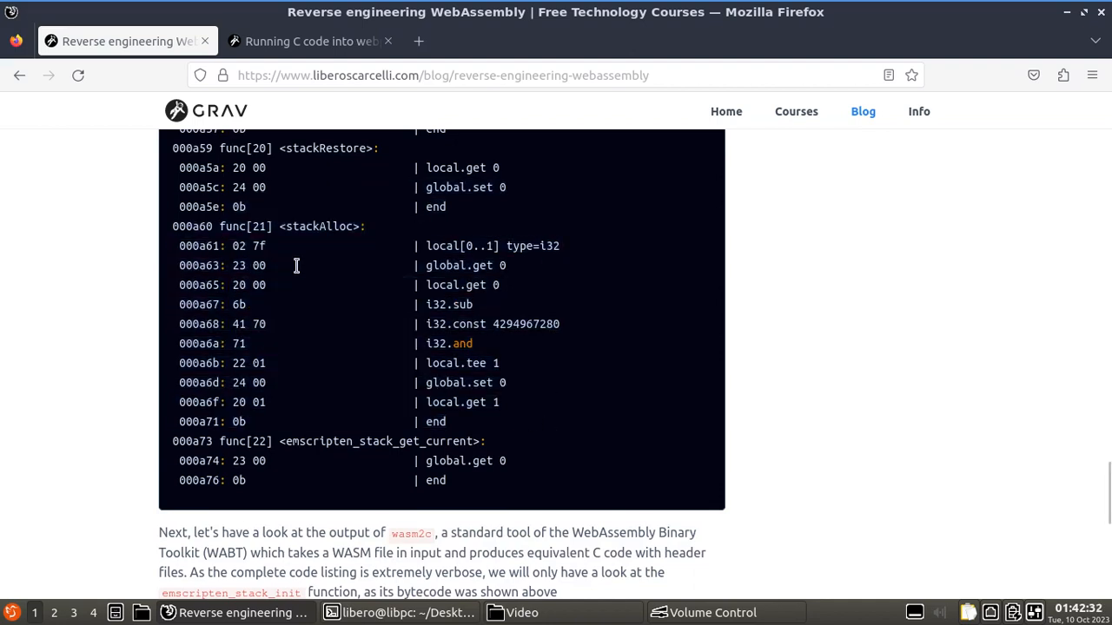
{"action": "mouse_move", "coordinate": [504, 229]}
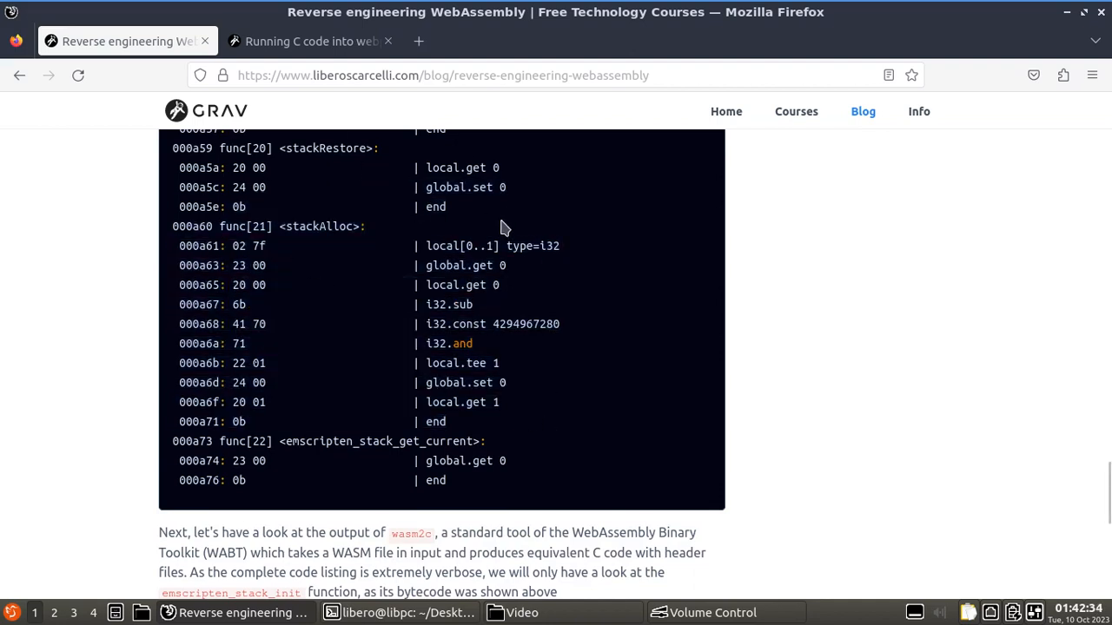
{"action": "scroll", "scroll_direction": "down", "scroll_amount": 3}
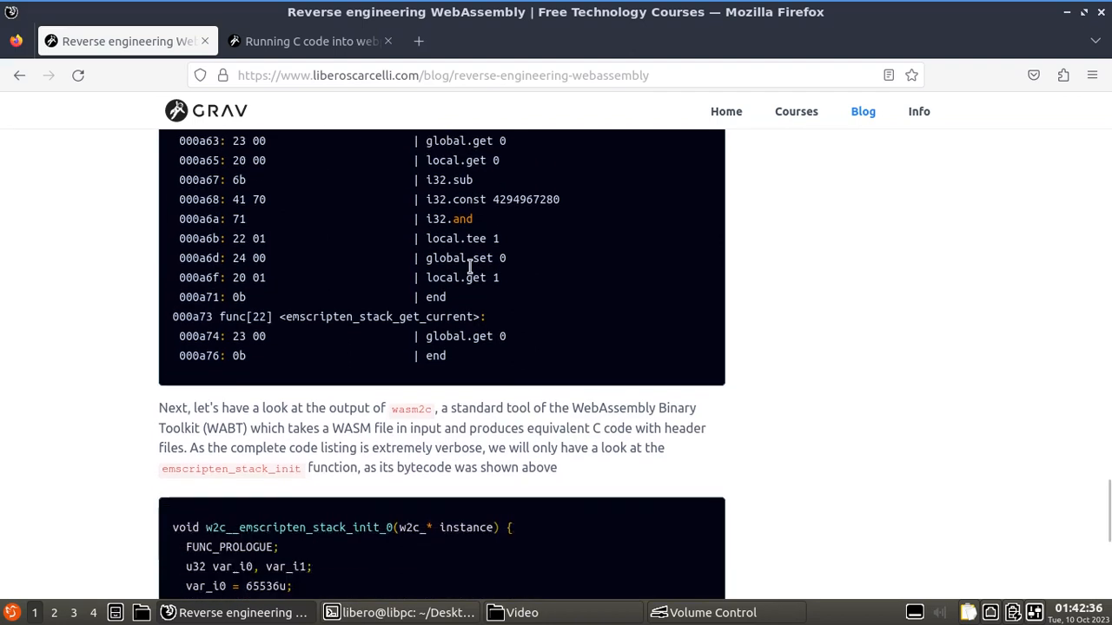
{"action": "scroll", "scroll_direction": "up", "scroll_amount": 3}
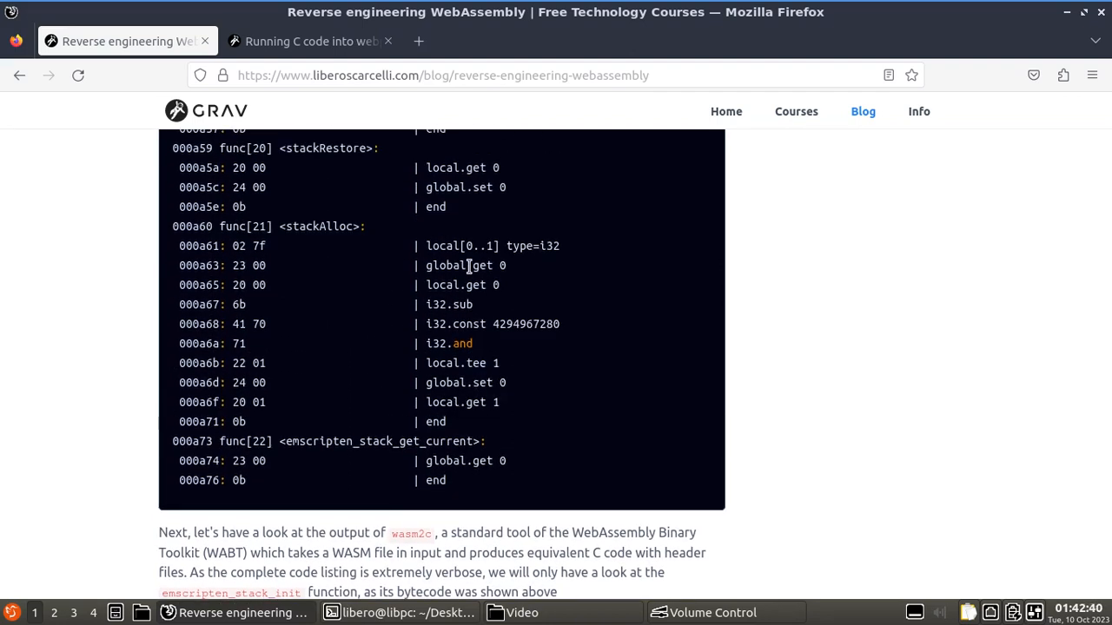
Reach the wasm2c paragraph and highlight the tool name wasm2c and its sentence
{"action": "scroll", "scroll_direction": "down", "scroll_amount": 3}
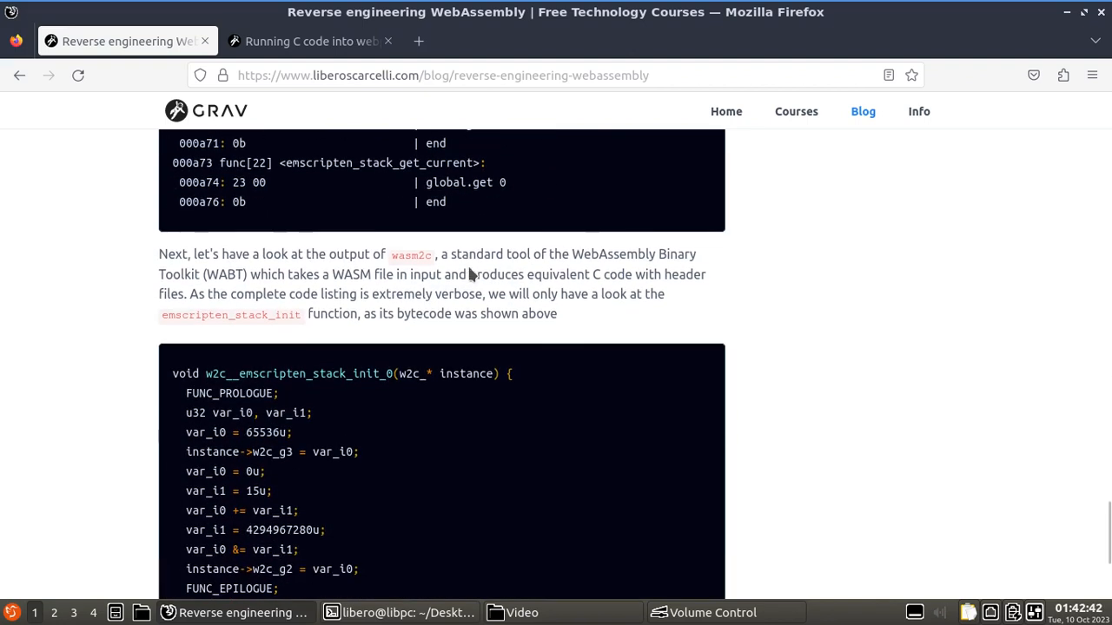
{"action": "mouse_move", "coordinate": [204, 251]}
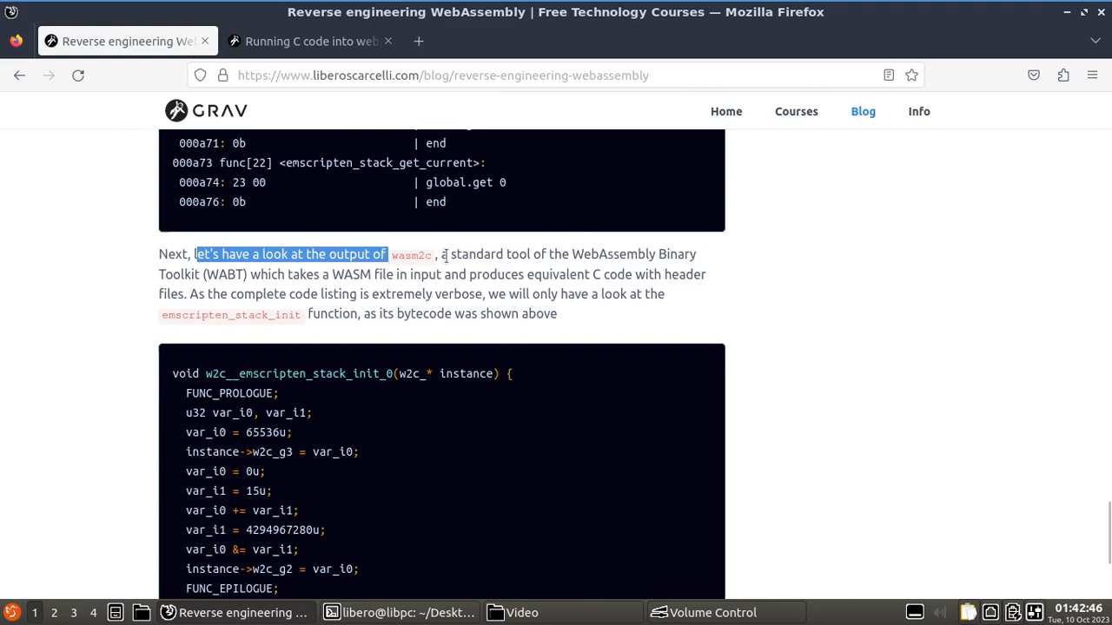
{"action": "double_click", "coordinate": [411, 255]}
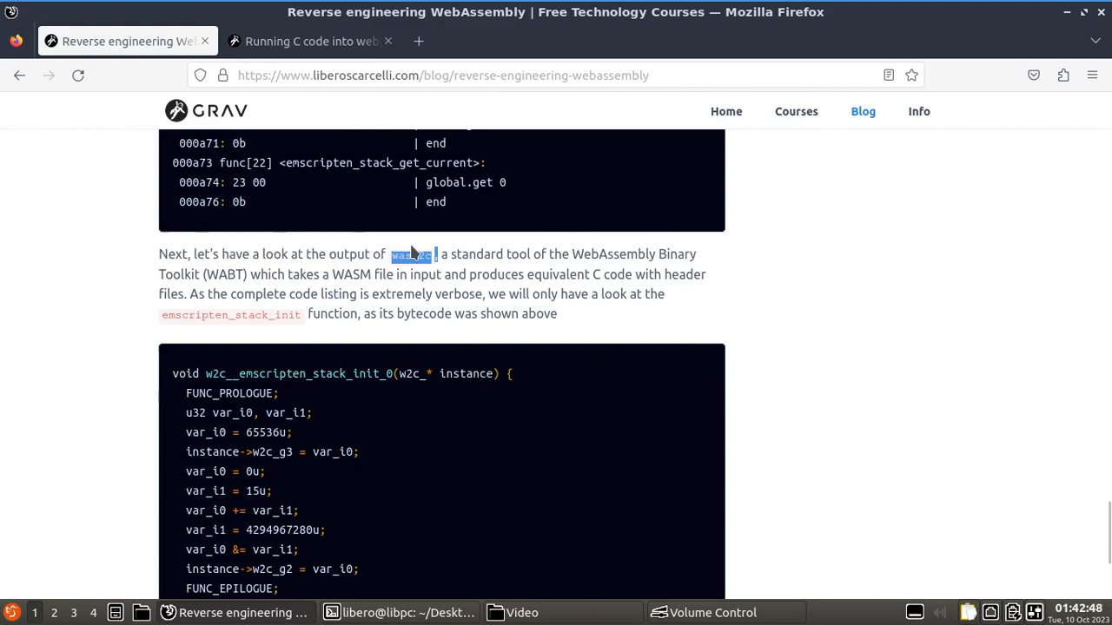
{"action": "scroll", "scroll_direction": "down", "scroll_amount": 3}
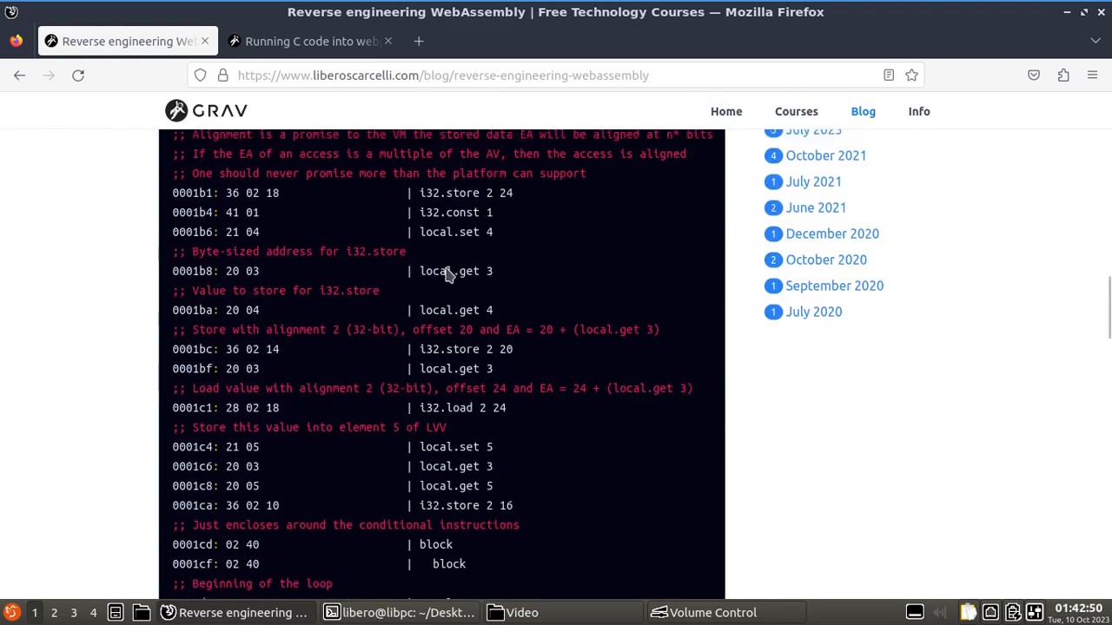
{"action": "scroll", "scroll_direction": "up", "scroll_amount": 3}
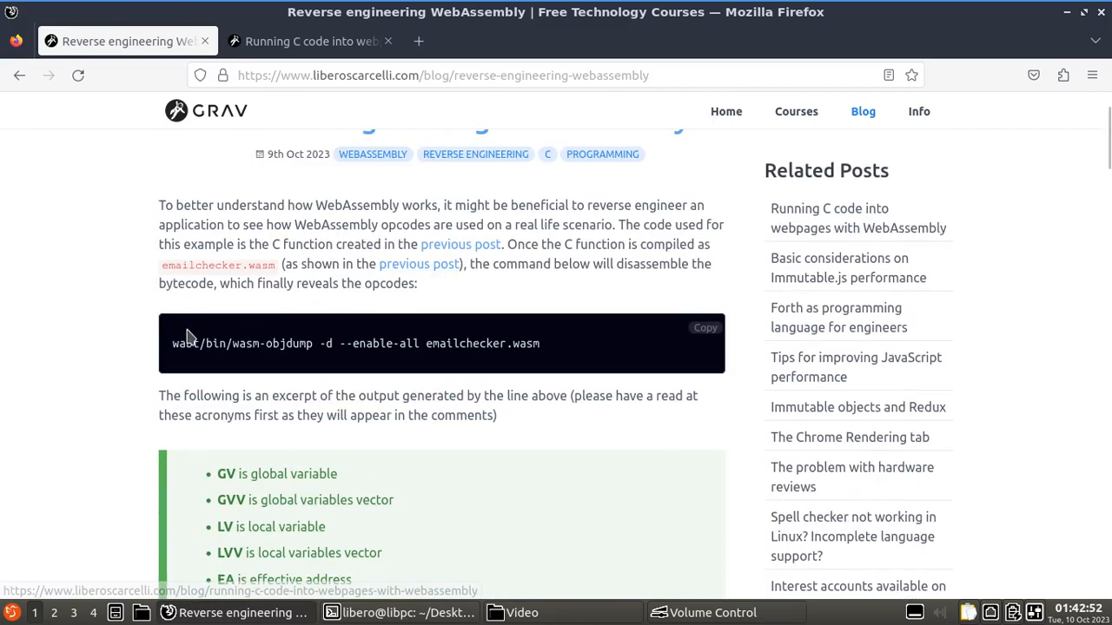
{"action": "scroll", "scroll_direction": "down", "scroll_amount": 3}
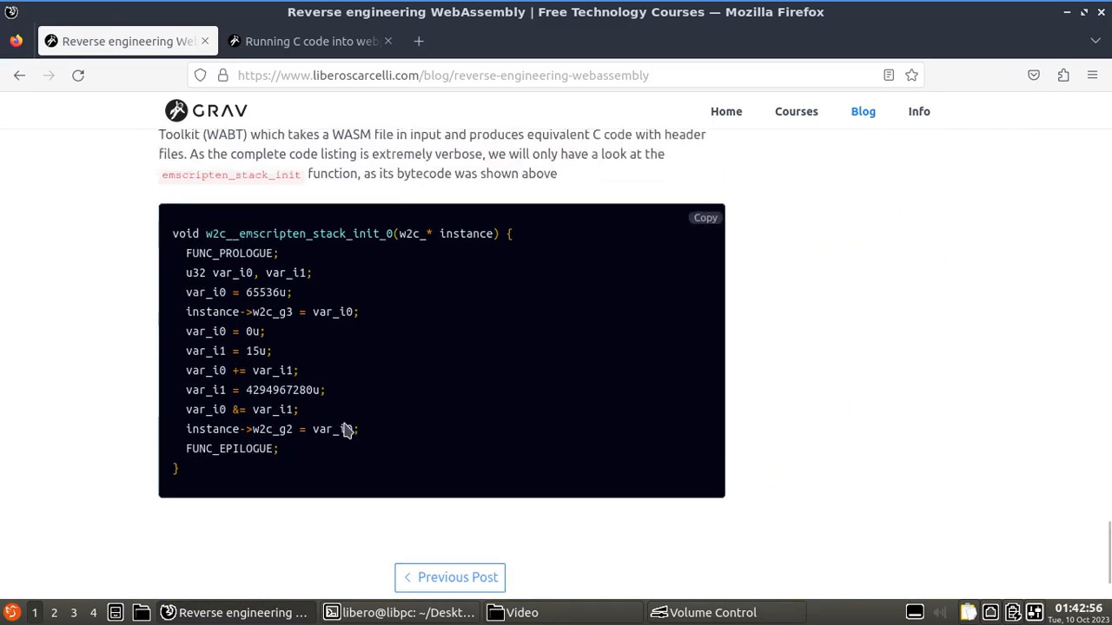
{"action": "scroll", "scroll_direction": "up", "scroll_amount": 3}
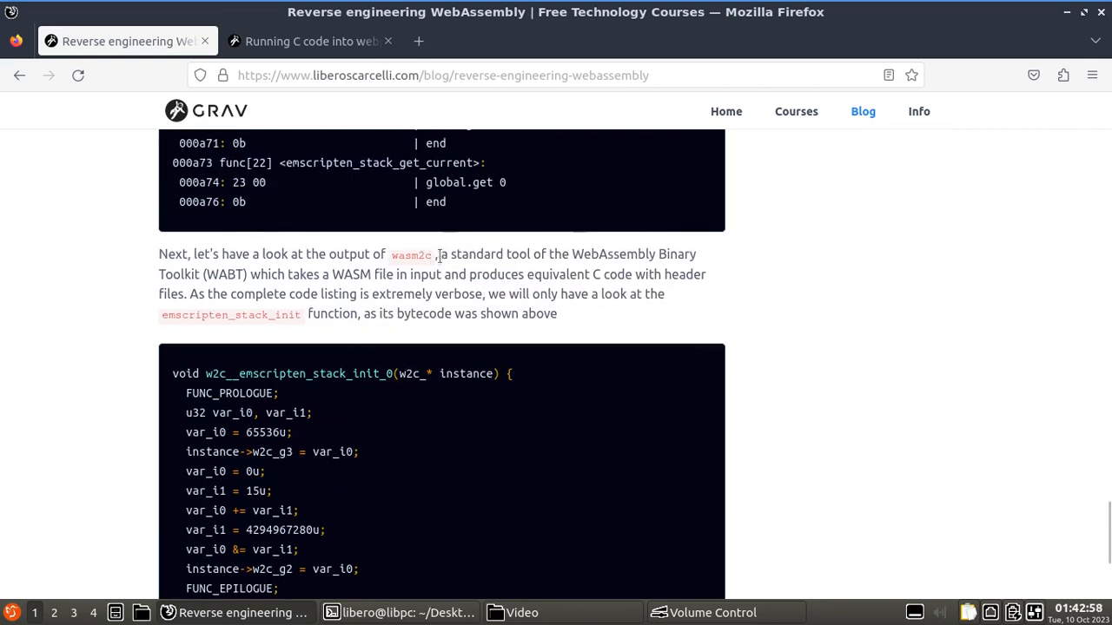
{"action": "left_click_drag", "start_coordinate": [436, 254], "coordinate": [664, 254]}
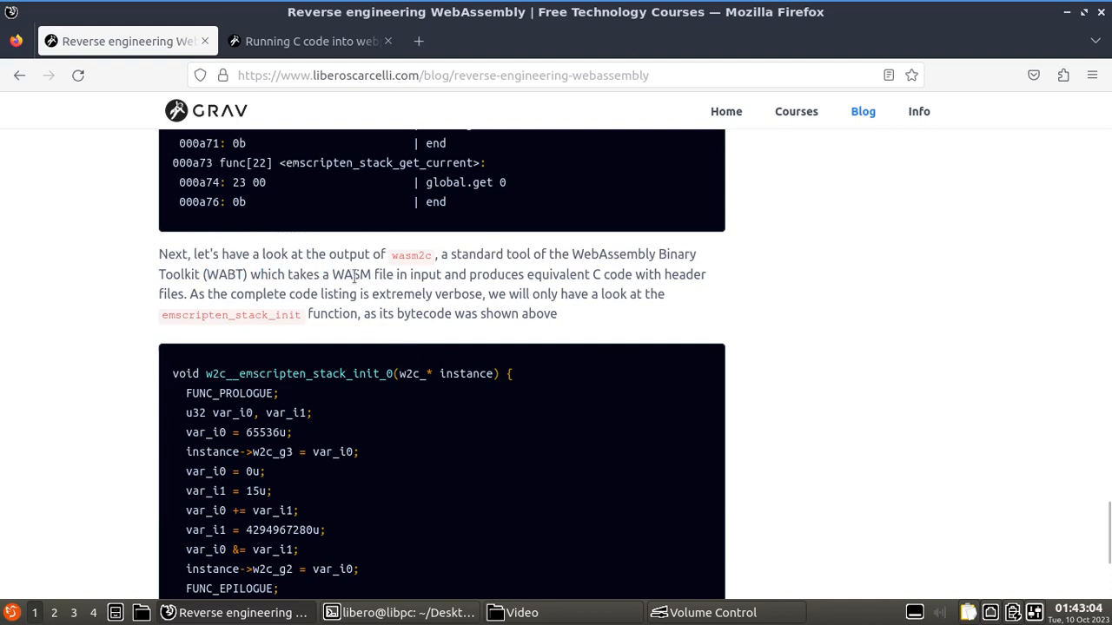
Highlight the phrases on converting WASM to C and the verbose emscripten_stack_init listing
{"action": "left_click_drag", "start_coordinate": [356, 273], "coordinate": [469, 273]}
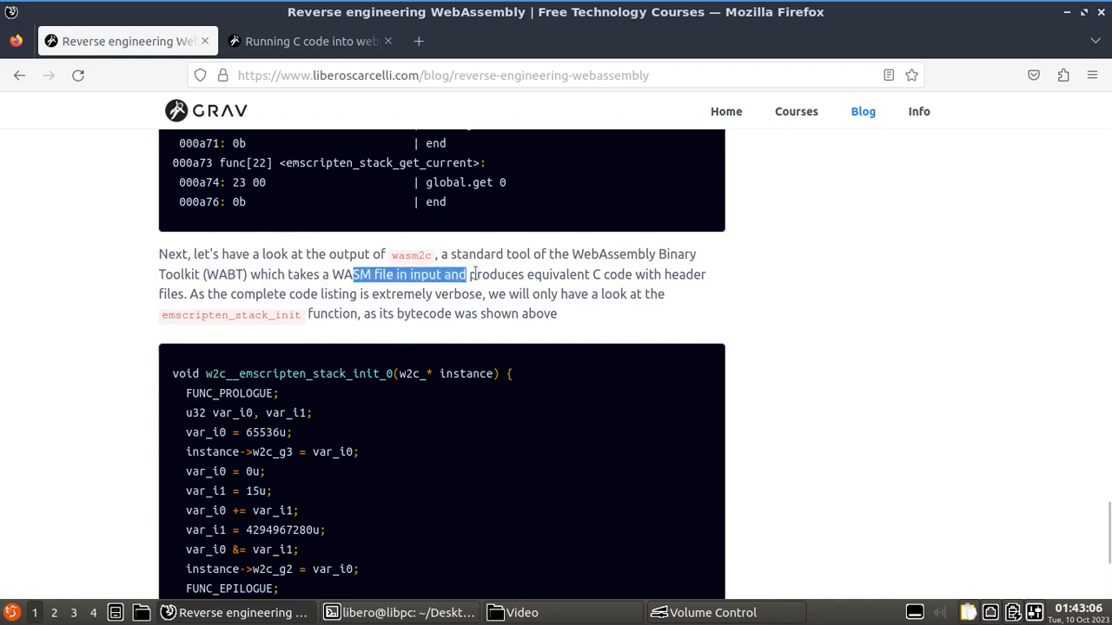
{"action": "left_click_drag", "start_coordinate": [464, 274], "coordinate": [643, 274]}
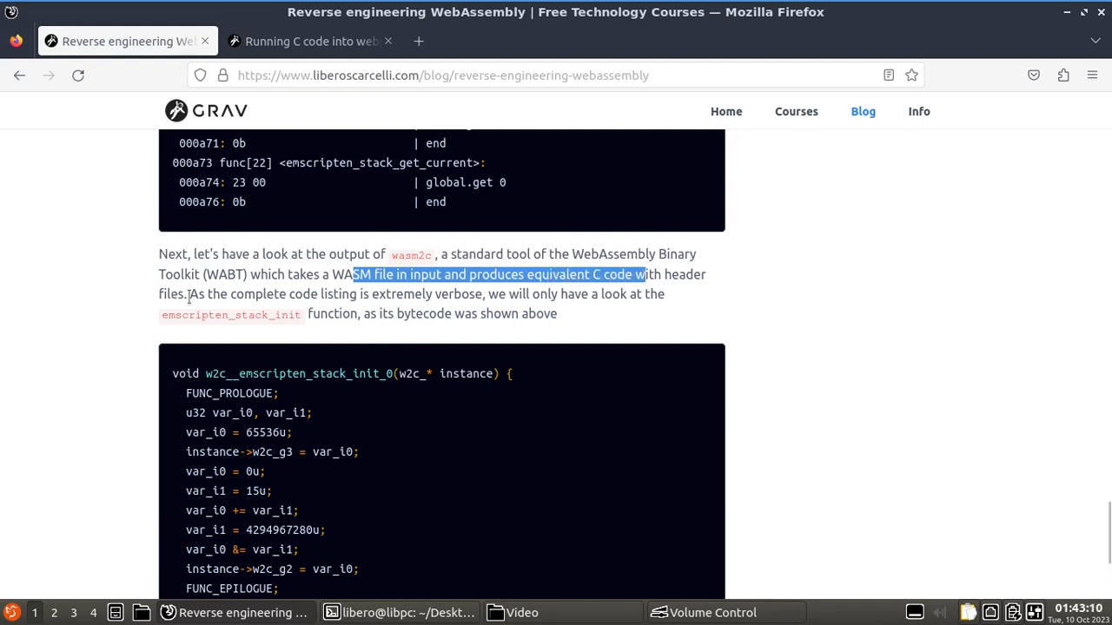
{"action": "left_click", "coordinate": [191, 293]}
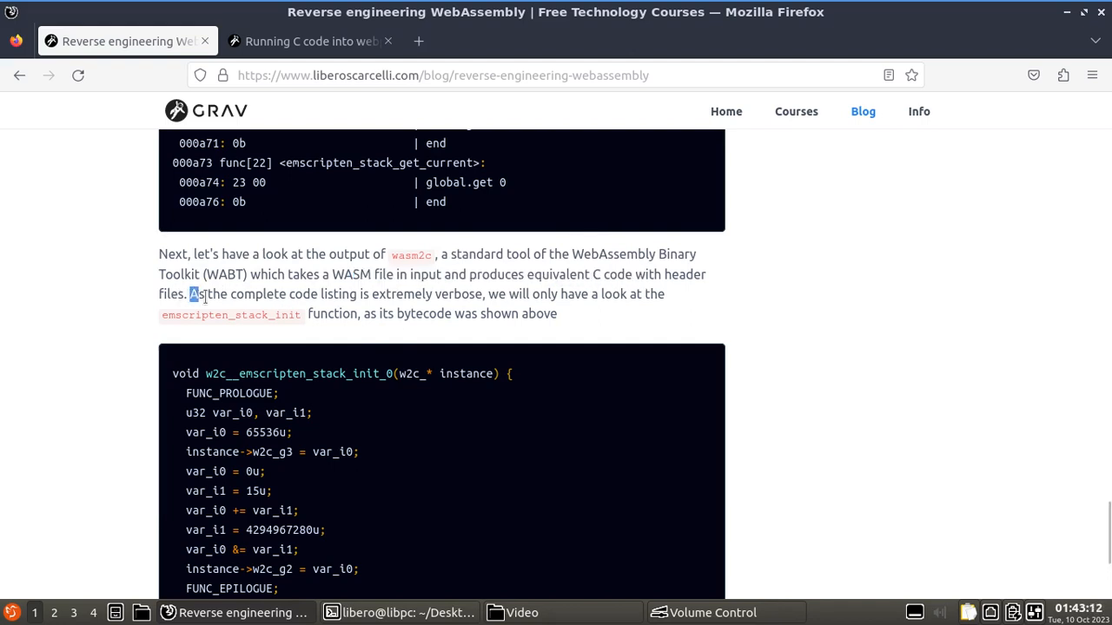
{"action": "left_click_drag", "start_coordinate": [190, 293], "coordinate": [479, 293]}
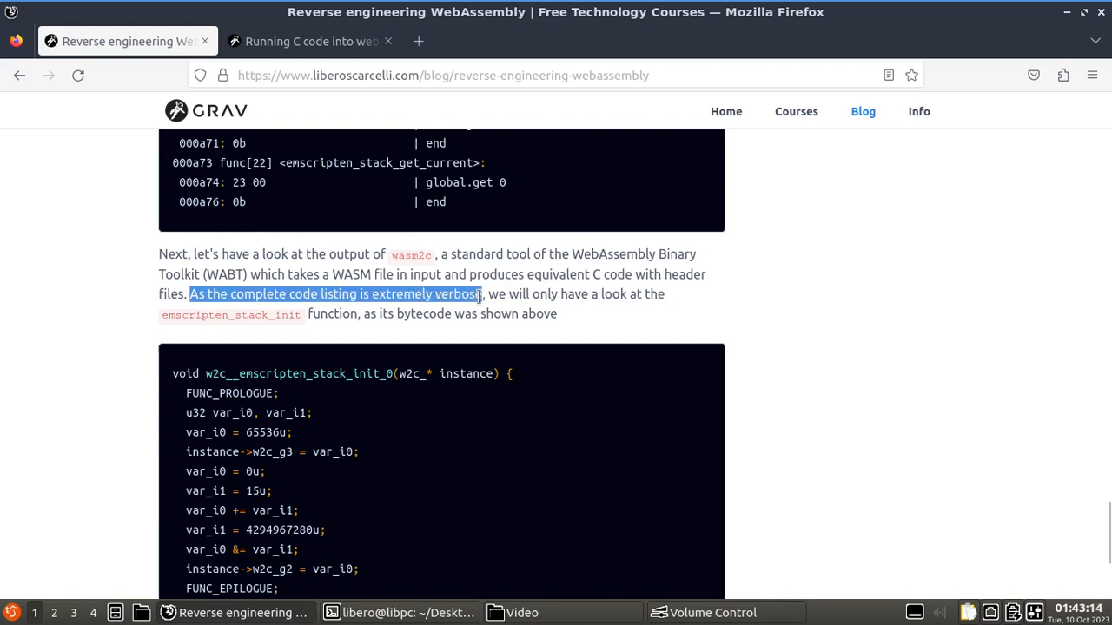
{"action": "left_click_drag", "start_coordinate": [482, 294], "coordinate": [577, 293]}
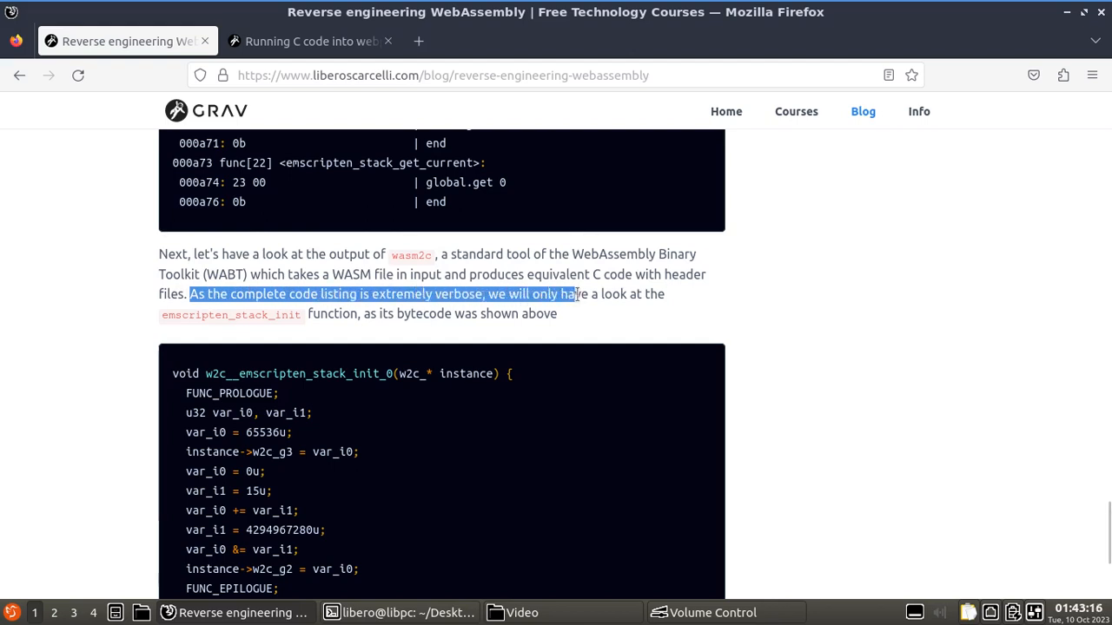
{"action": "left_click_drag", "start_coordinate": [573, 293], "coordinate": [642, 293]}
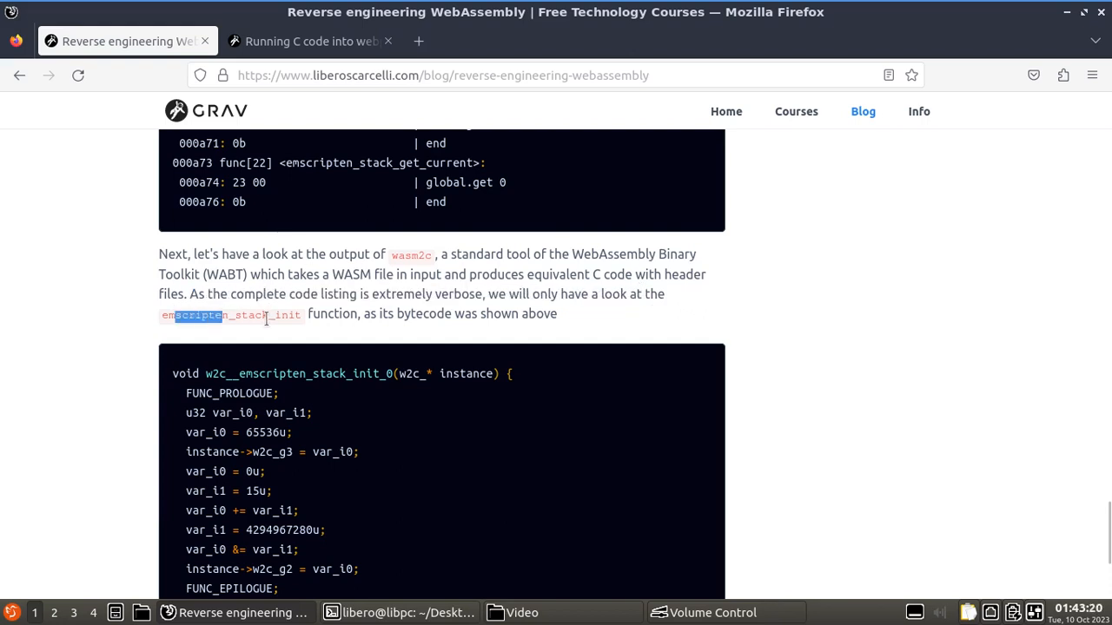
{"action": "mouse_move", "coordinate": [365, 312]}
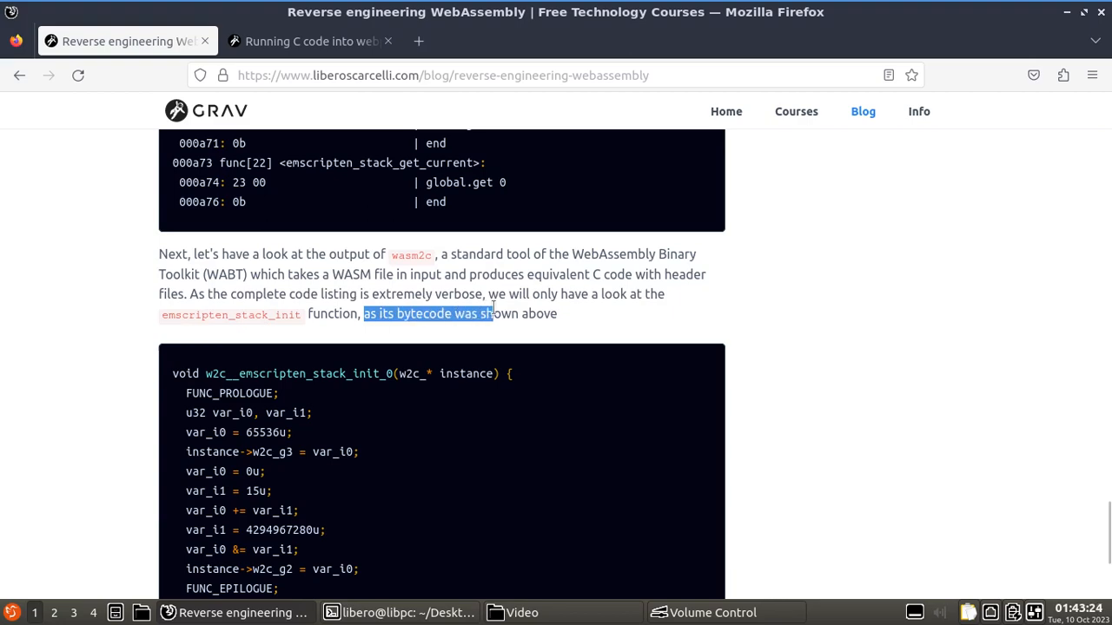
{"action": "mouse_move", "coordinate": [491, 351]}
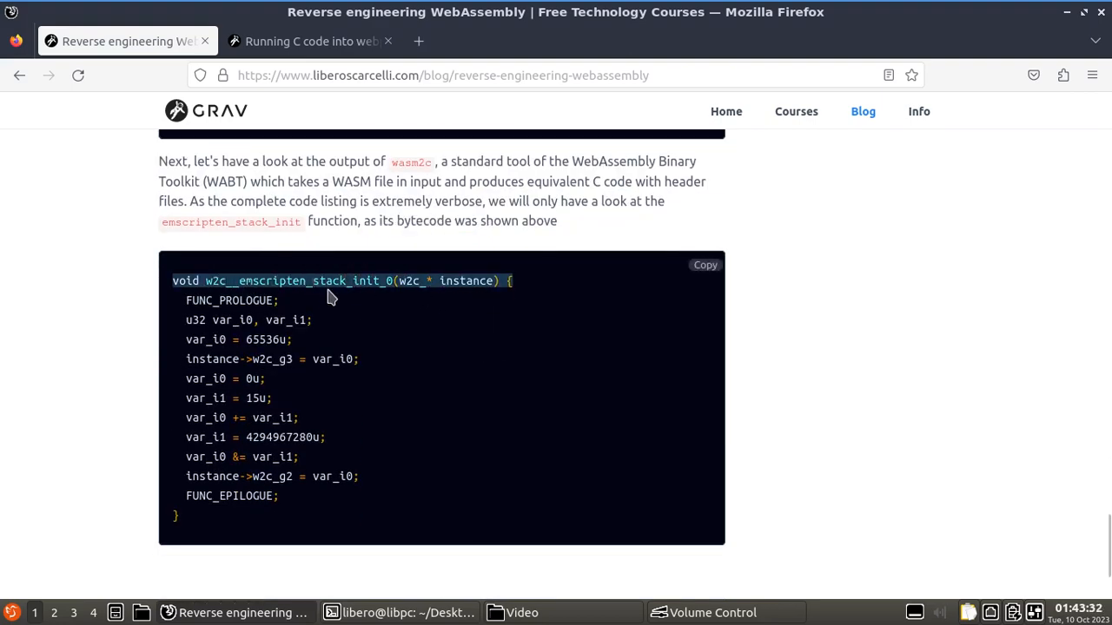
{"action": "scroll", "scroll_direction": "up", "scroll_amount": 3}
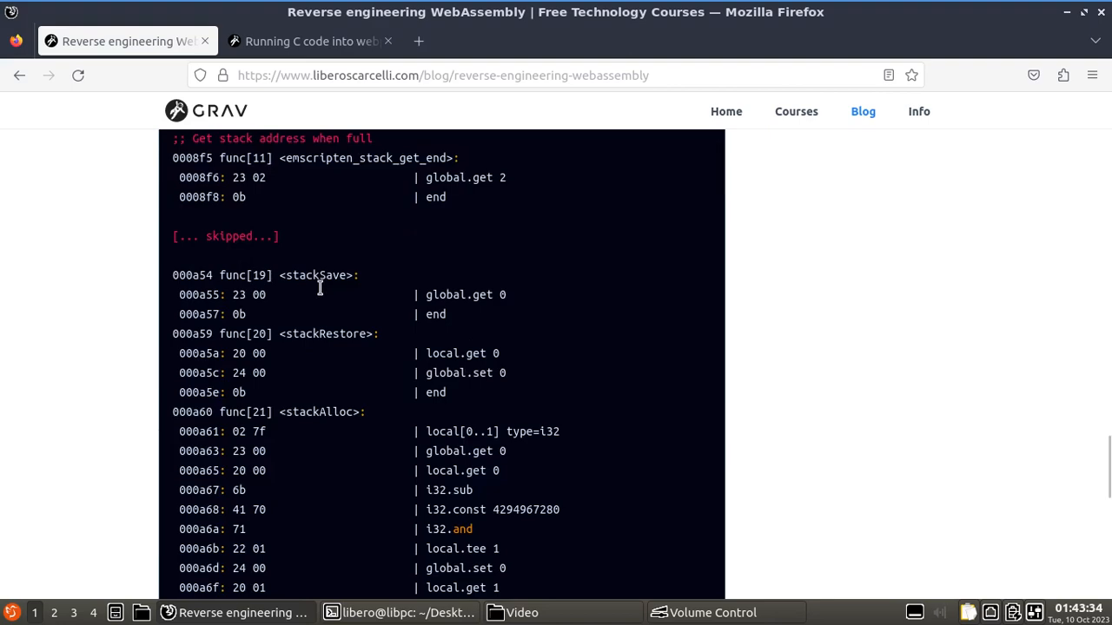
{"action": "scroll", "scroll_direction": "up", "scroll_amount": 3}
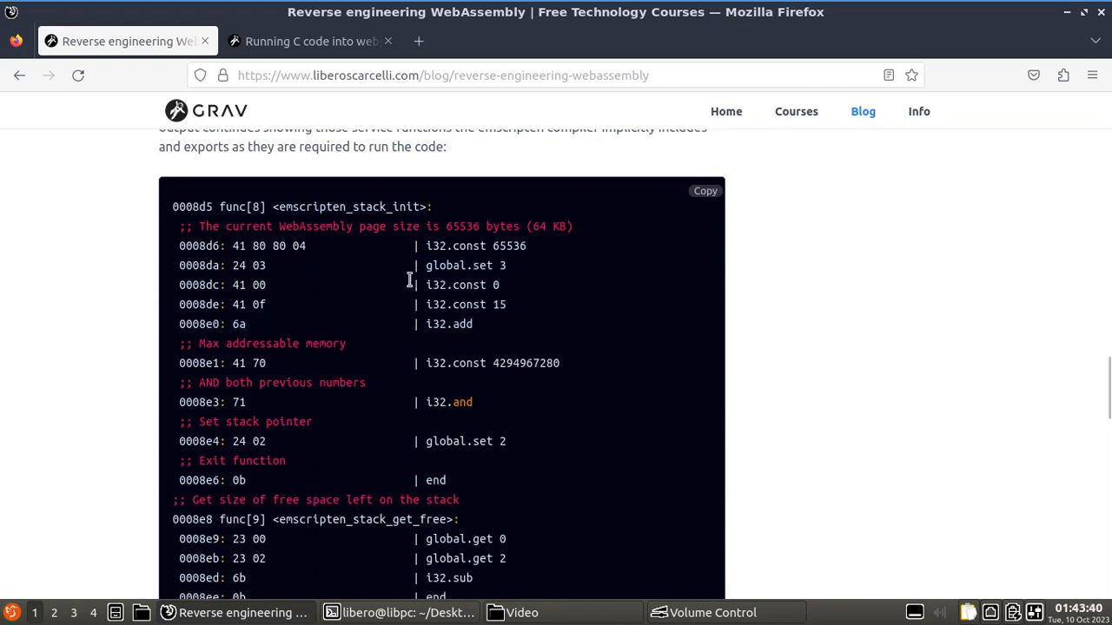
{"action": "scroll", "scroll_direction": "down", "scroll_amount": 3}
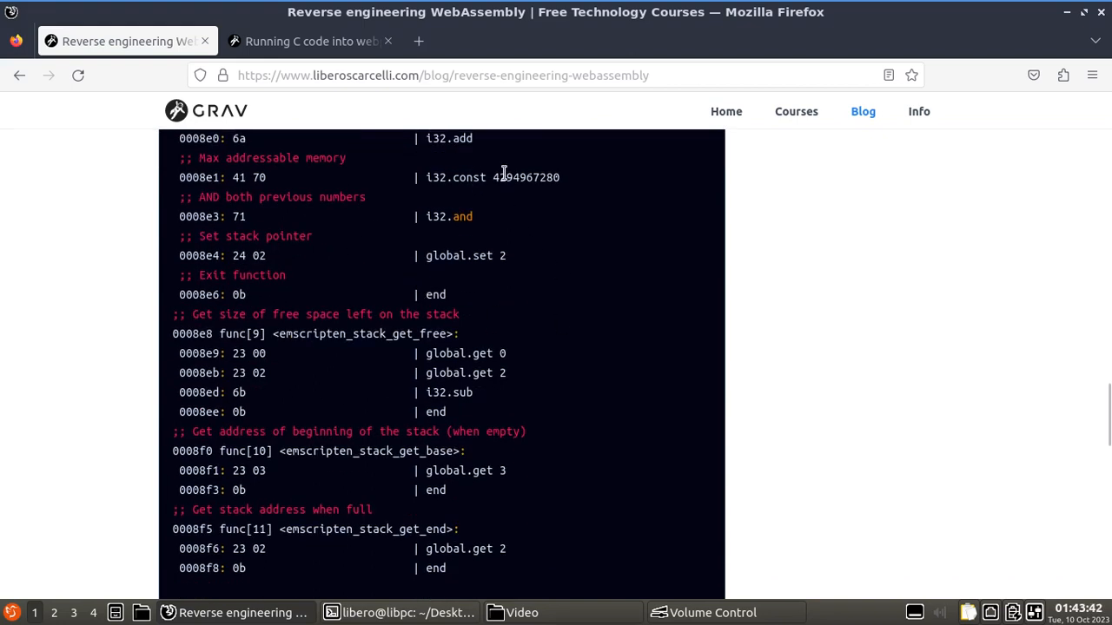
{"action": "double_click", "coordinate": [526, 178]}
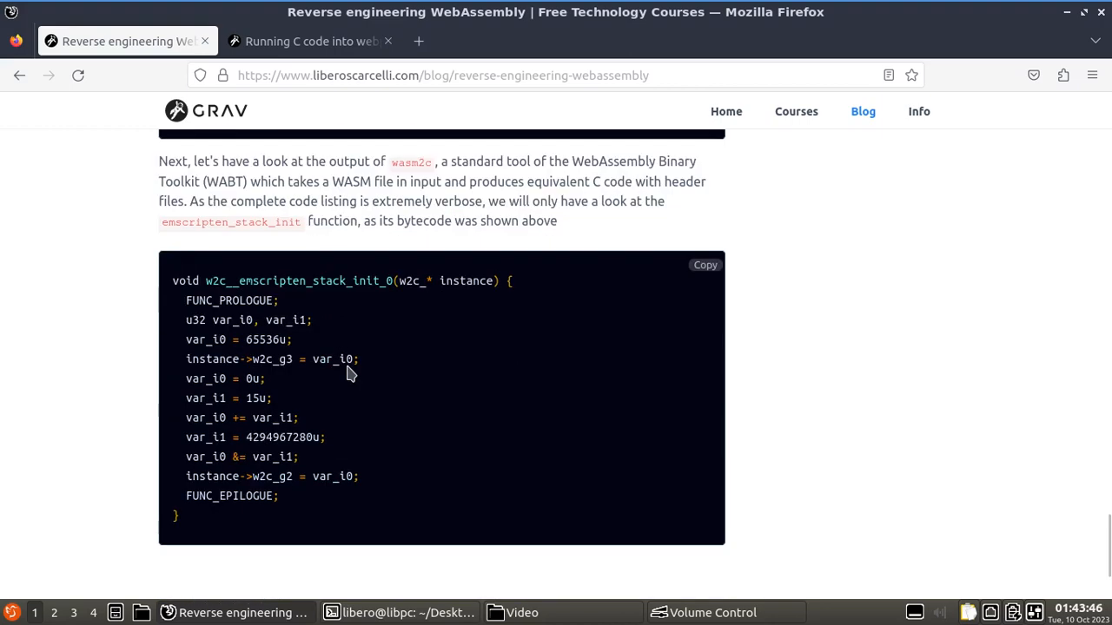
{"action": "double_click", "coordinate": [285, 437]}
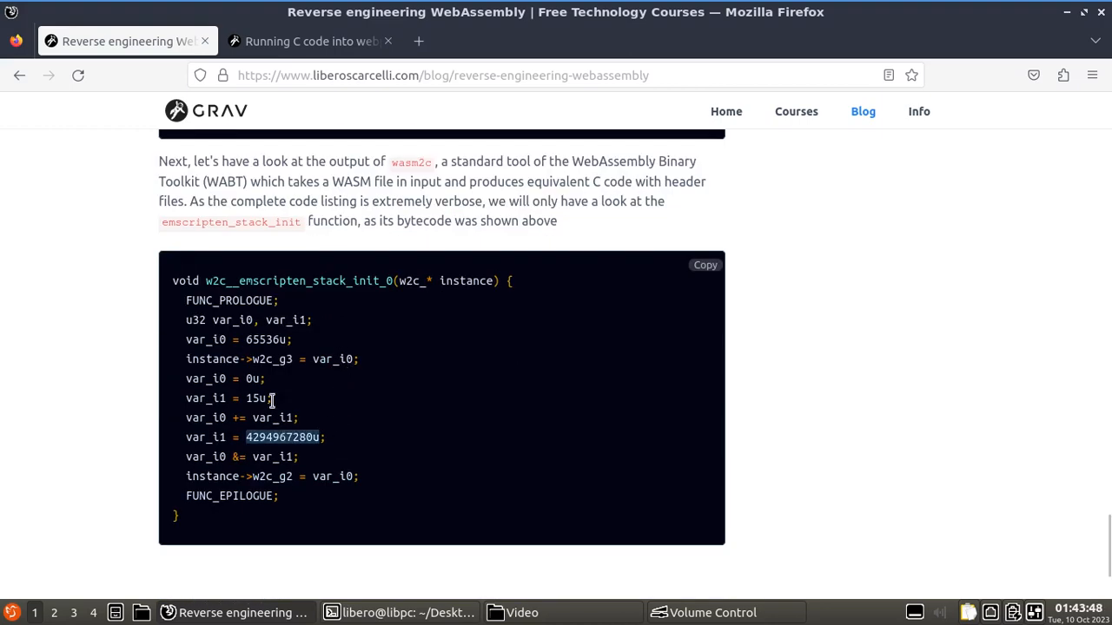
{"action": "scroll", "scroll_direction": "up", "scroll_amount": 3}
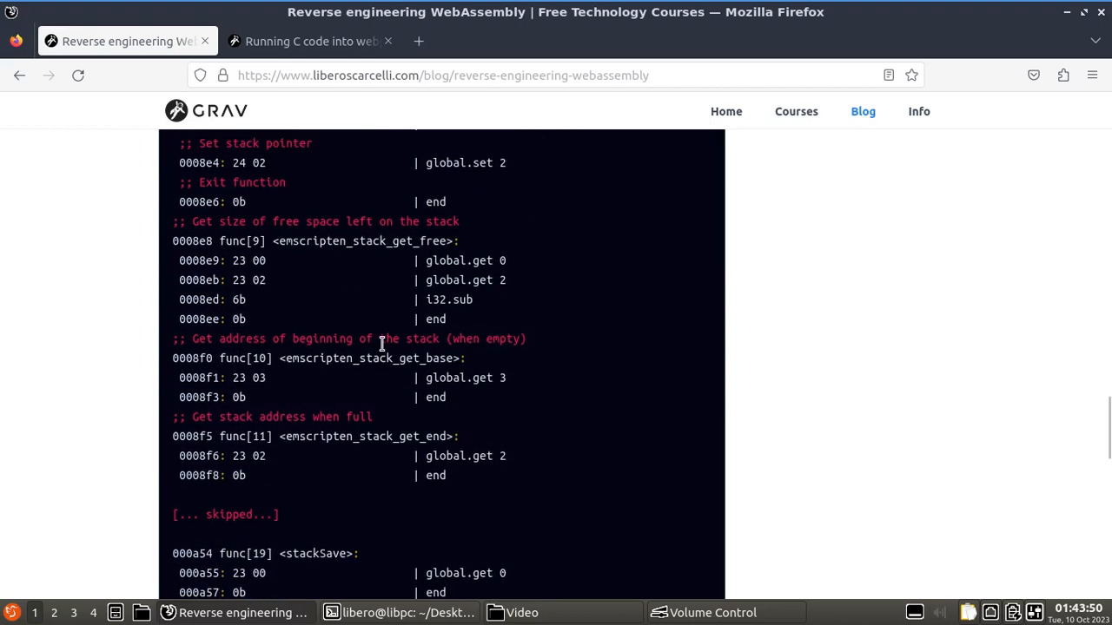
{"action": "scroll", "scroll_direction": "up", "scroll_amount": 3}
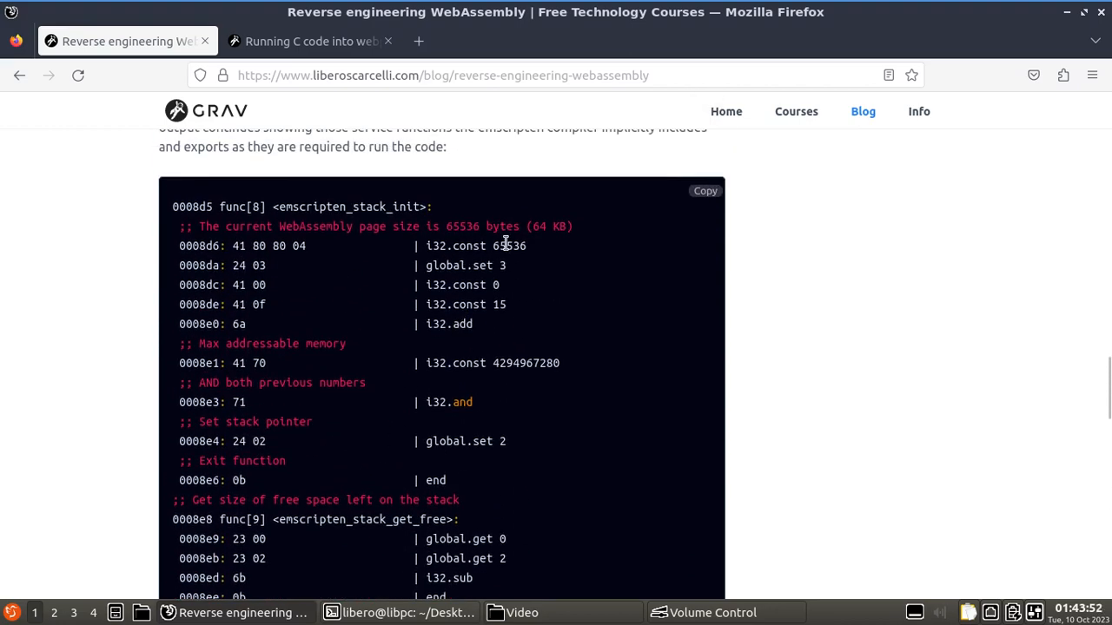
{"action": "scroll", "scroll_direction": "down", "scroll_amount": 3}
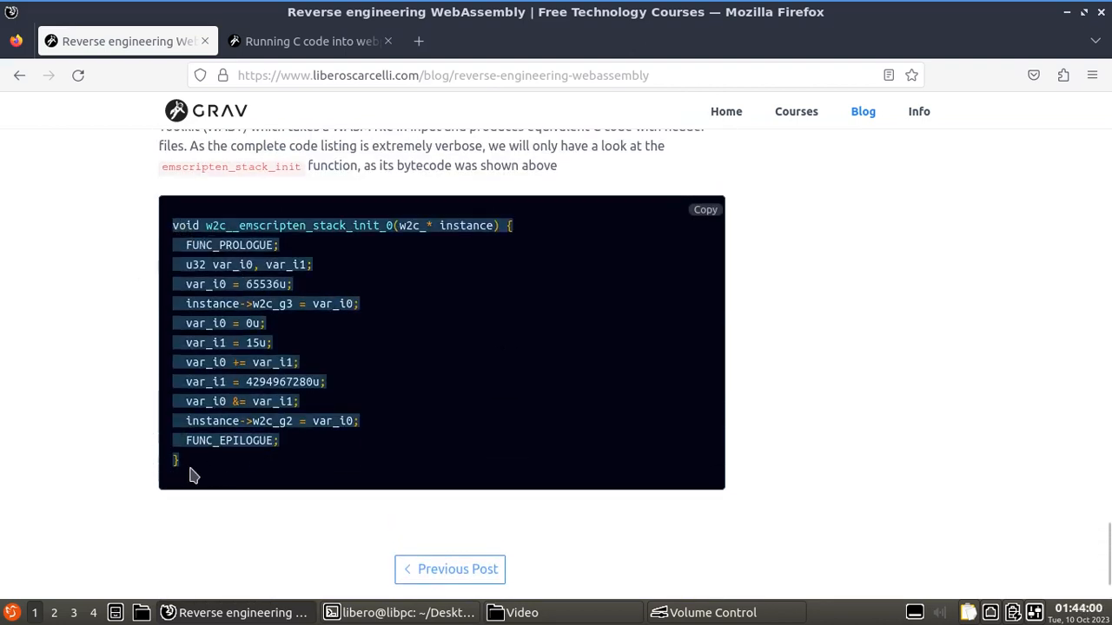
{"action": "mouse_move", "coordinate": [161, 540]}
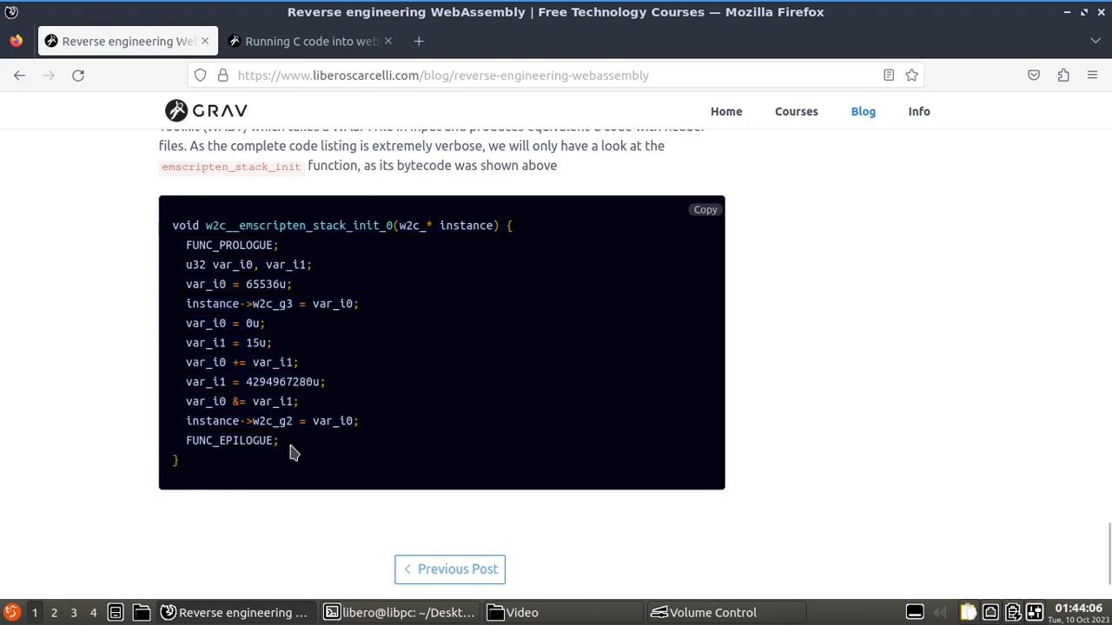
{"action": "scroll", "scroll_direction": "up", "scroll_amount": 3}
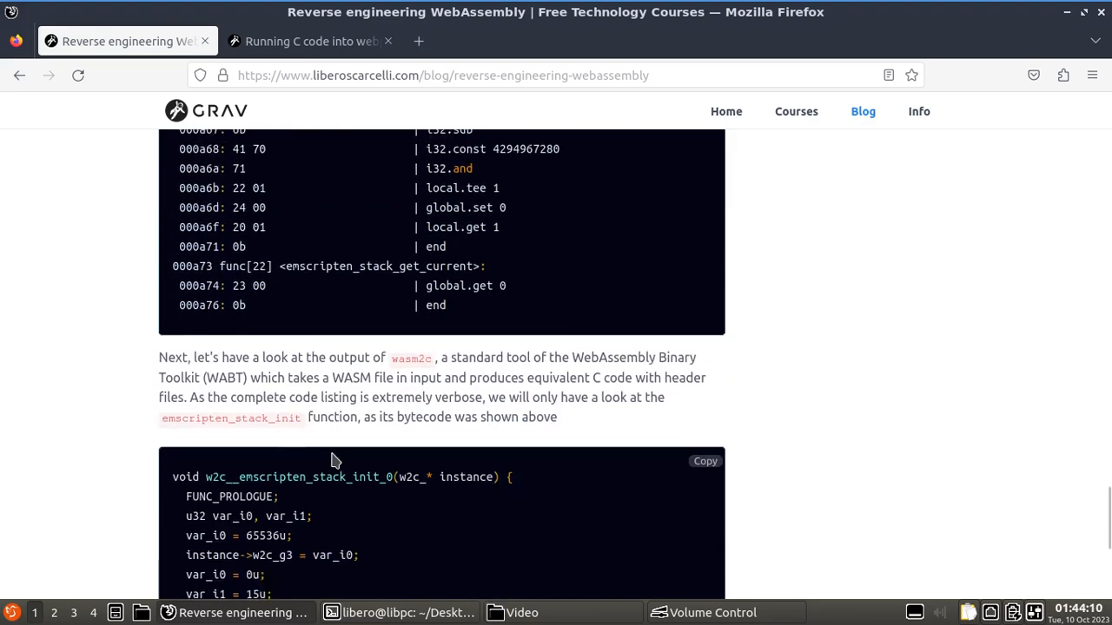
{"action": "scroll", "scroll_direction": "down", "scroll_amount": 3}
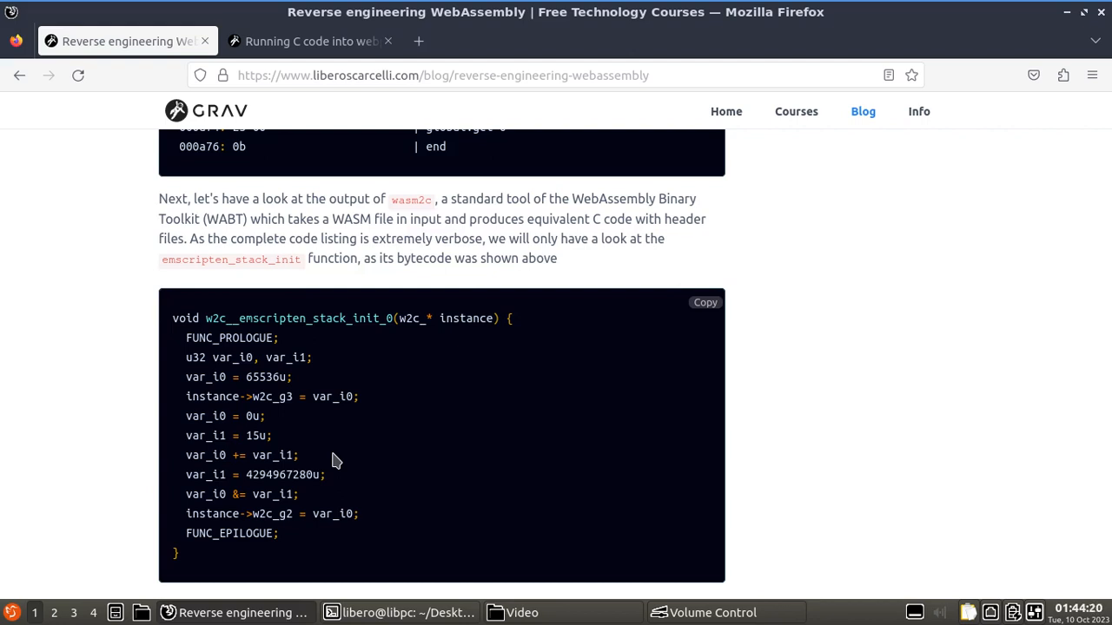
{"action": "mouse_move", "coordinate": [329, 455]}
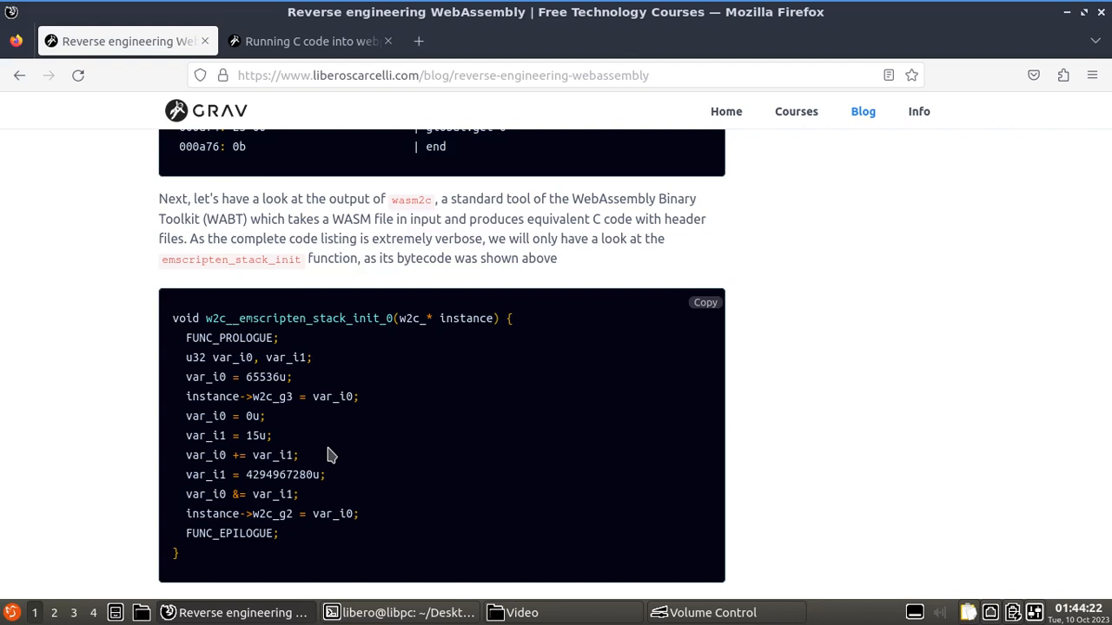